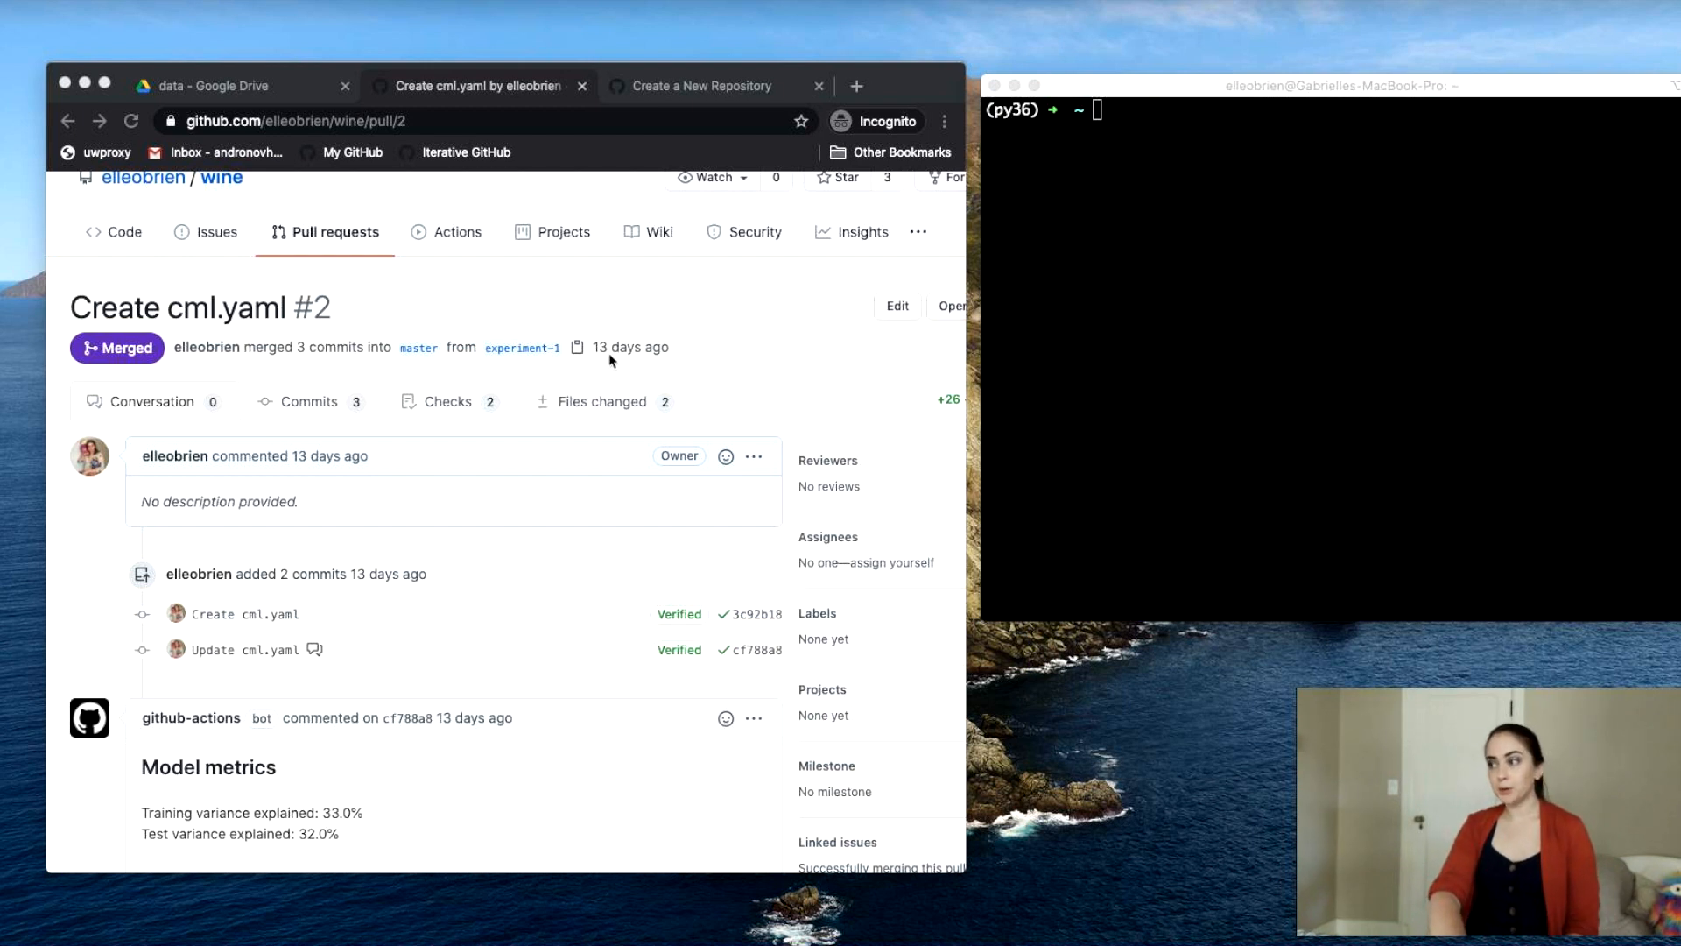
Step: Scroll down through the page before starting the new repository
scroll(down, 3)
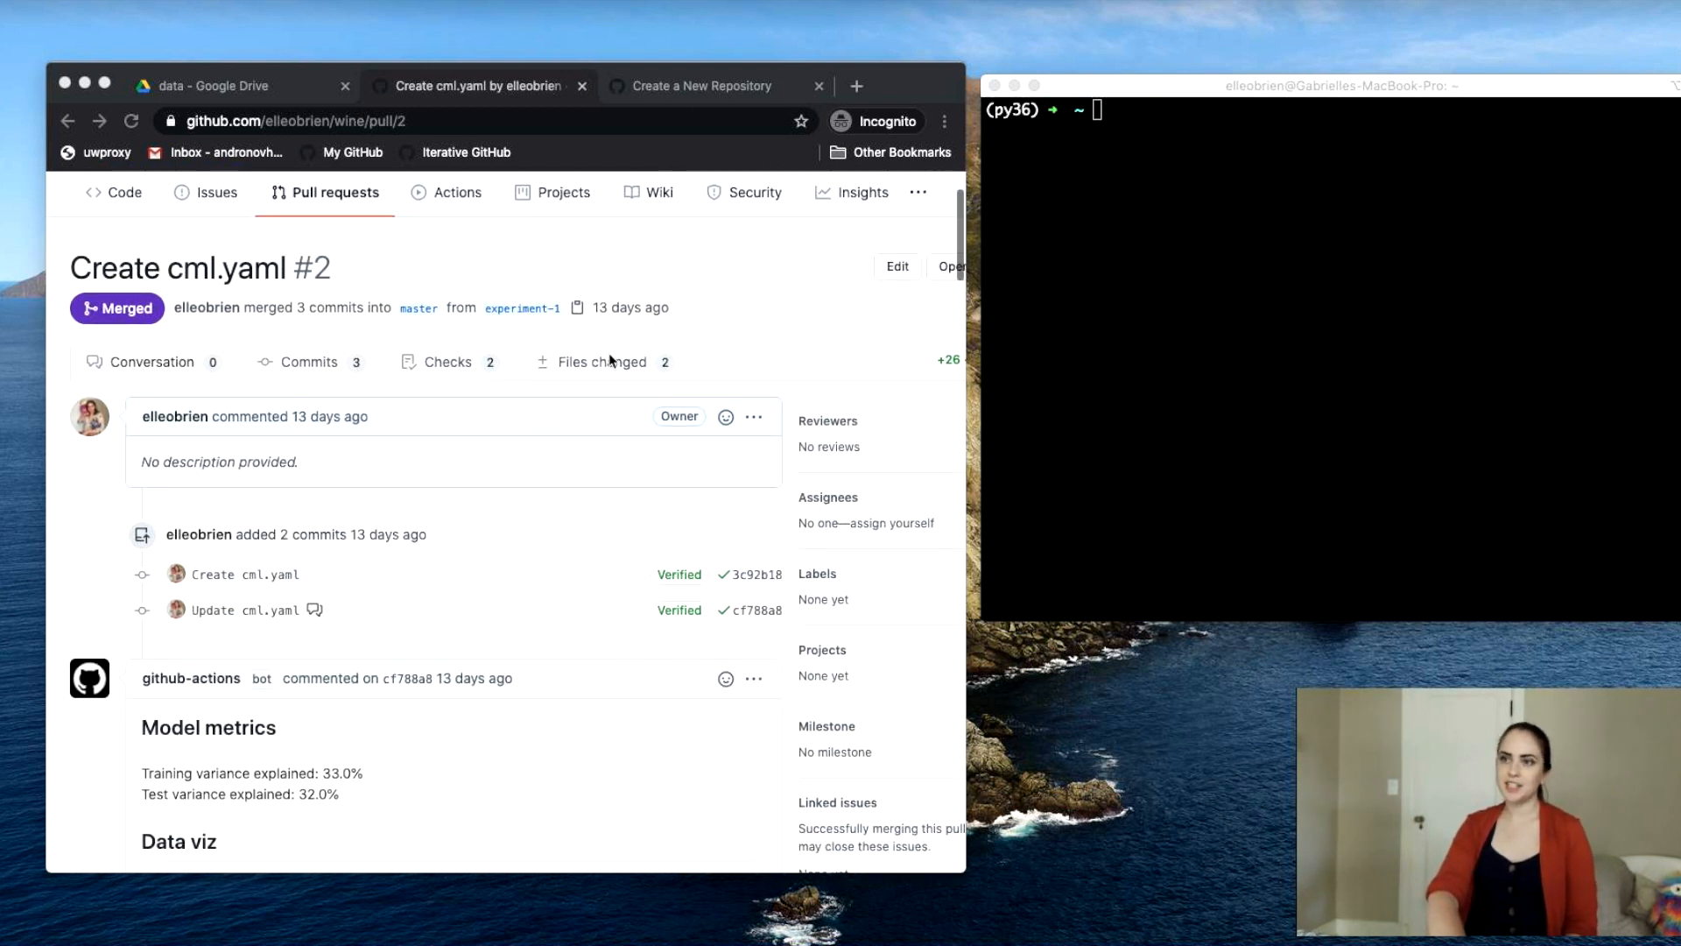
scroll(down, 3)
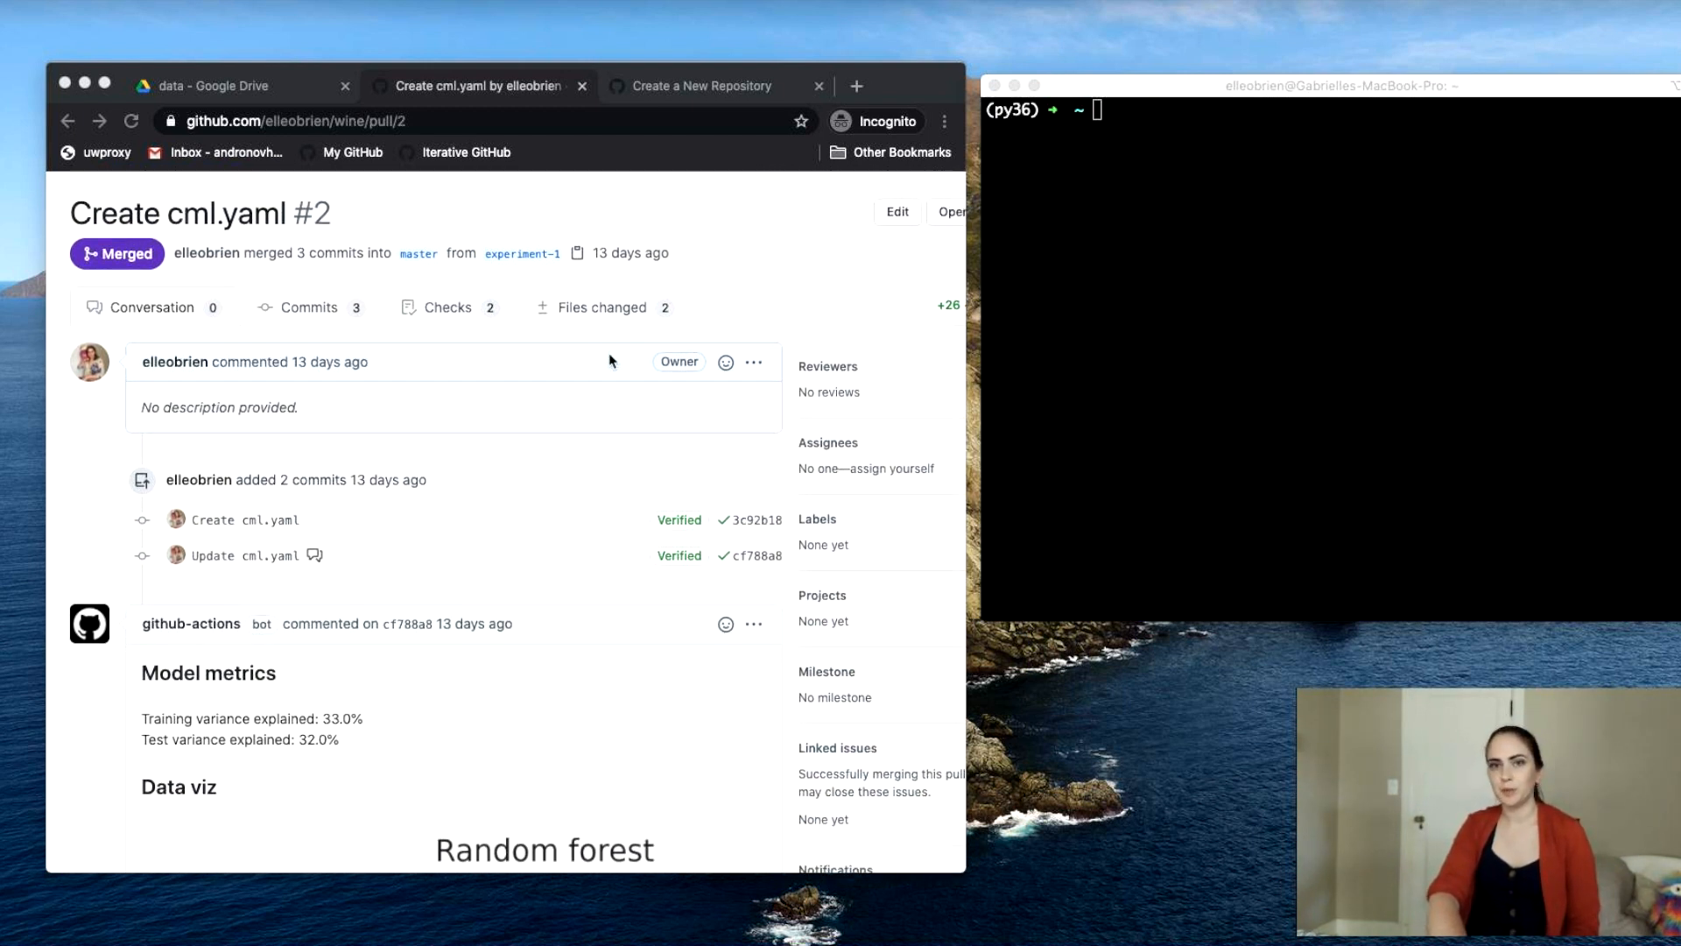
mouse_move(597, 429)
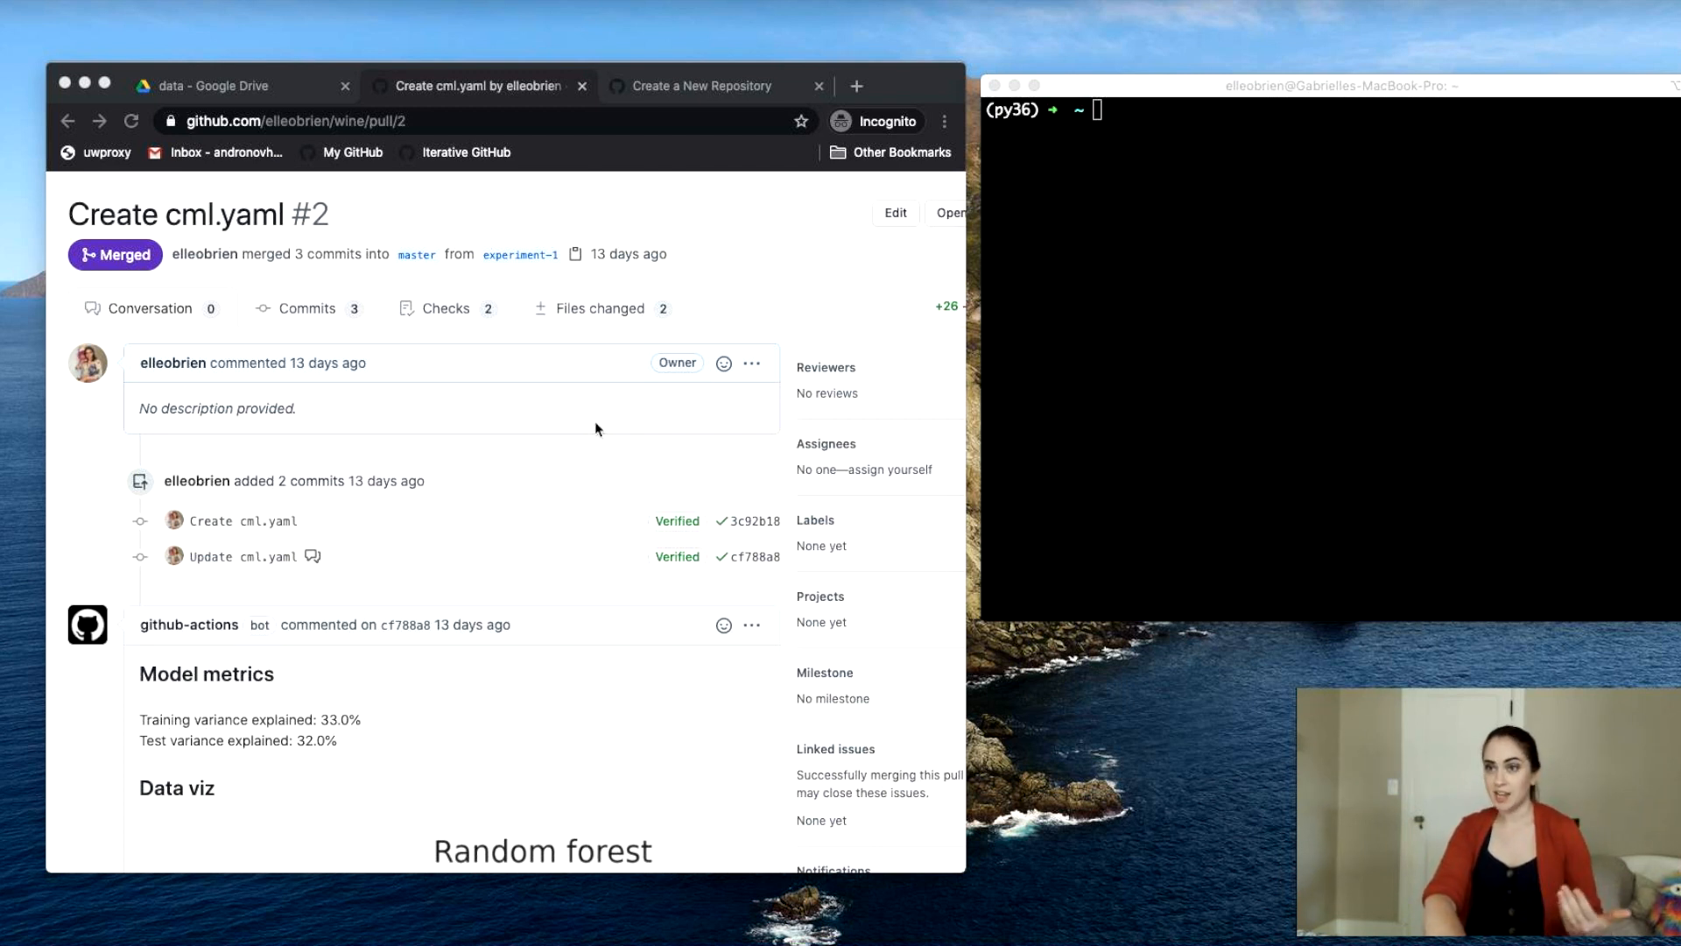
scroll(down, 3)
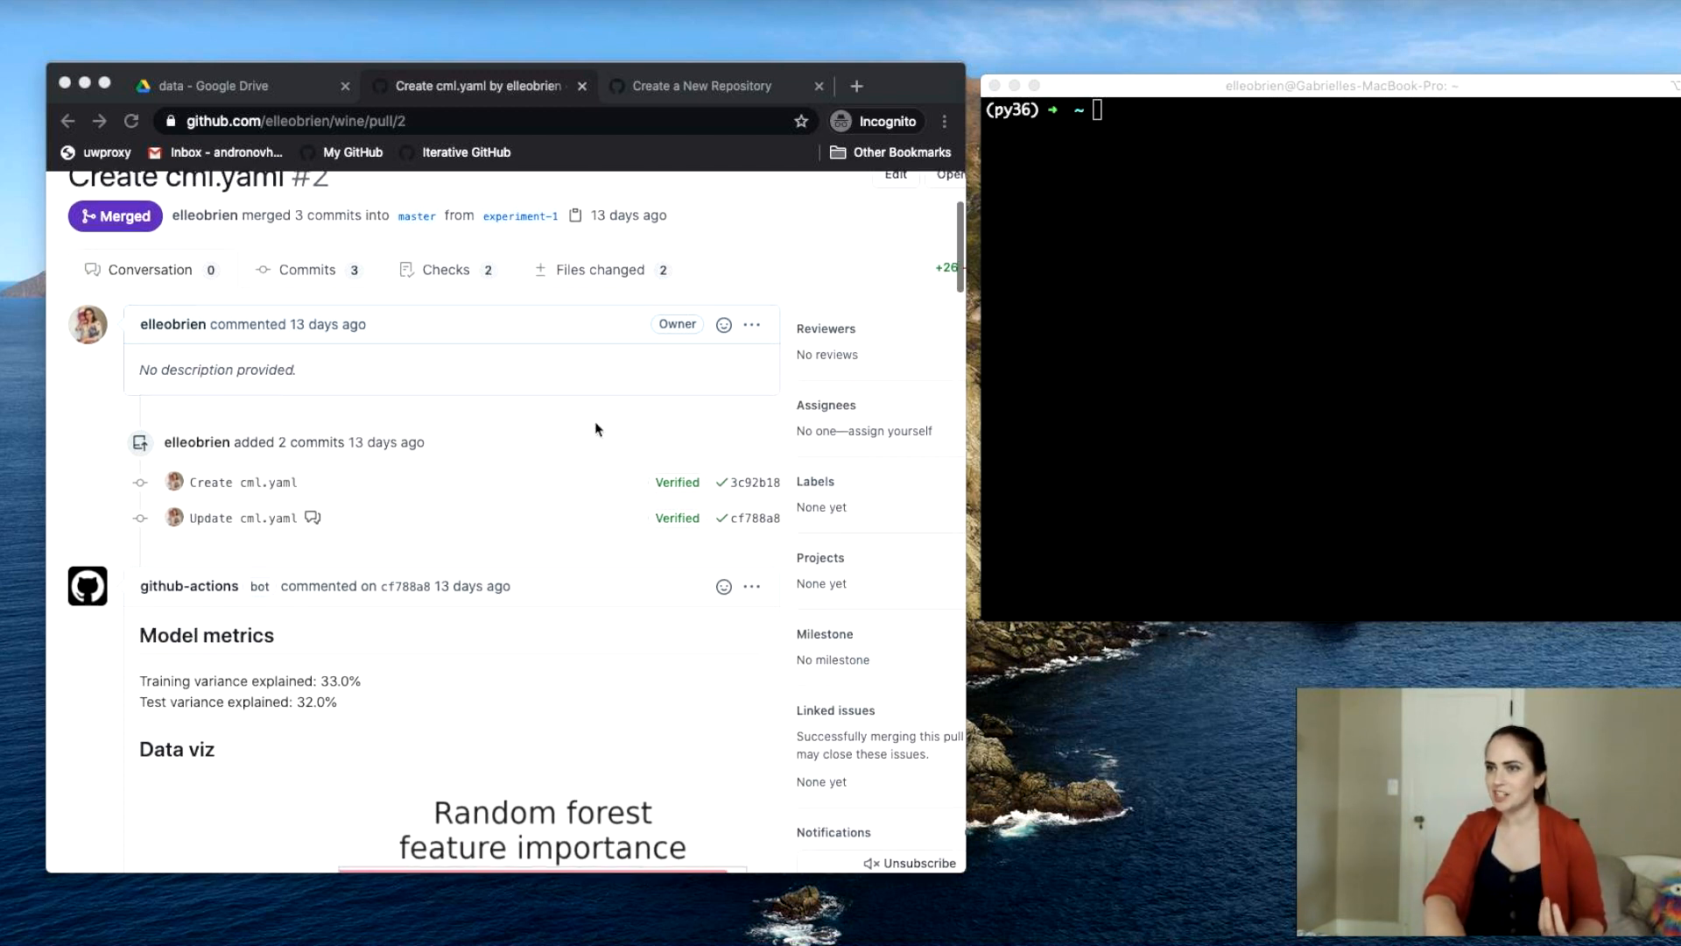
scroll(down, 3)
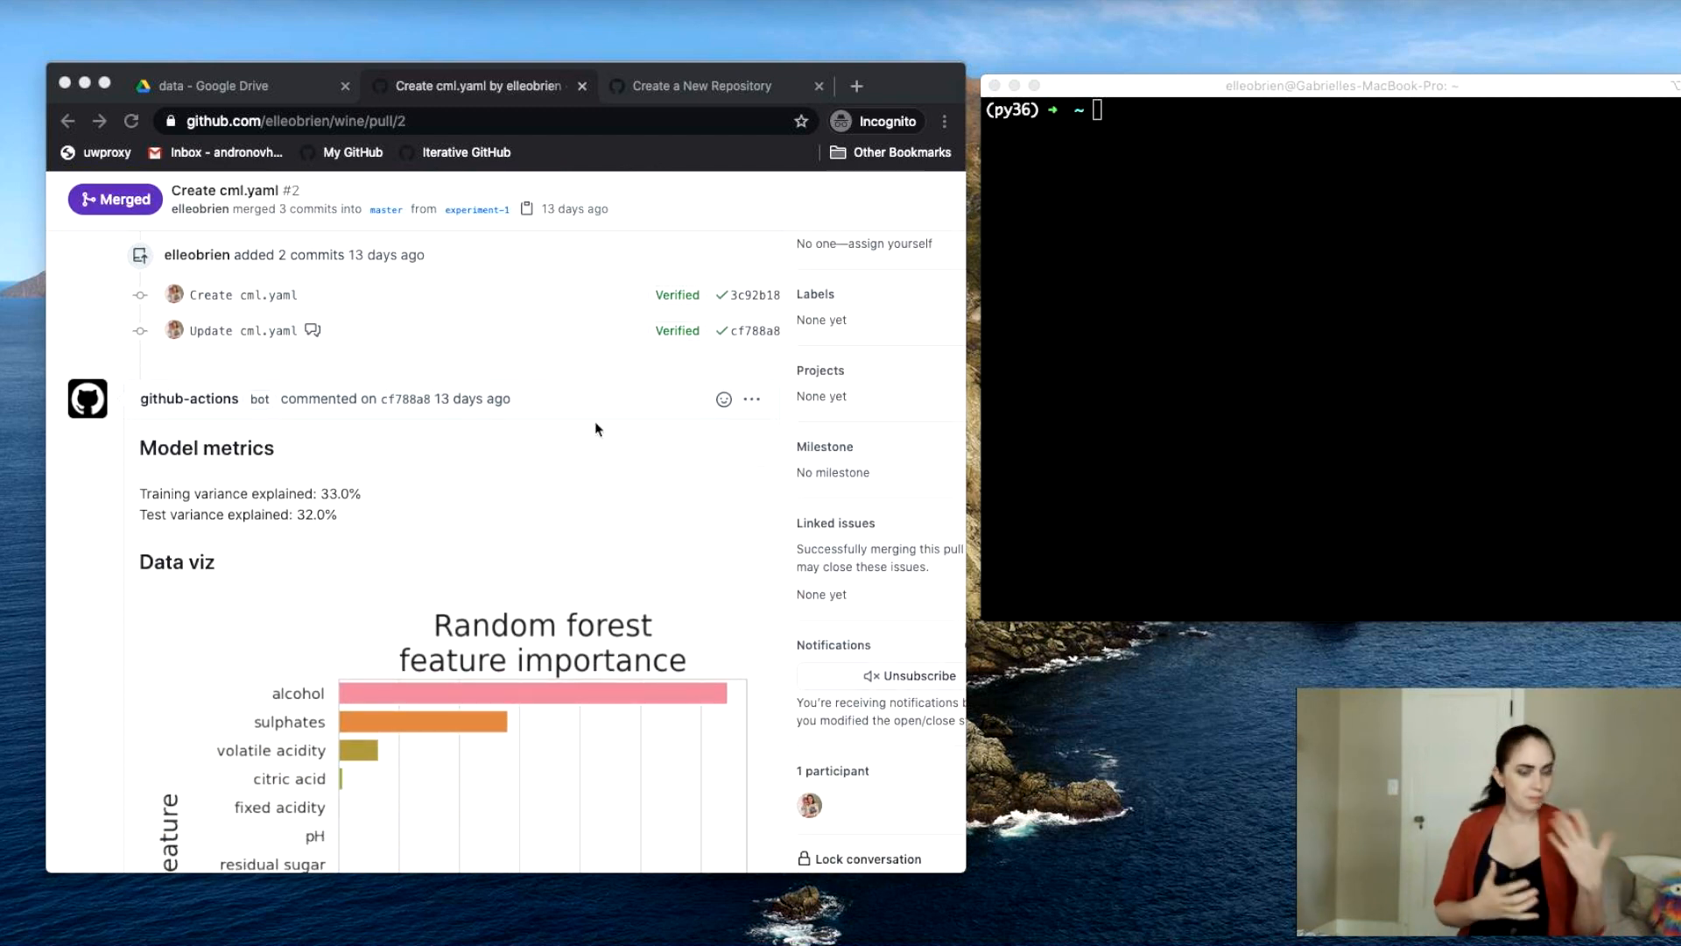
scroll(down, 3)
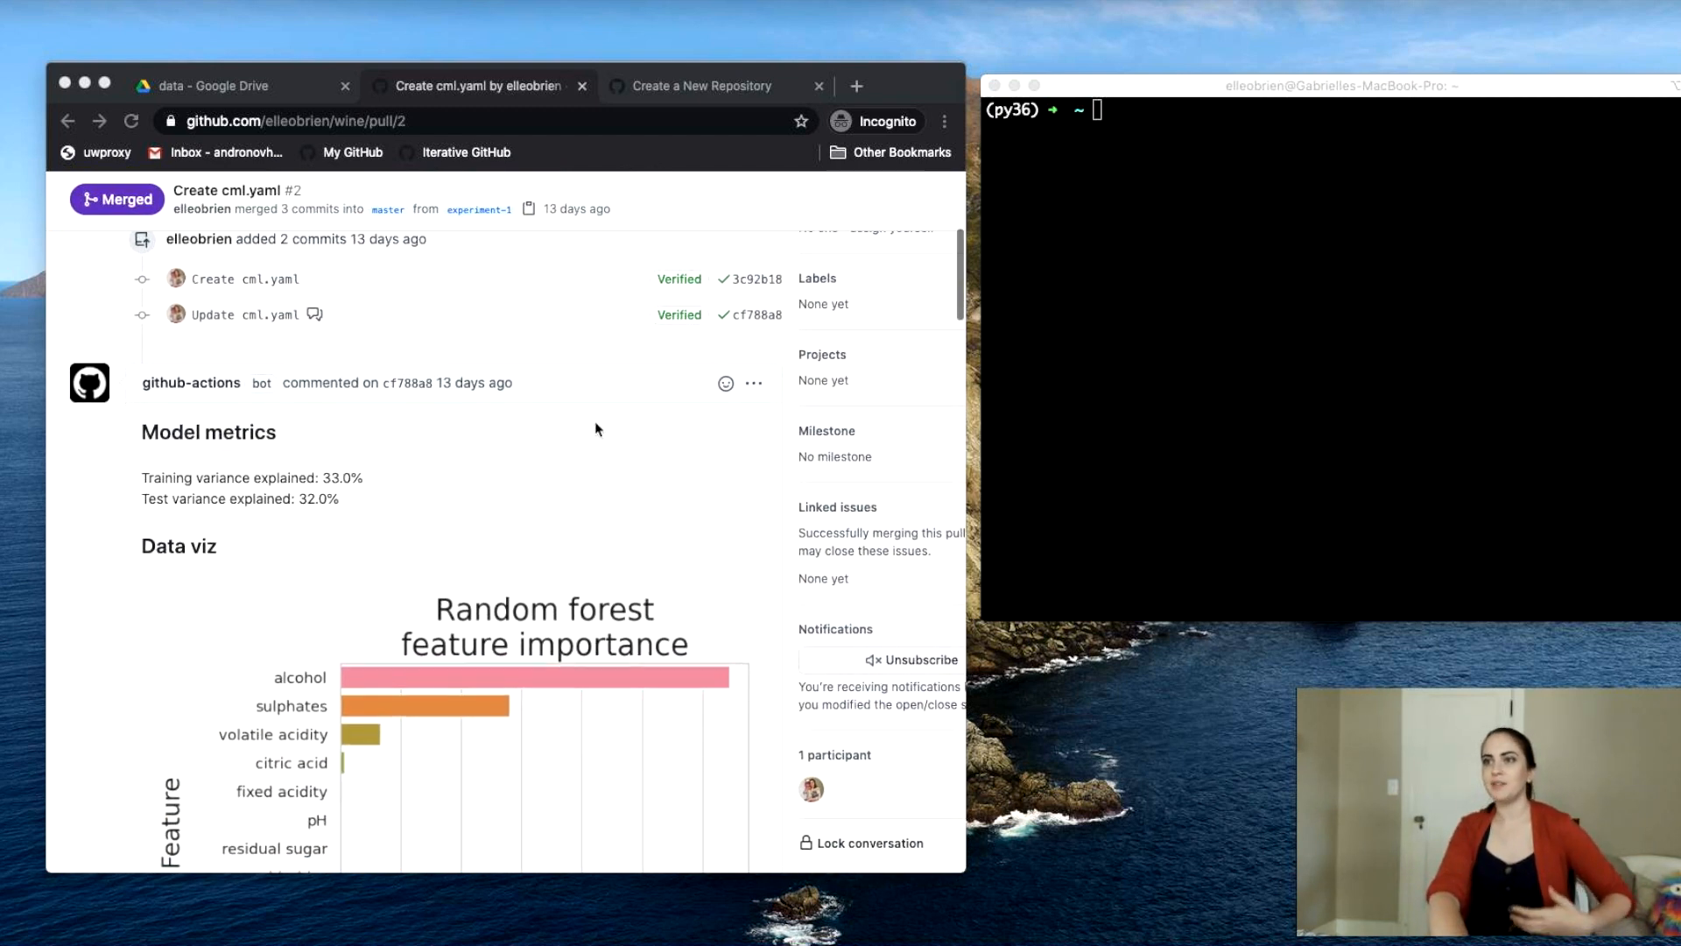
scroll(down, 3)
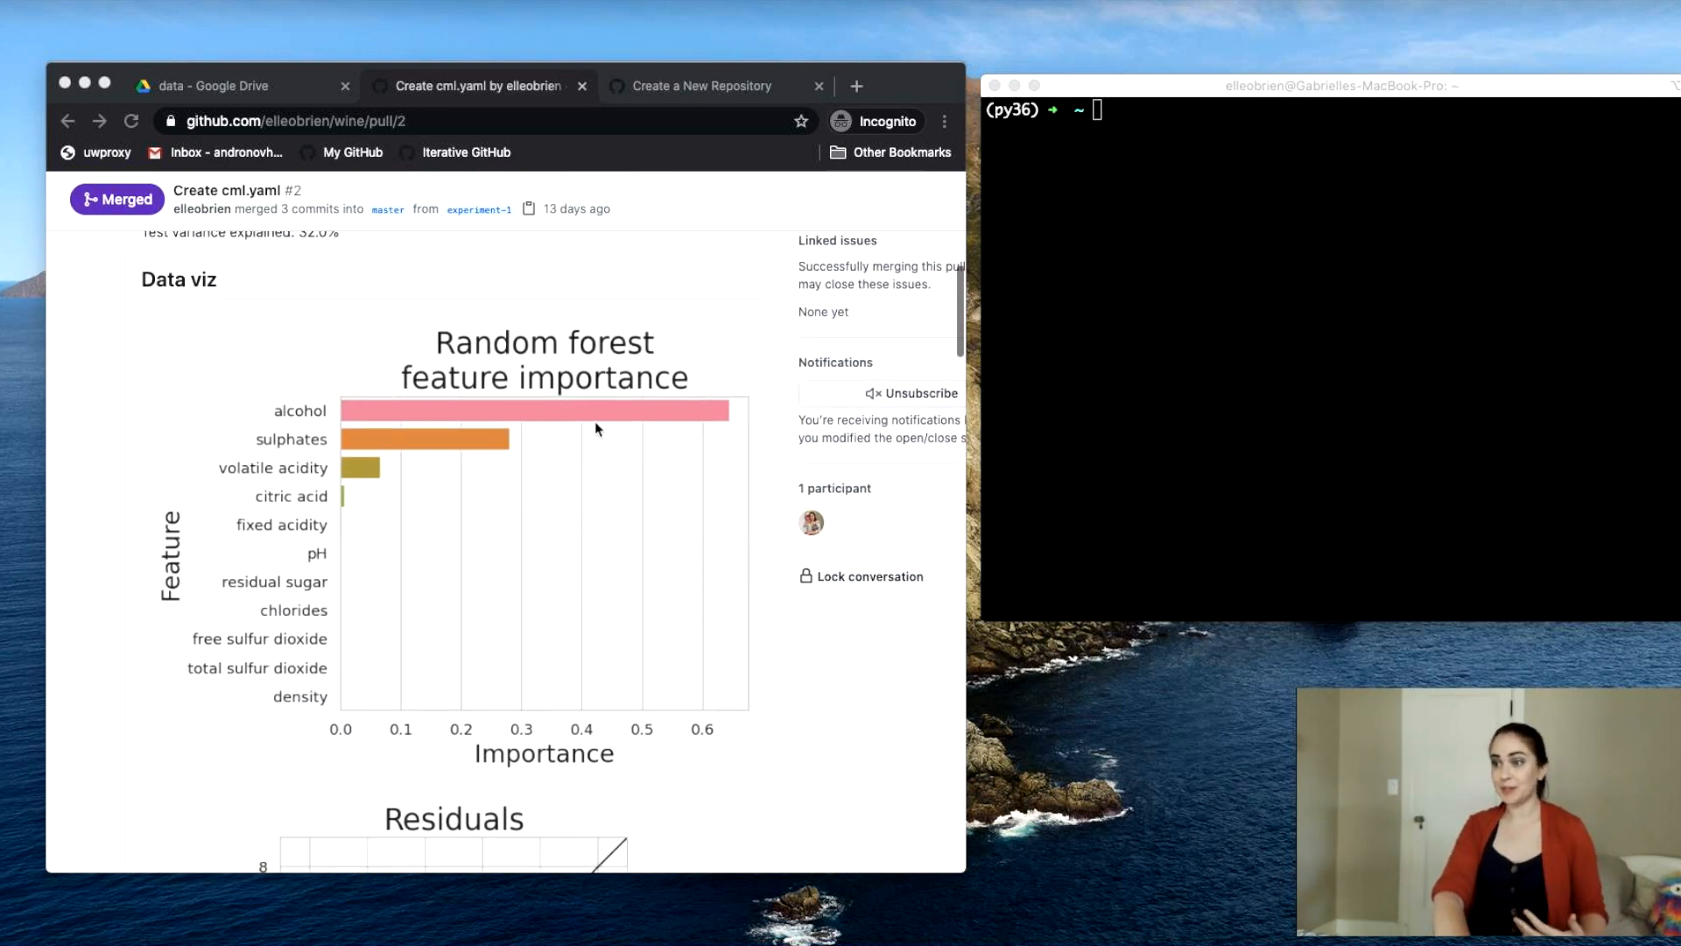
scroll(down, 3)
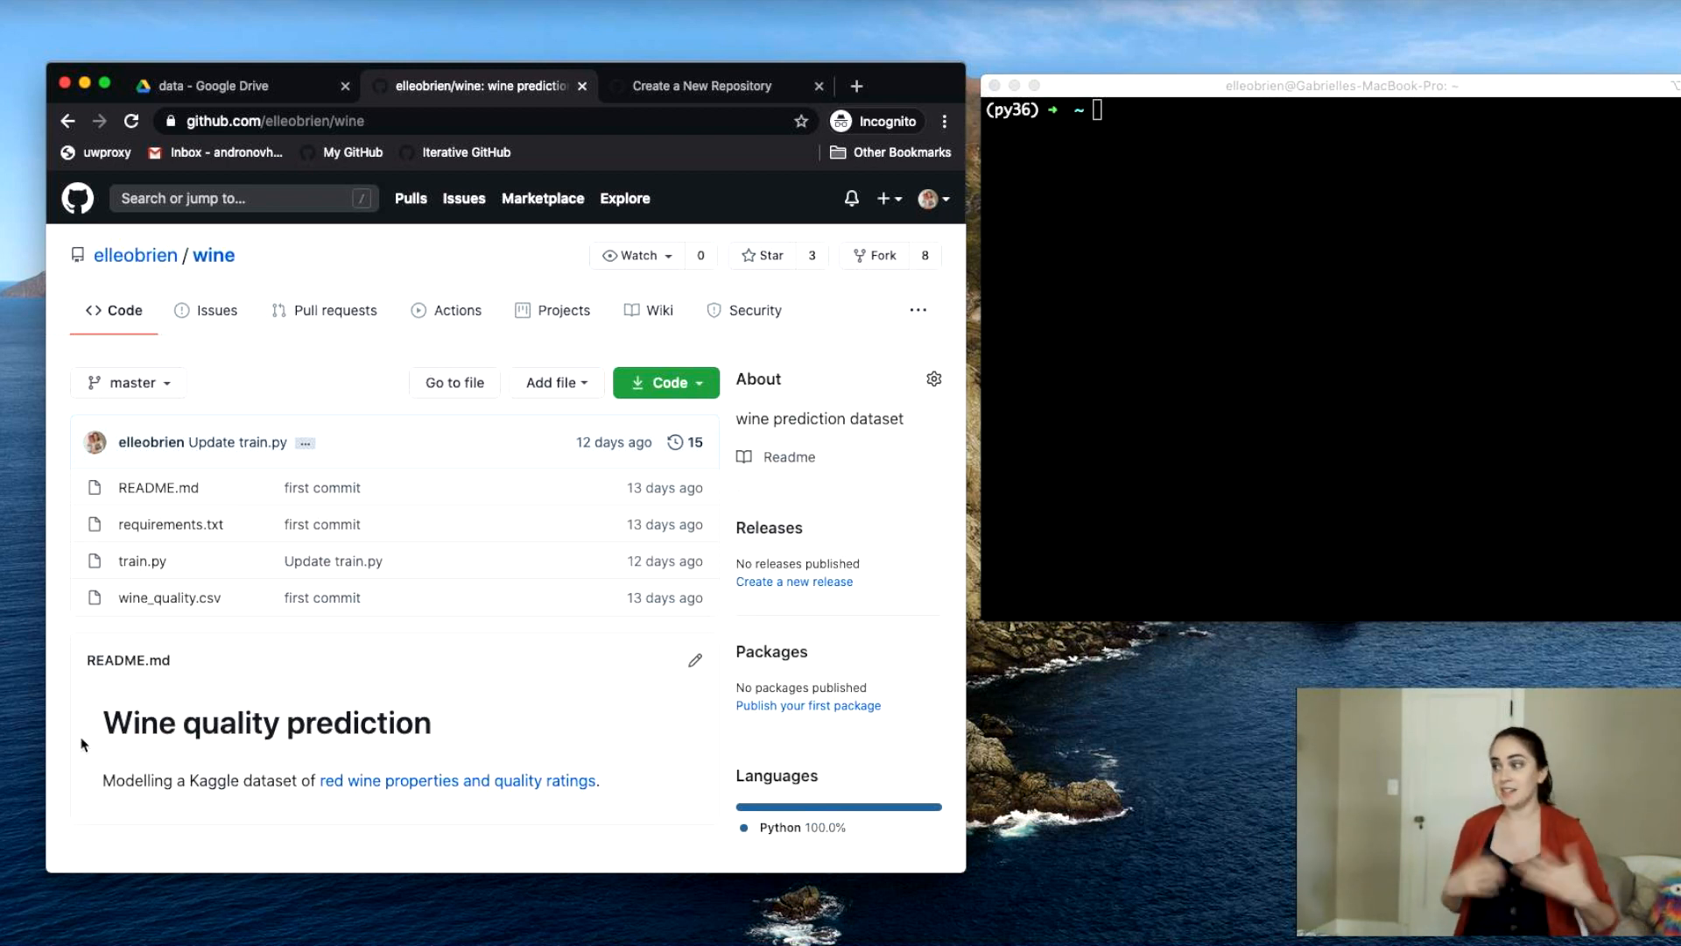
mouse_move(84, 690)
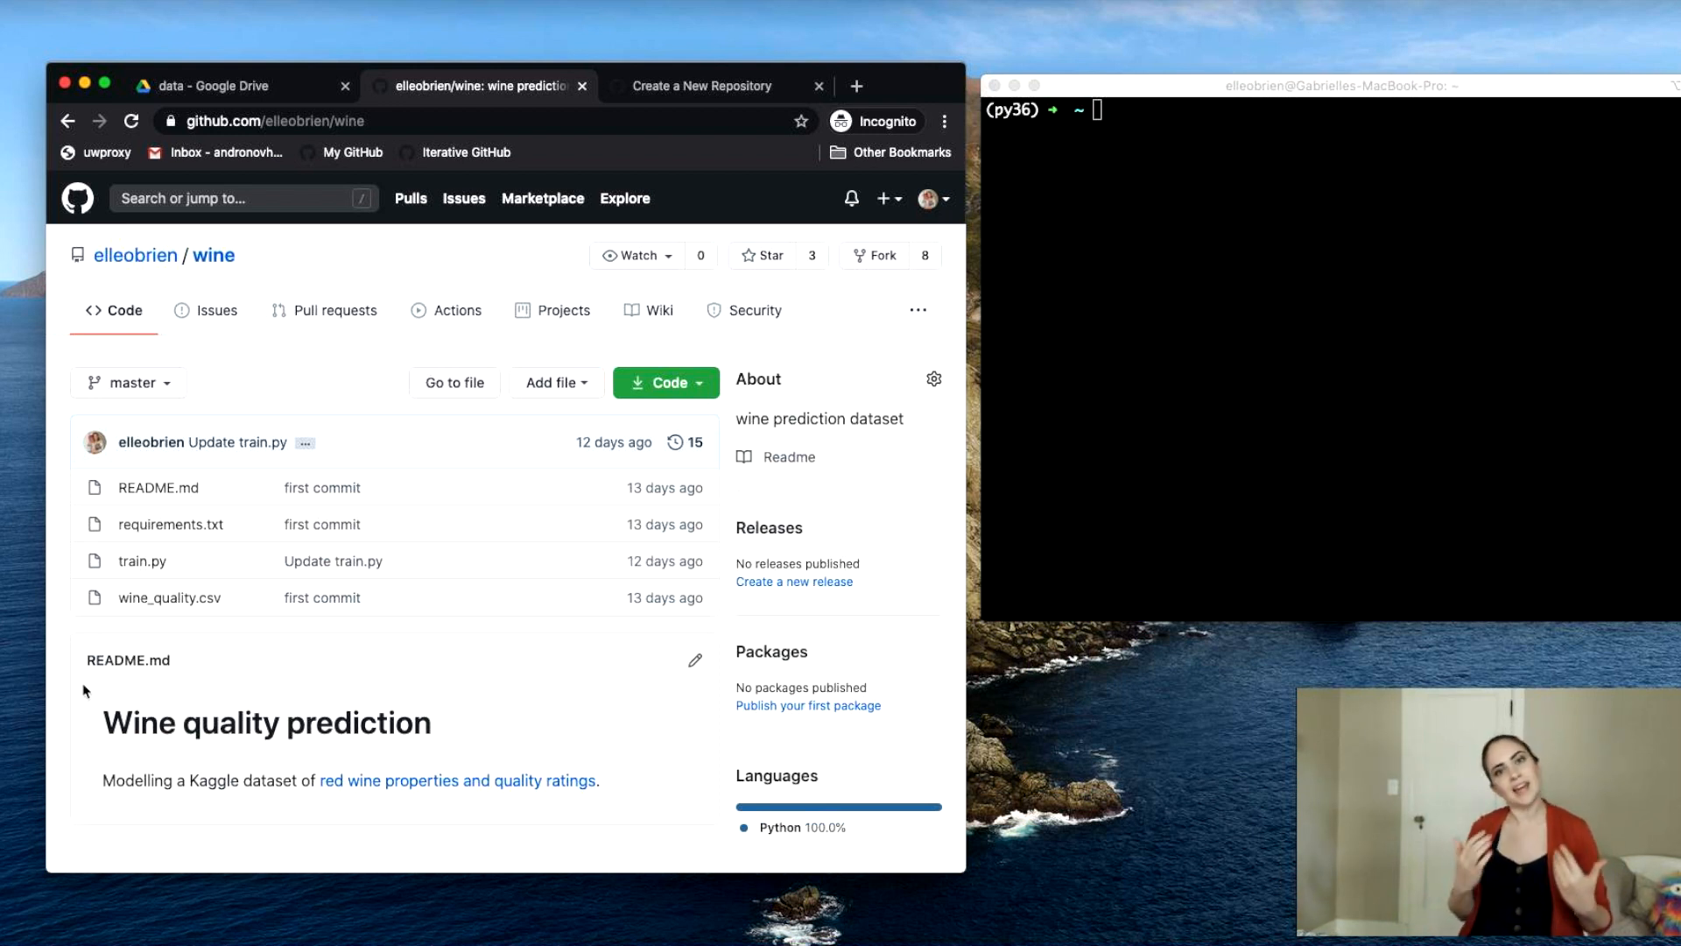
mouse_move(135, 602)
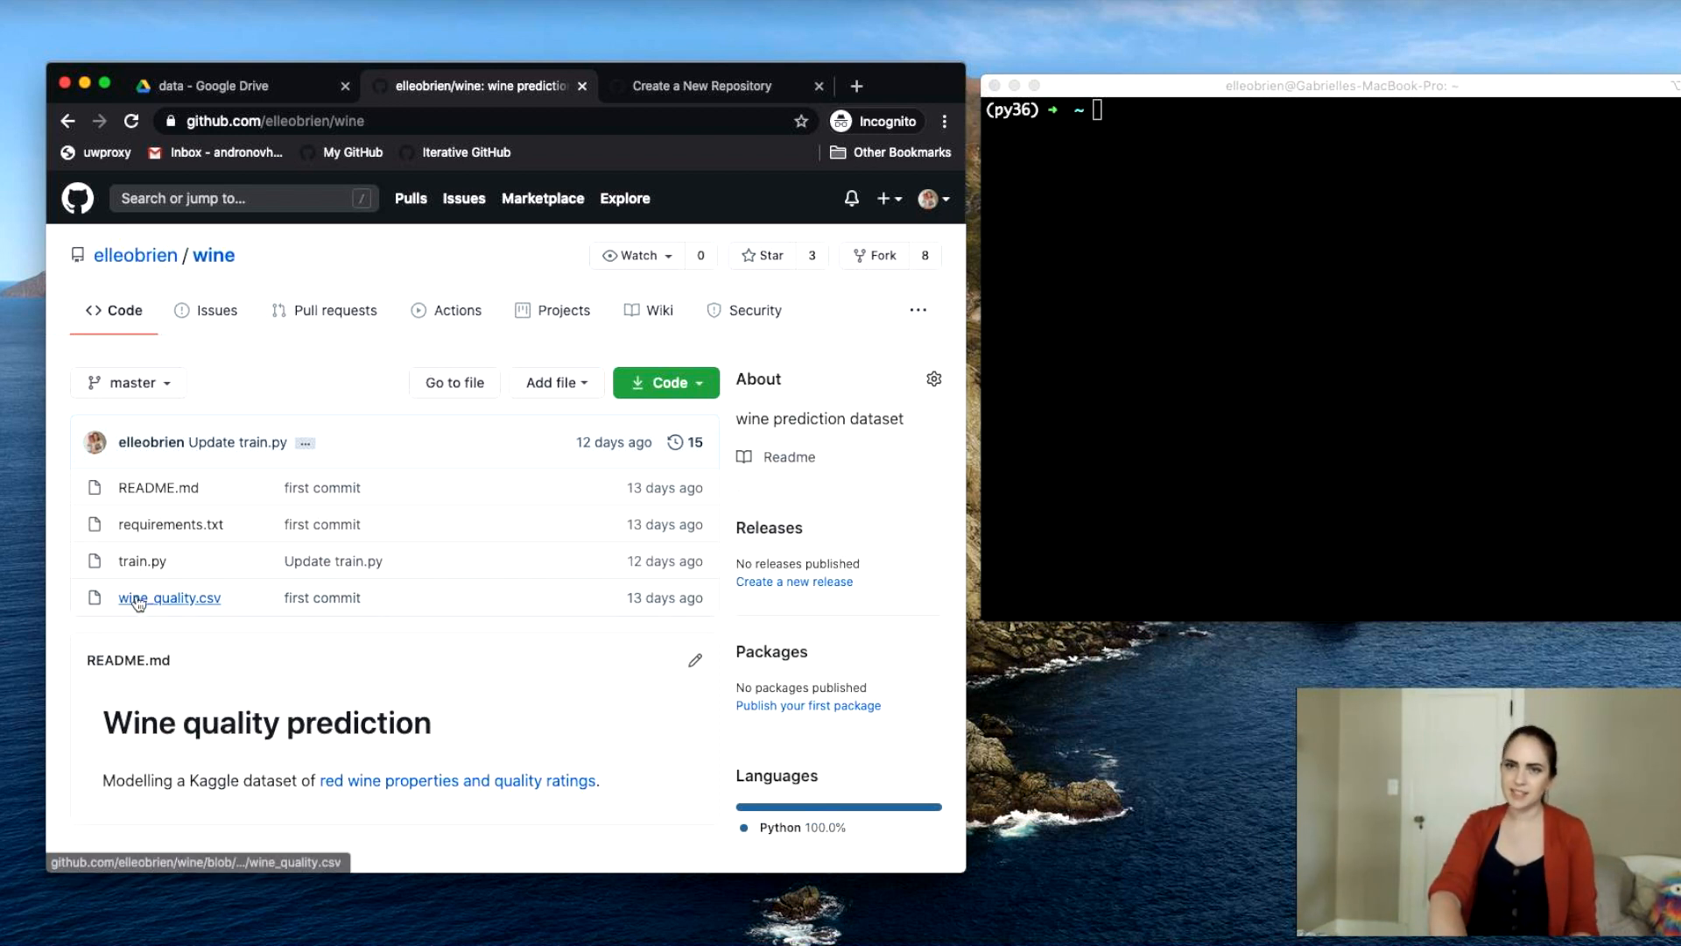
mouse_move(135, 602)
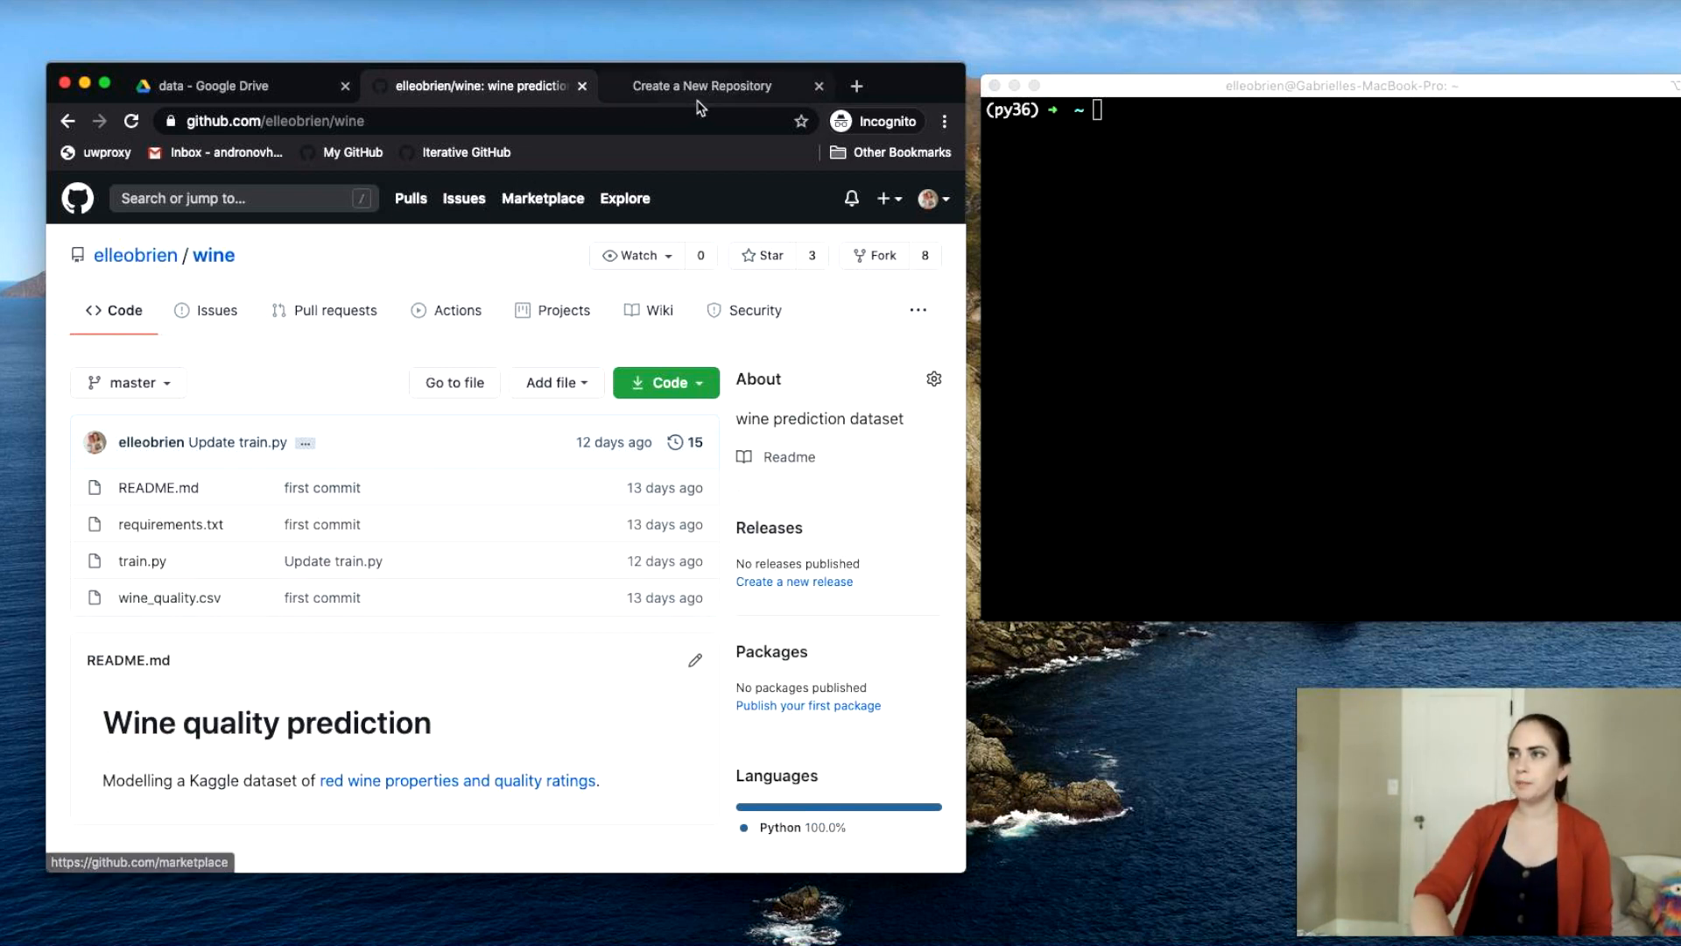
Step: Create public repository mlops_tutorial2 with a README and show its SSH clone address
click(704, 86)
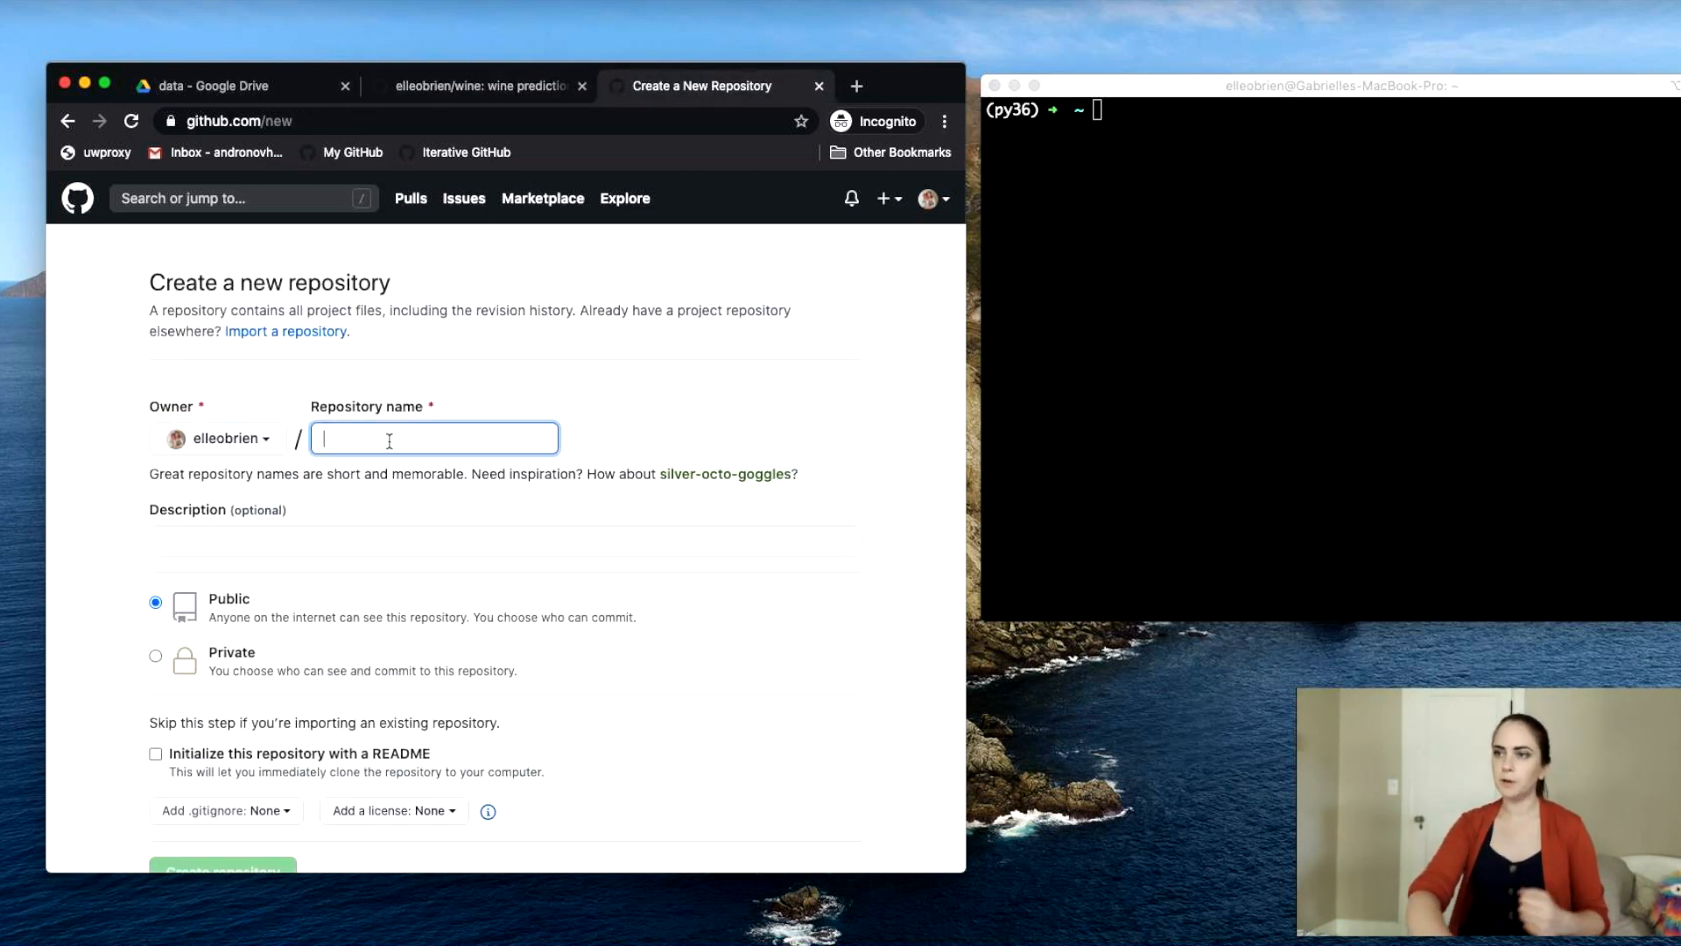
text(mlops_tutorial2)
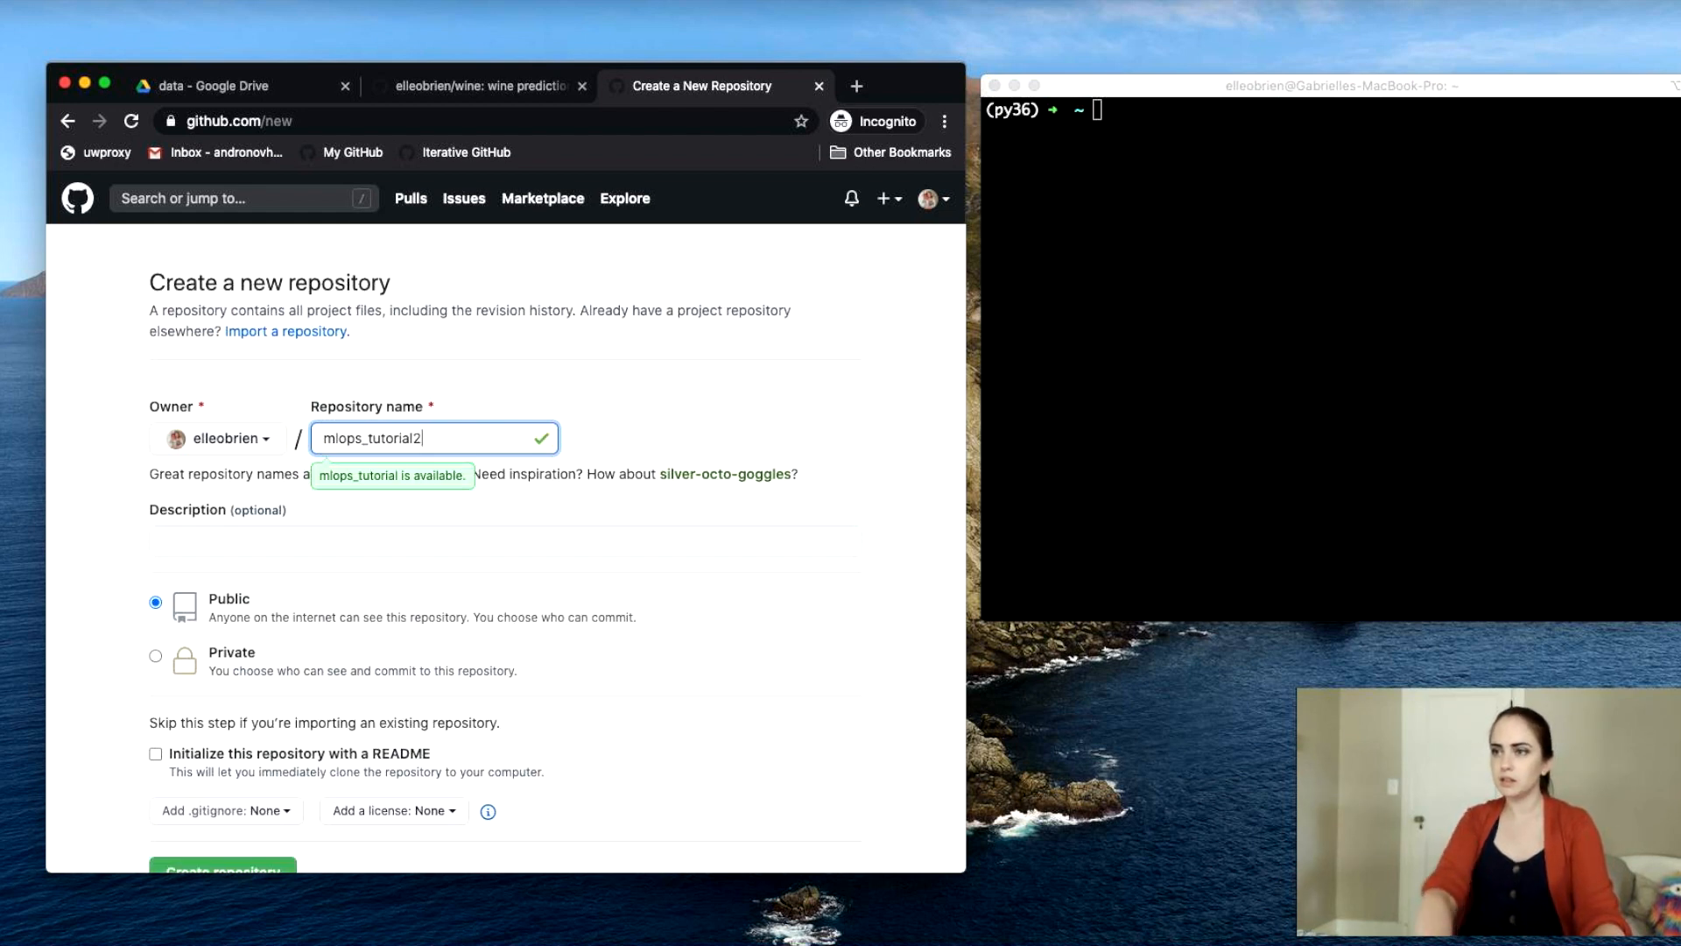
click(156, 753)
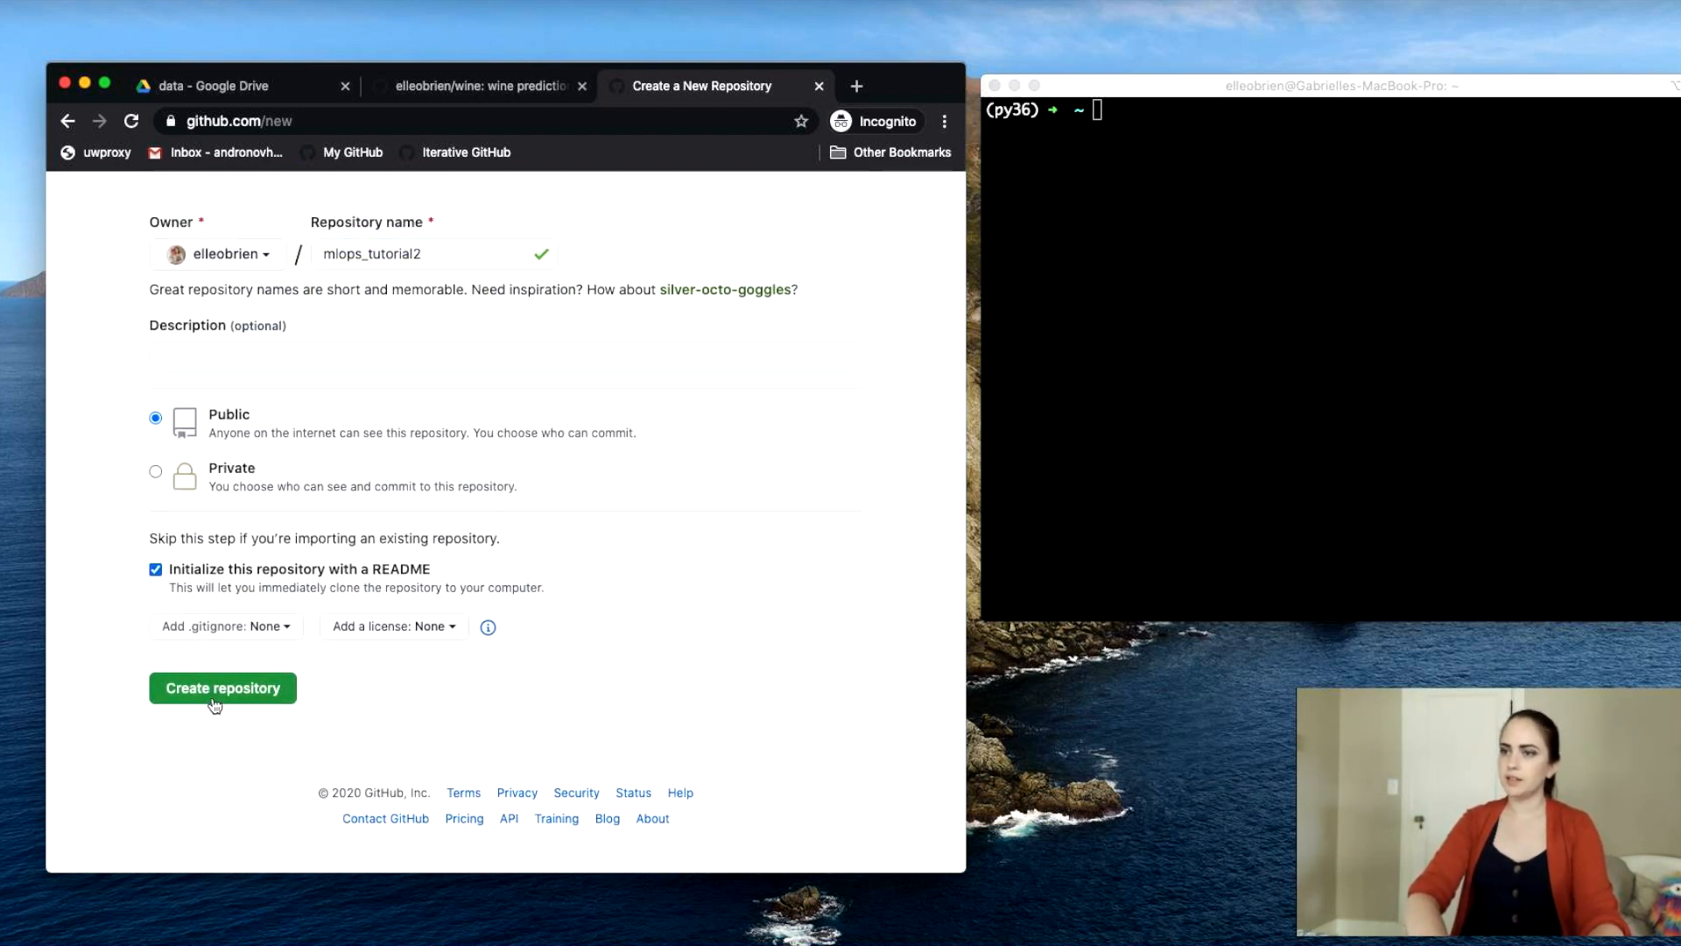
click(222, 687)
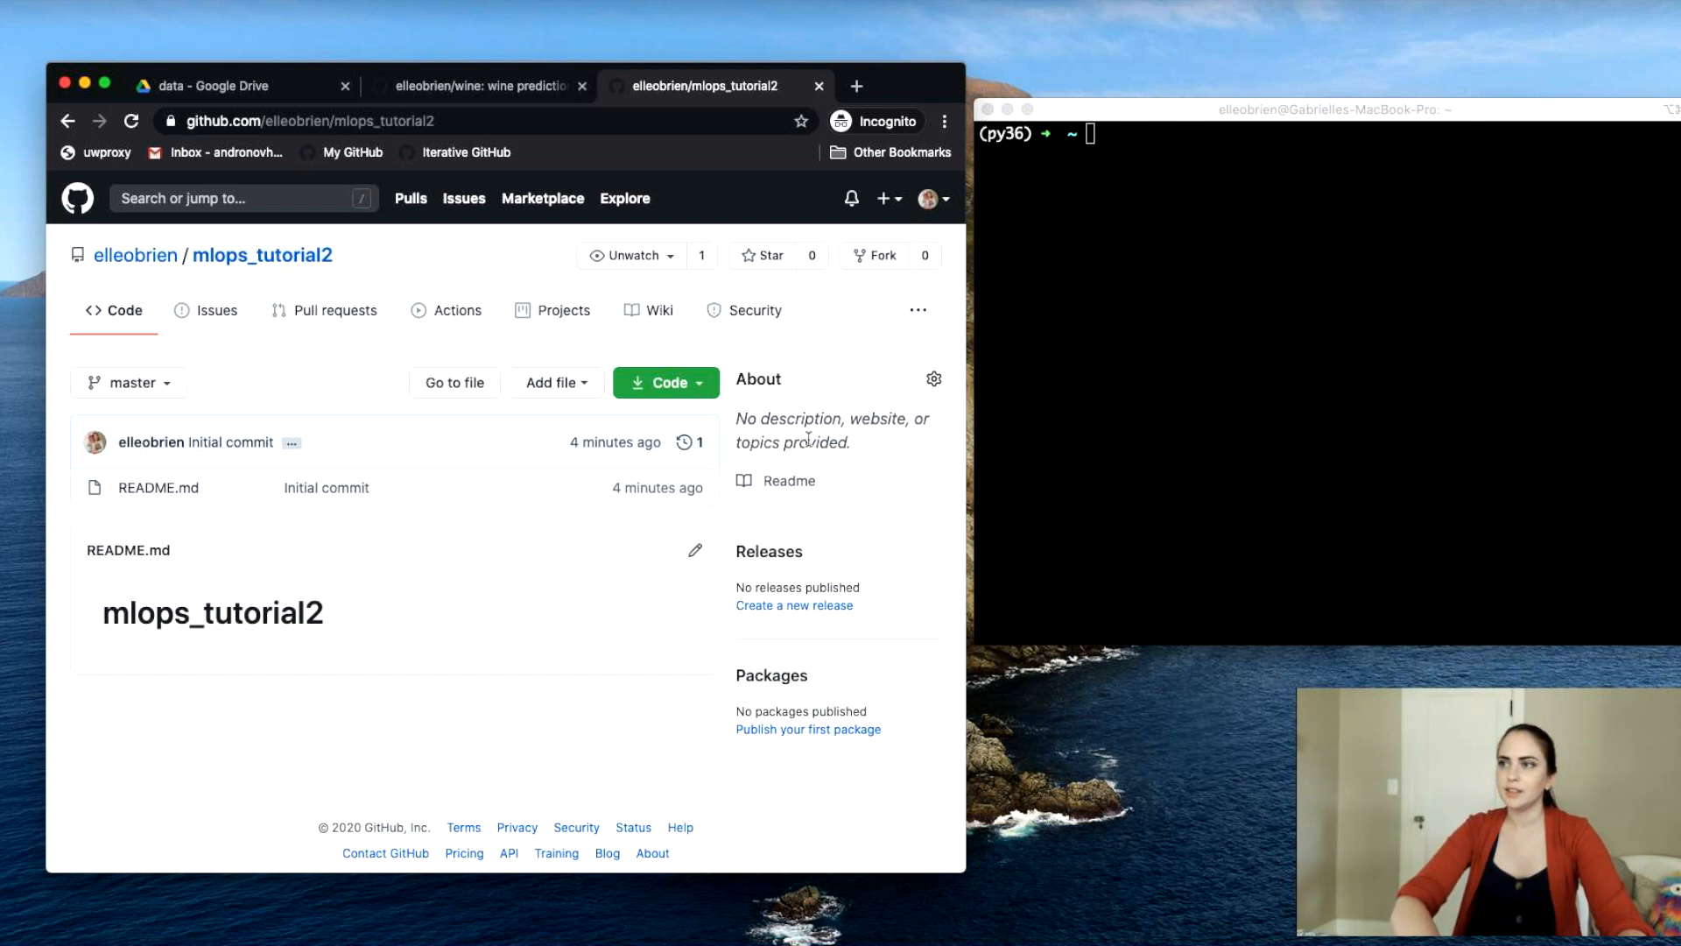
click(666, 381)
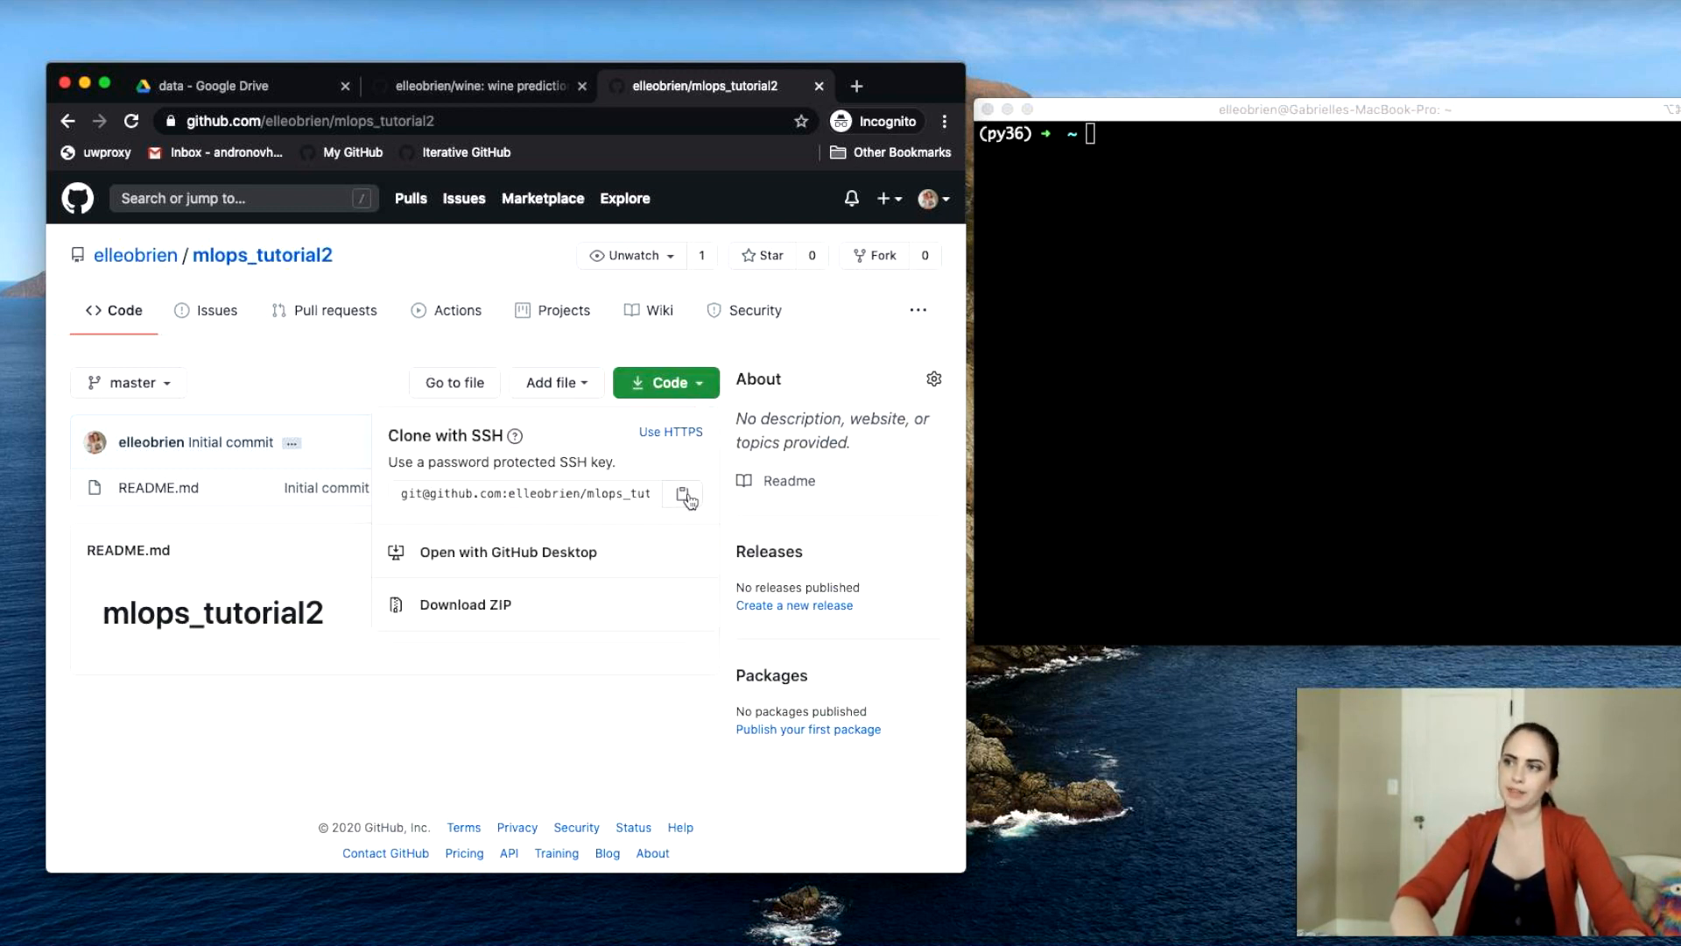
text(git loc)
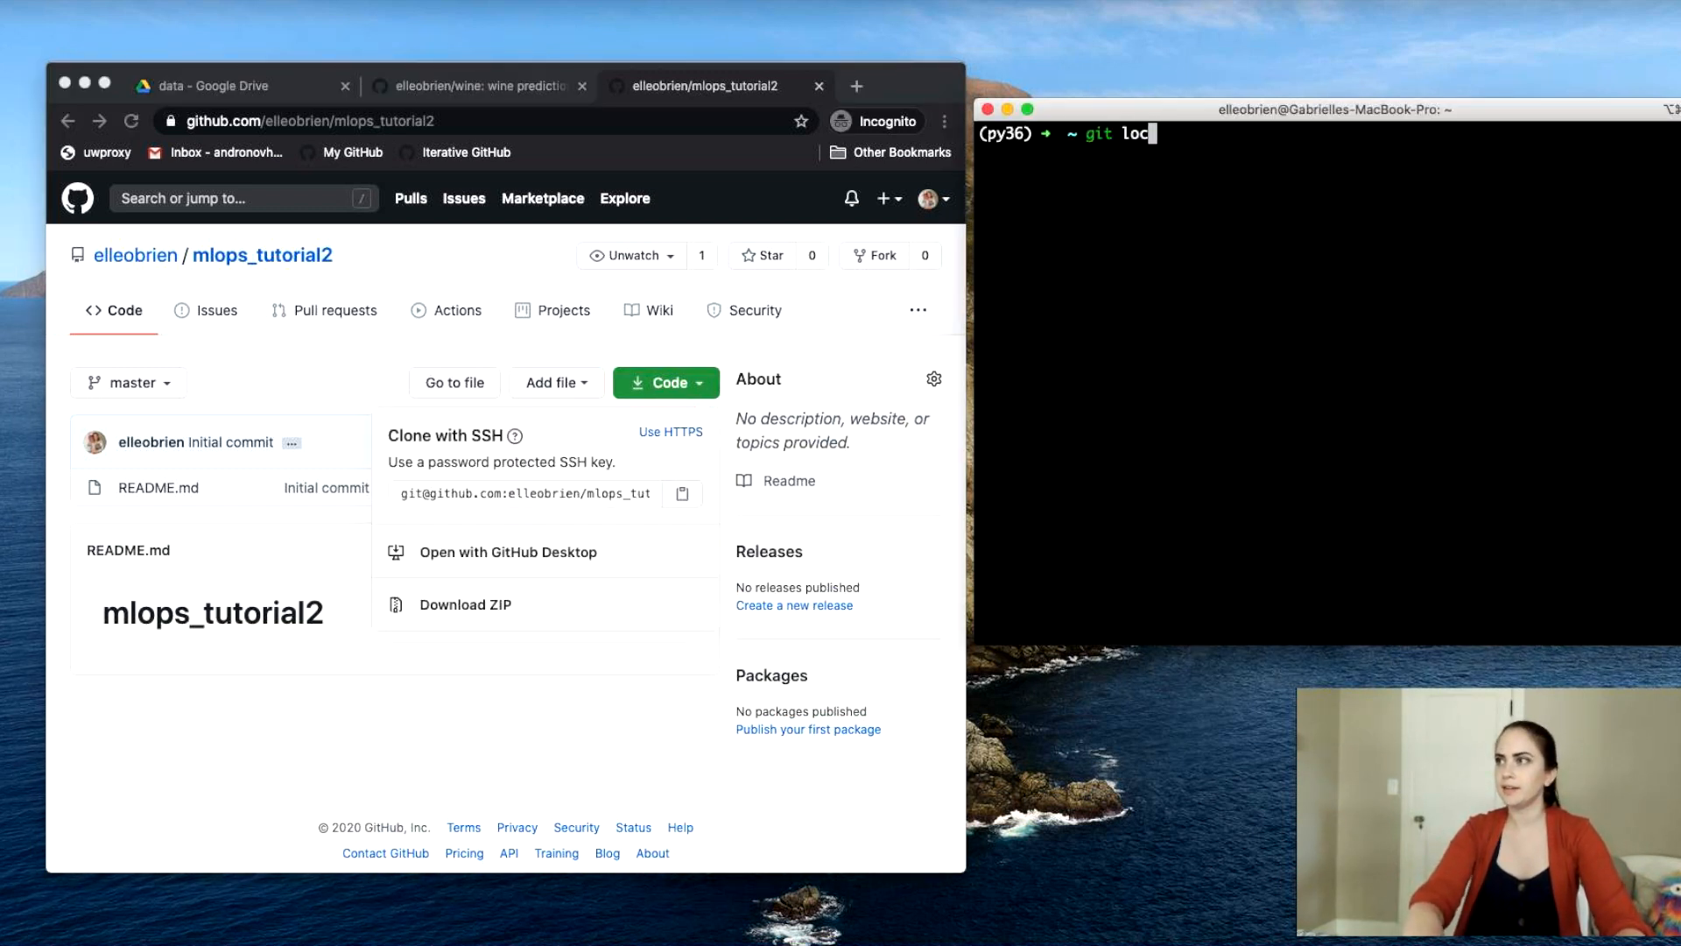
key(Backspace)
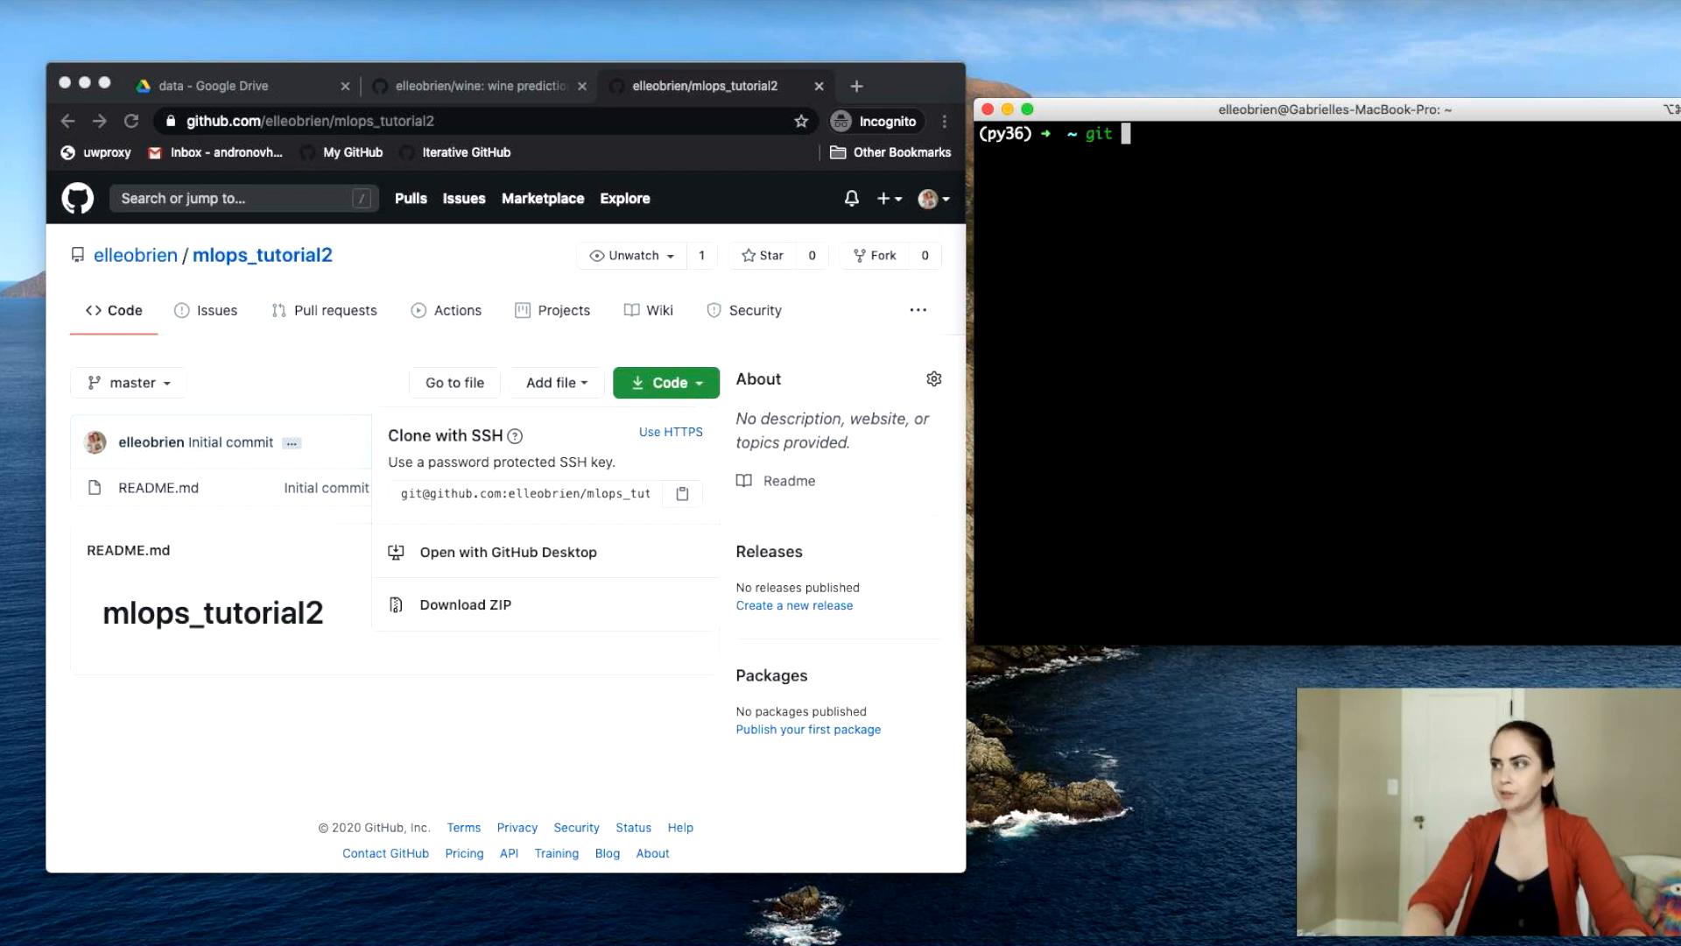
text(clone git@github.com:elleobrien/mlops_tutorial2.git)
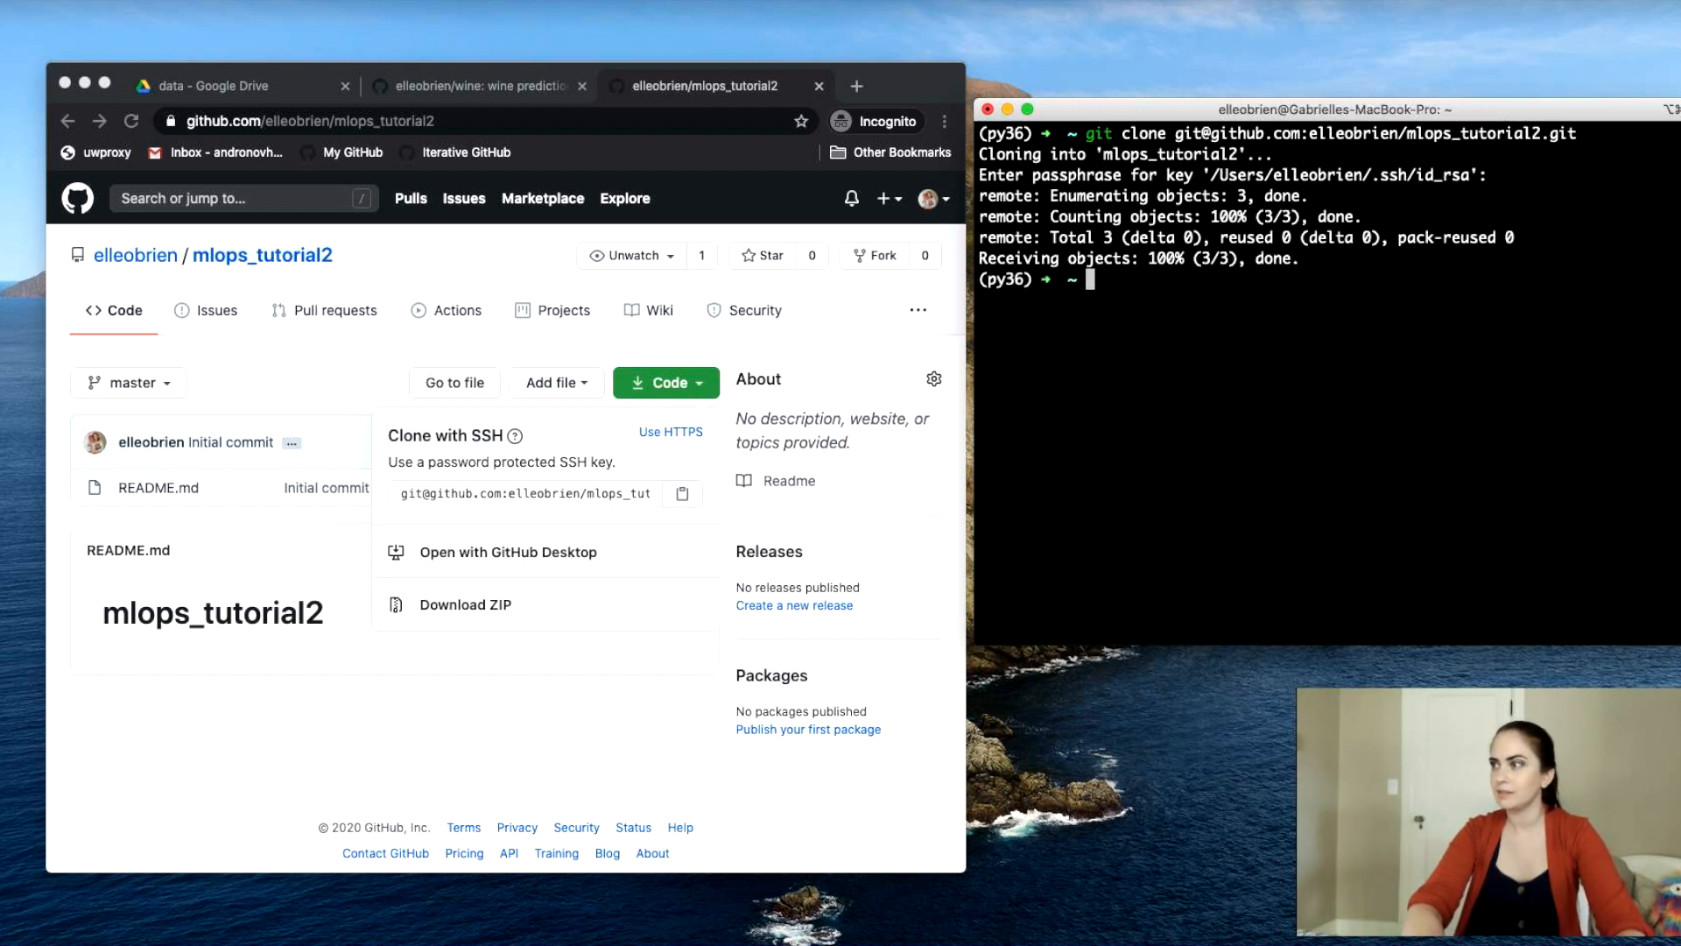
text(cd mlops_tutorial2)
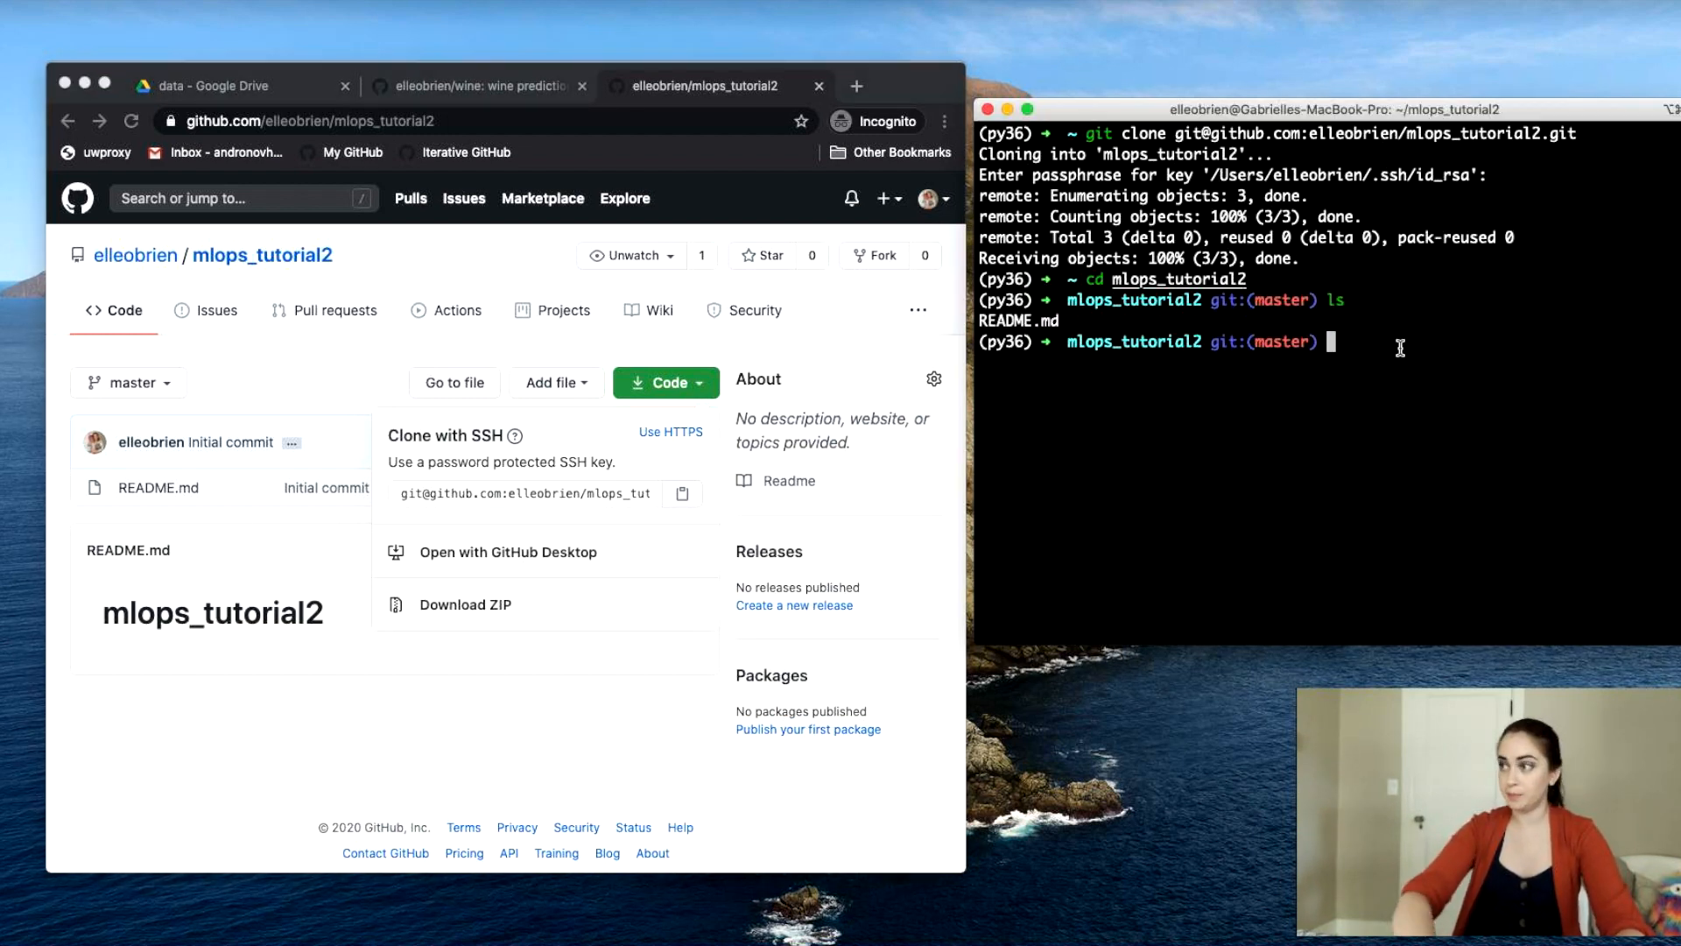
Step: Move the home folder's .py scripts (analyze.py, get_data.py) into the repository with mv ~/*.py
text(mv ~/)
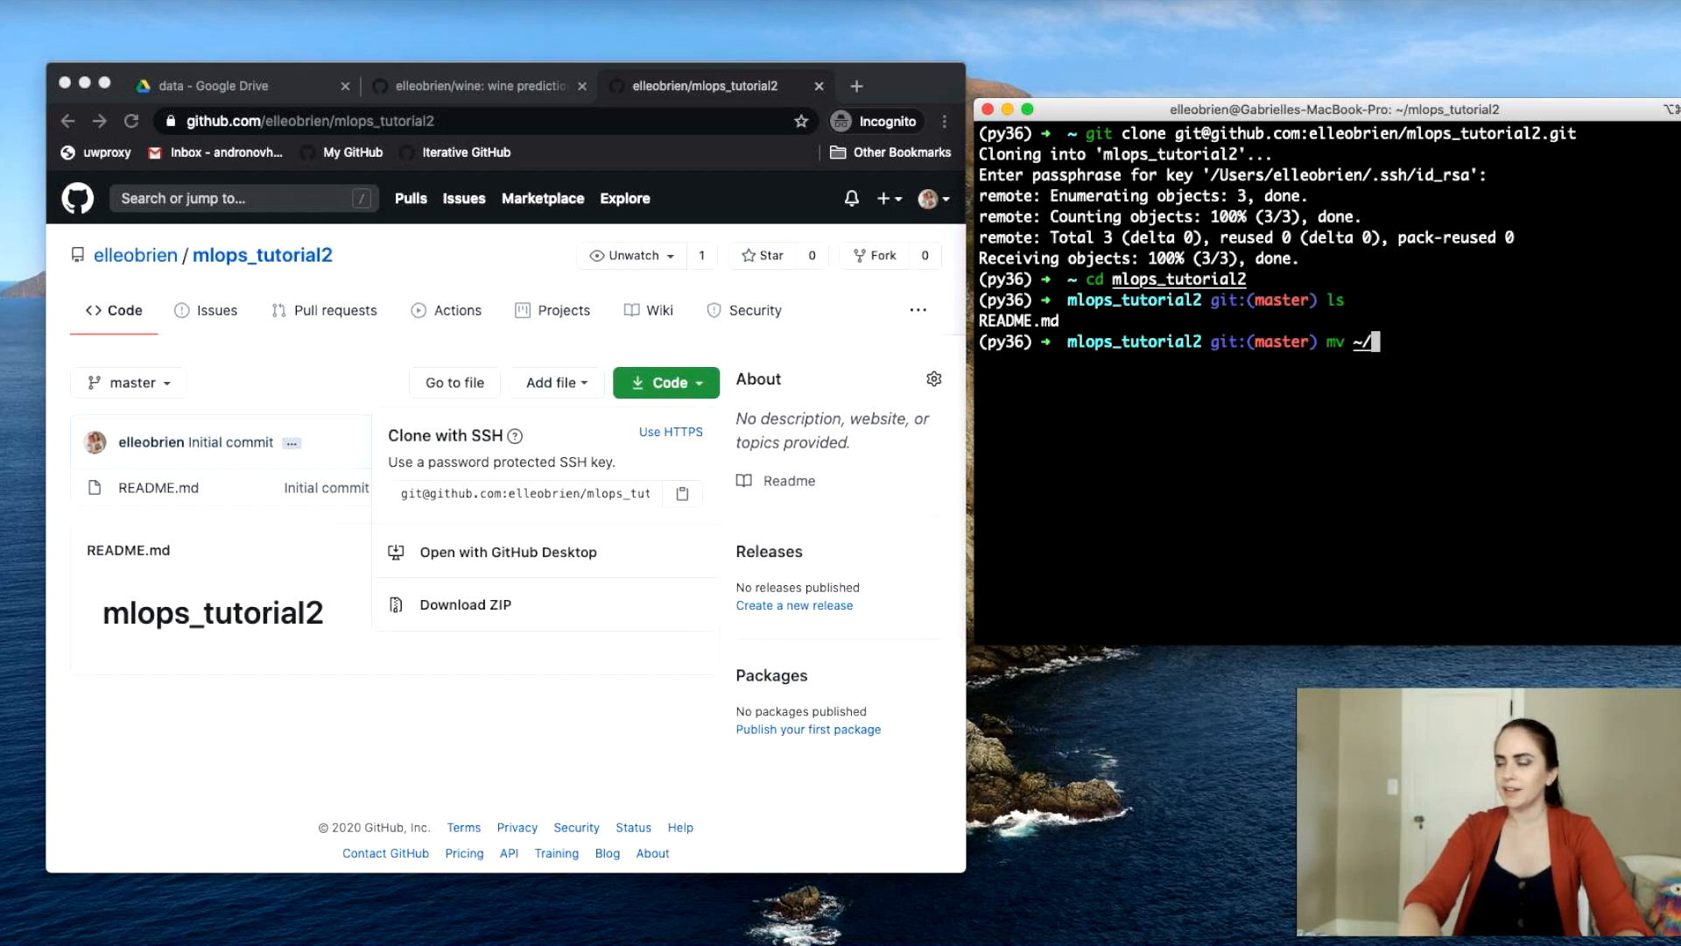
text(/.)
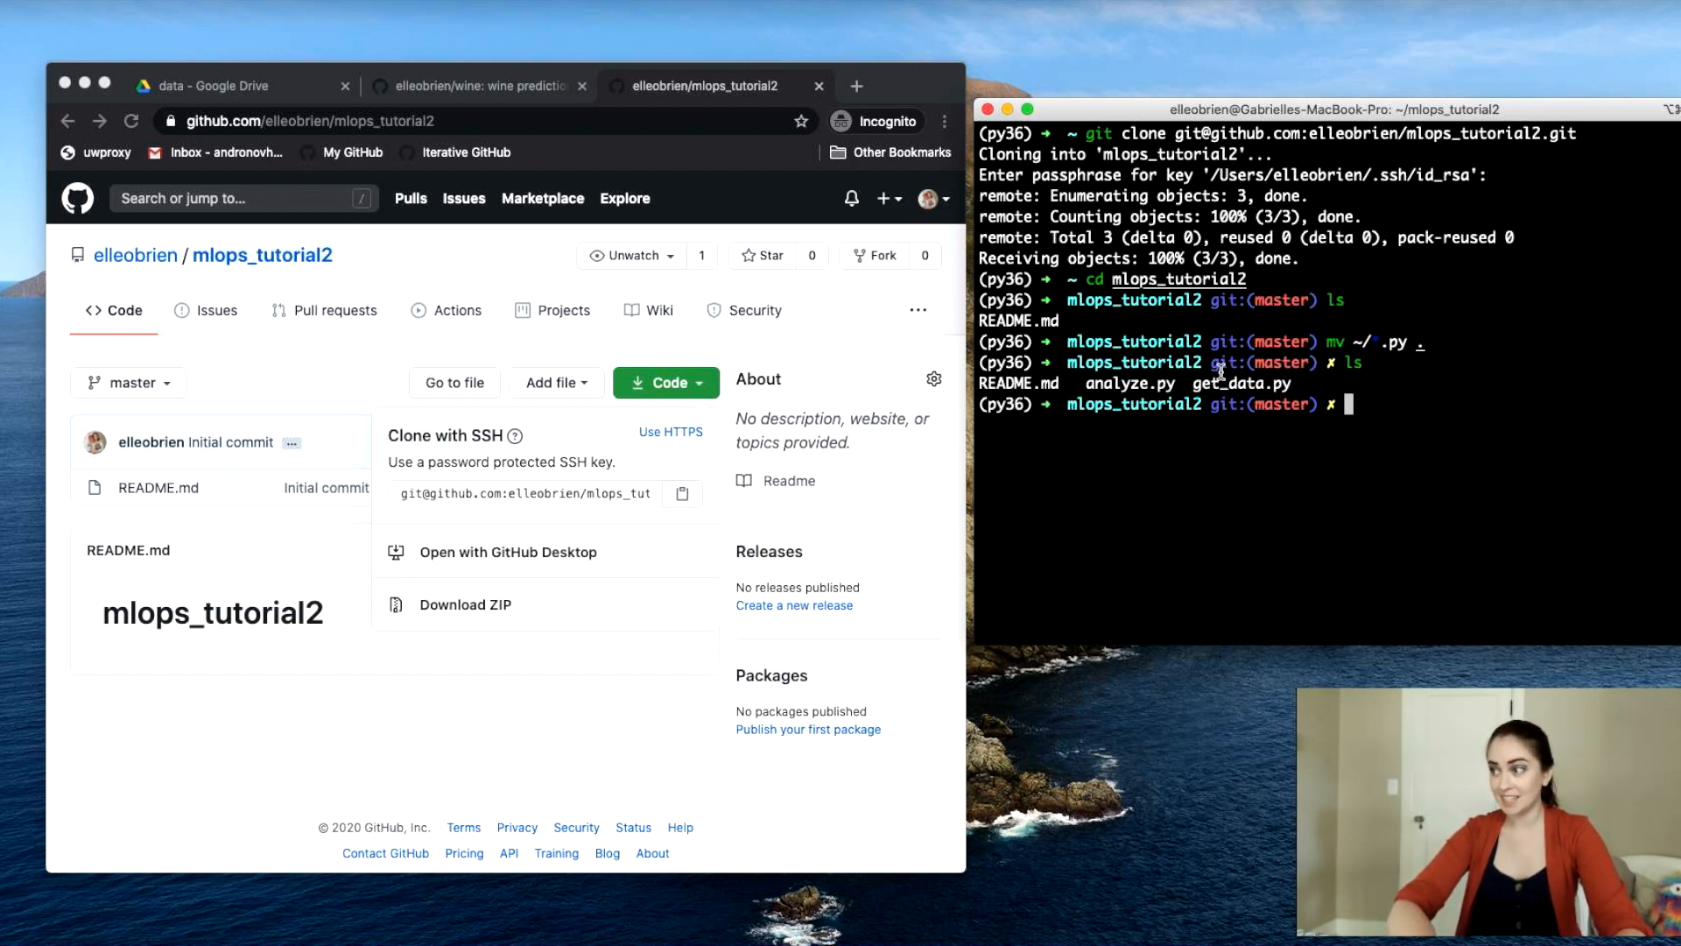
mouse_move(1408, 411)
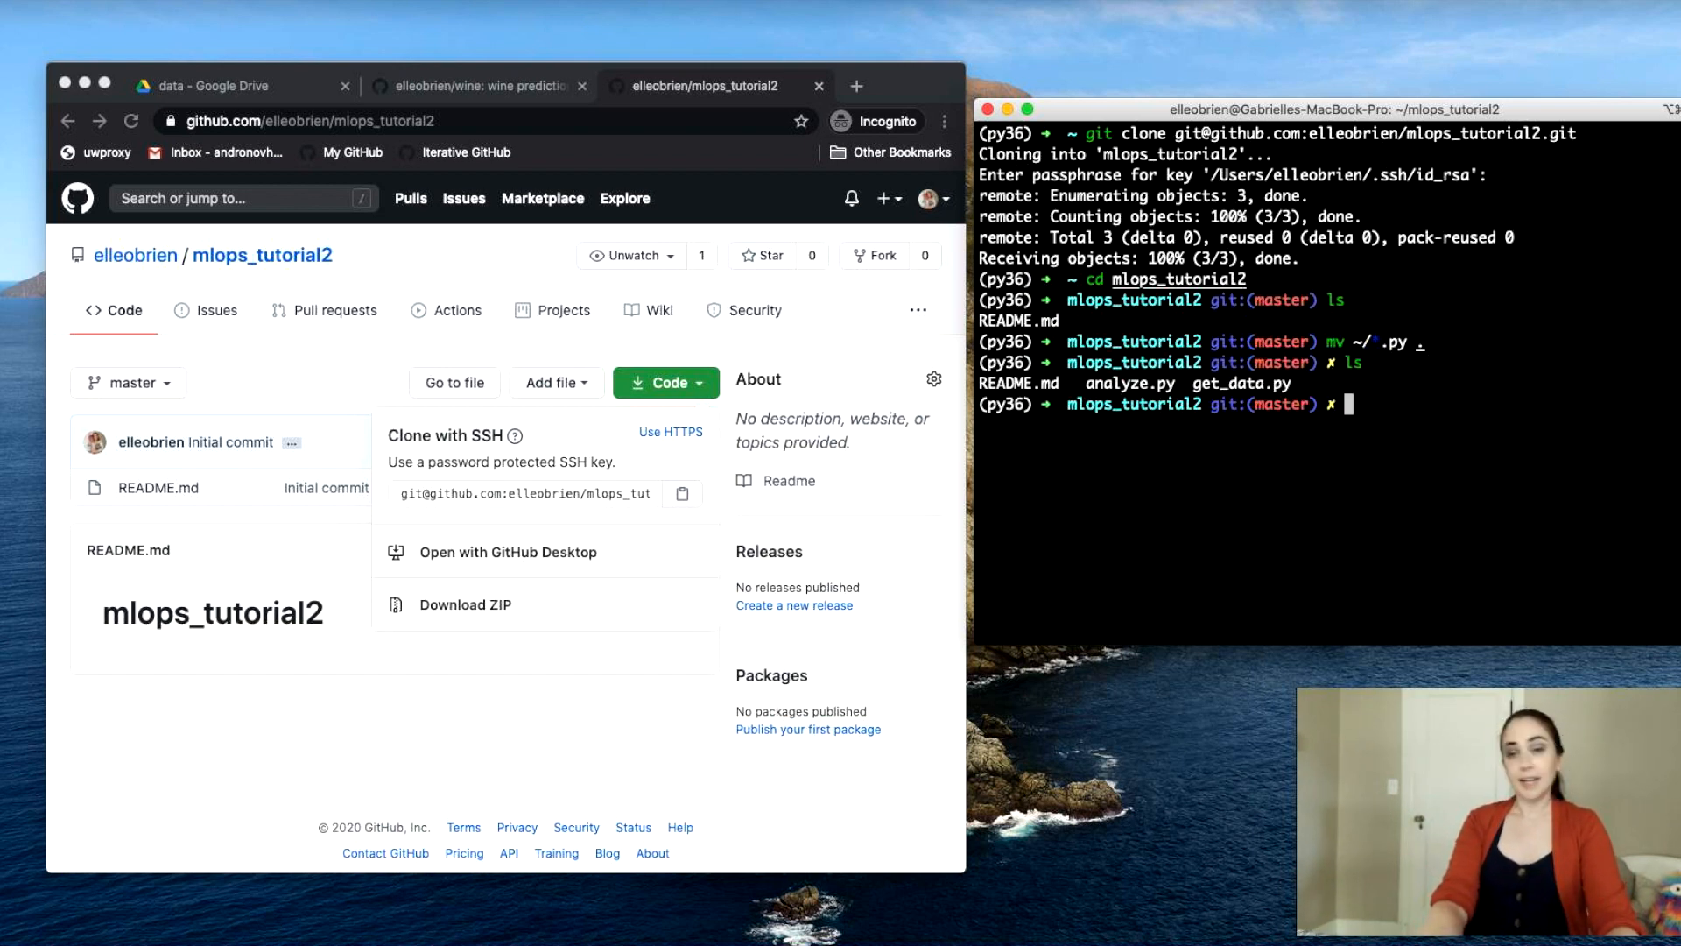
Step: Run dvc init to initialize DVC in mlops_tutorial2
text(dvc init)
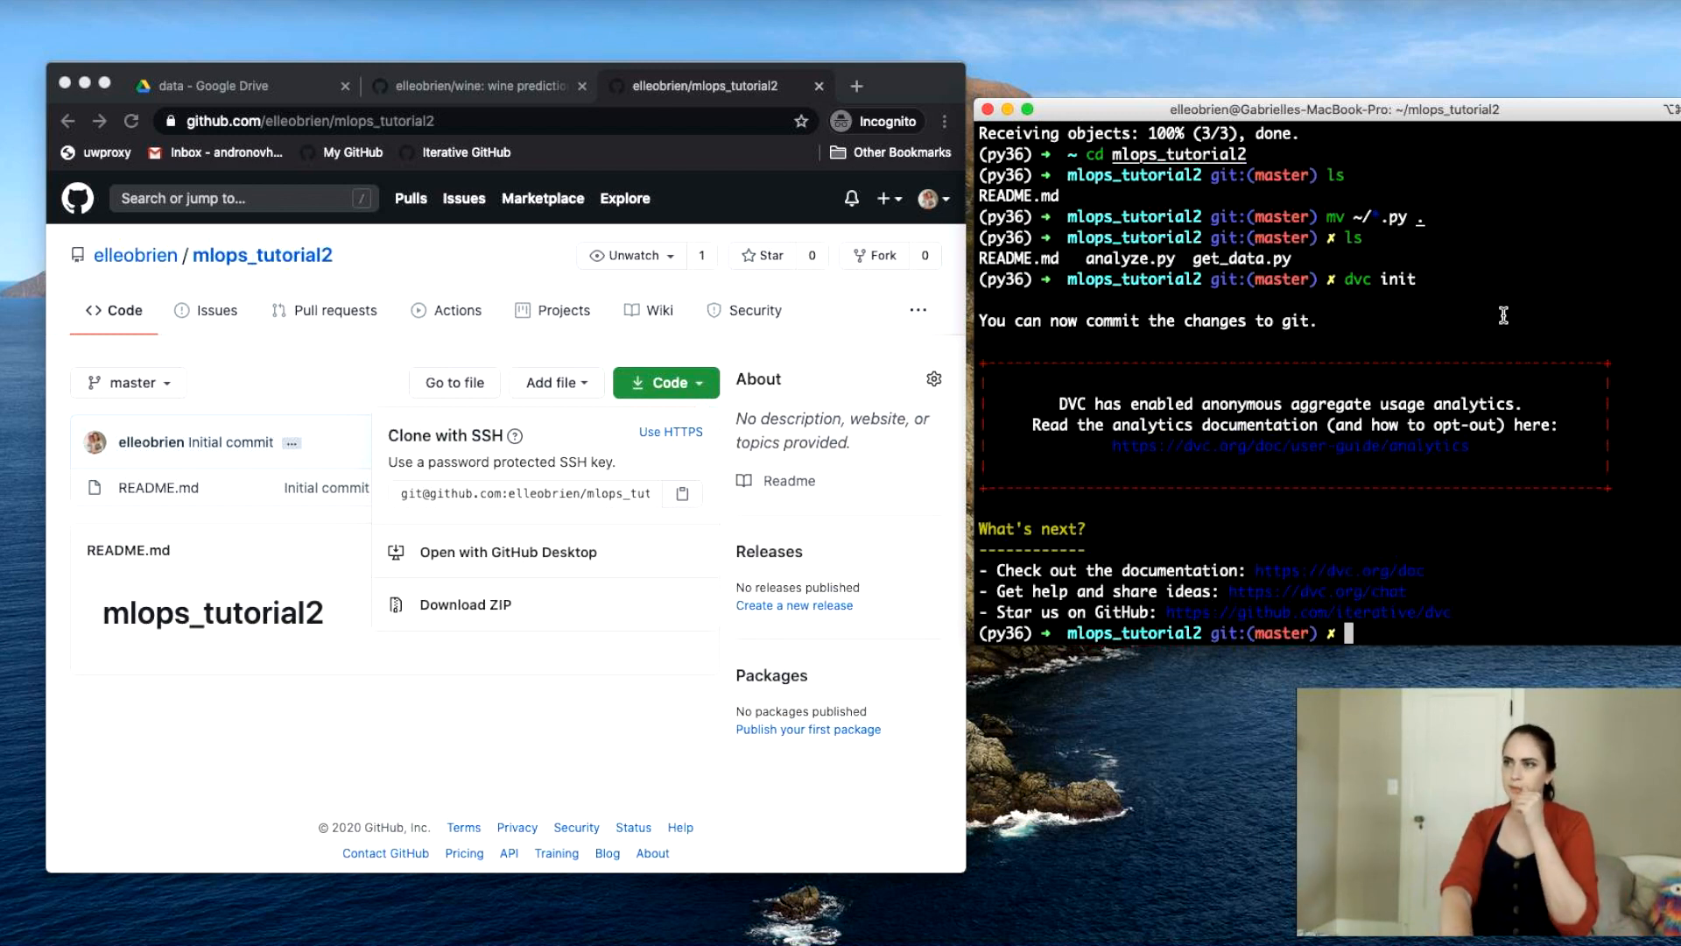
mouse_move(523, 704)
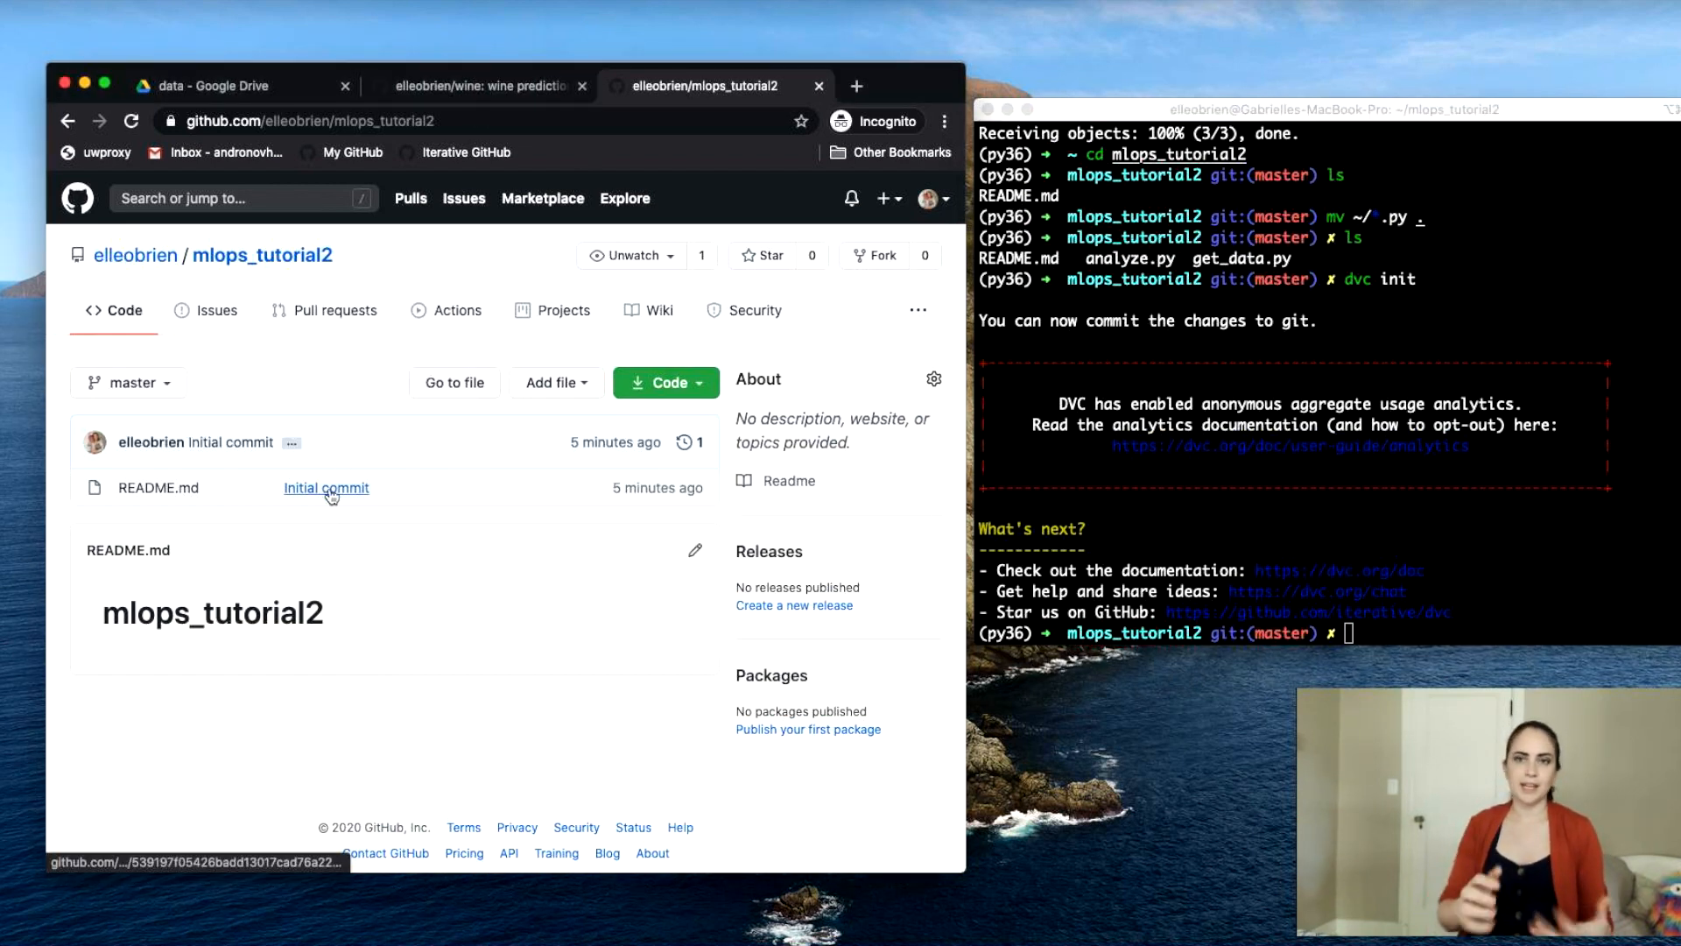
mouse_move(330, 492)
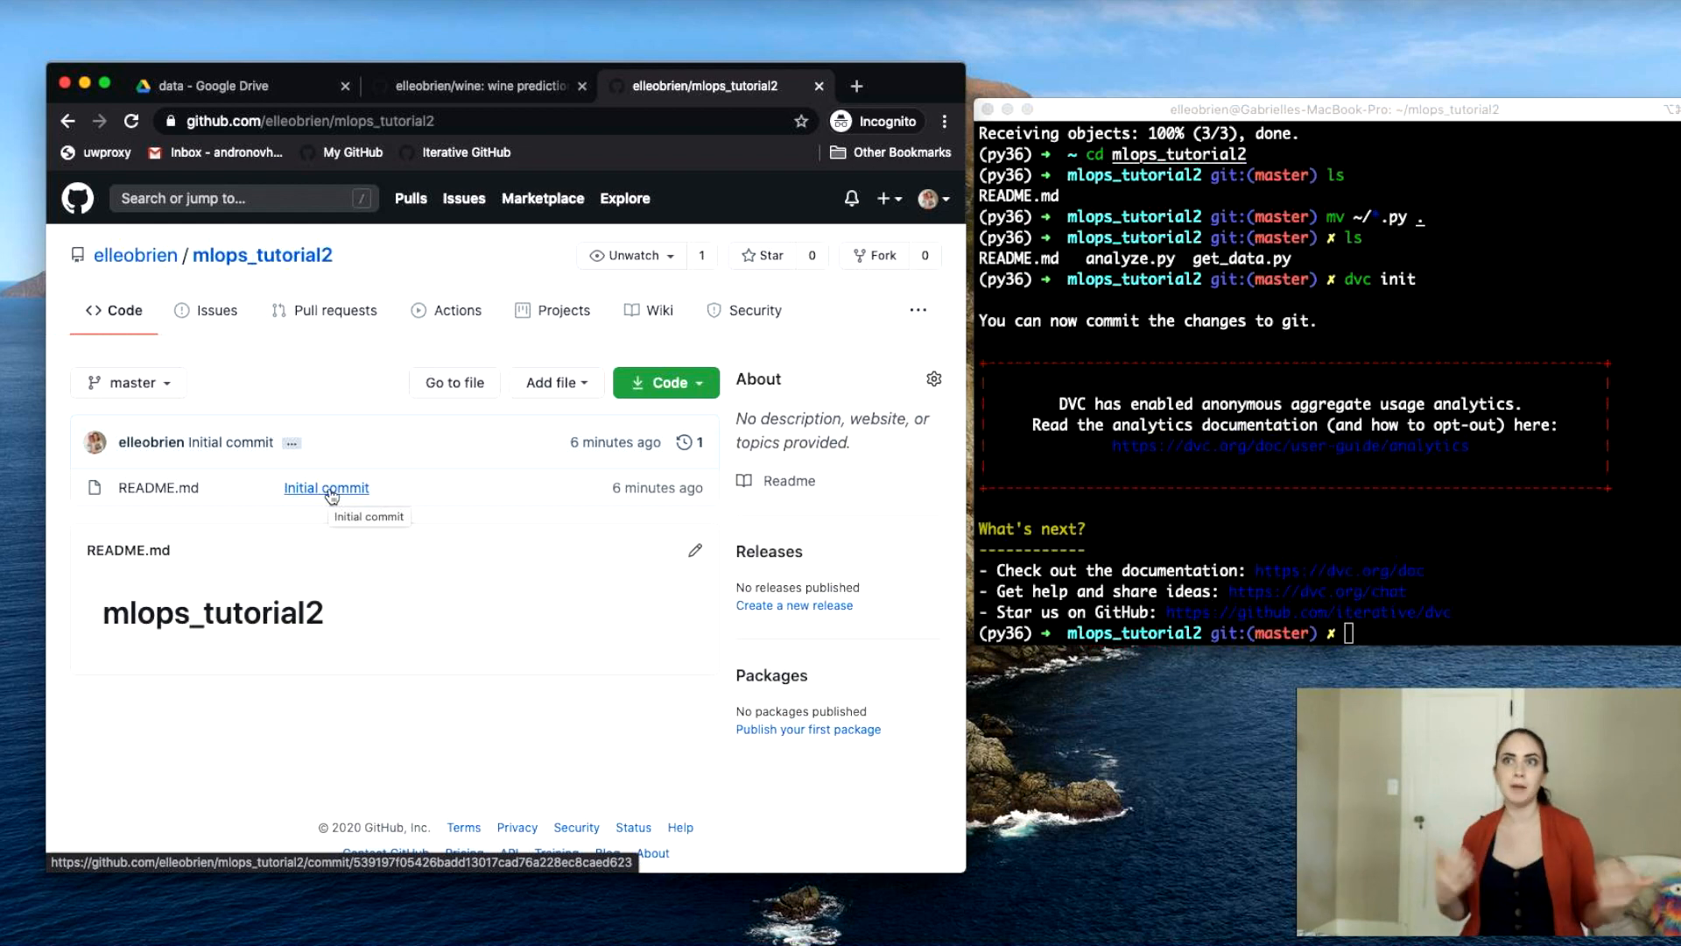
mouse_move(1496, 627)
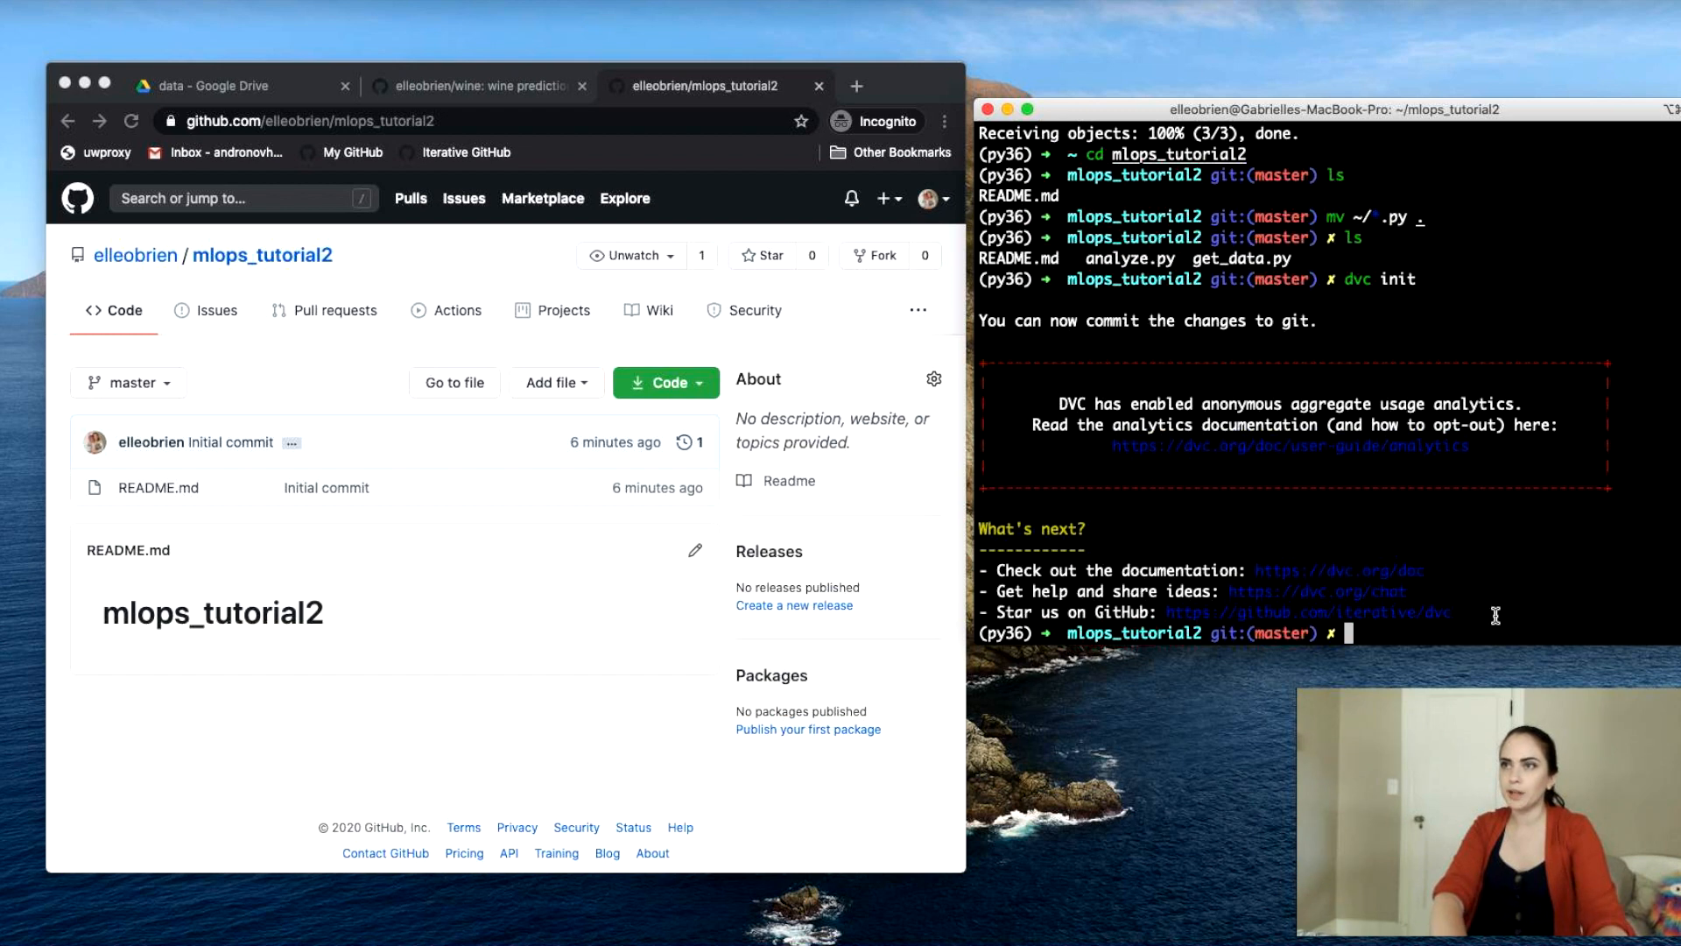
Step: Create a folder named remote inside Drive's data folder, open it and select its folder ID
click(219, 86)
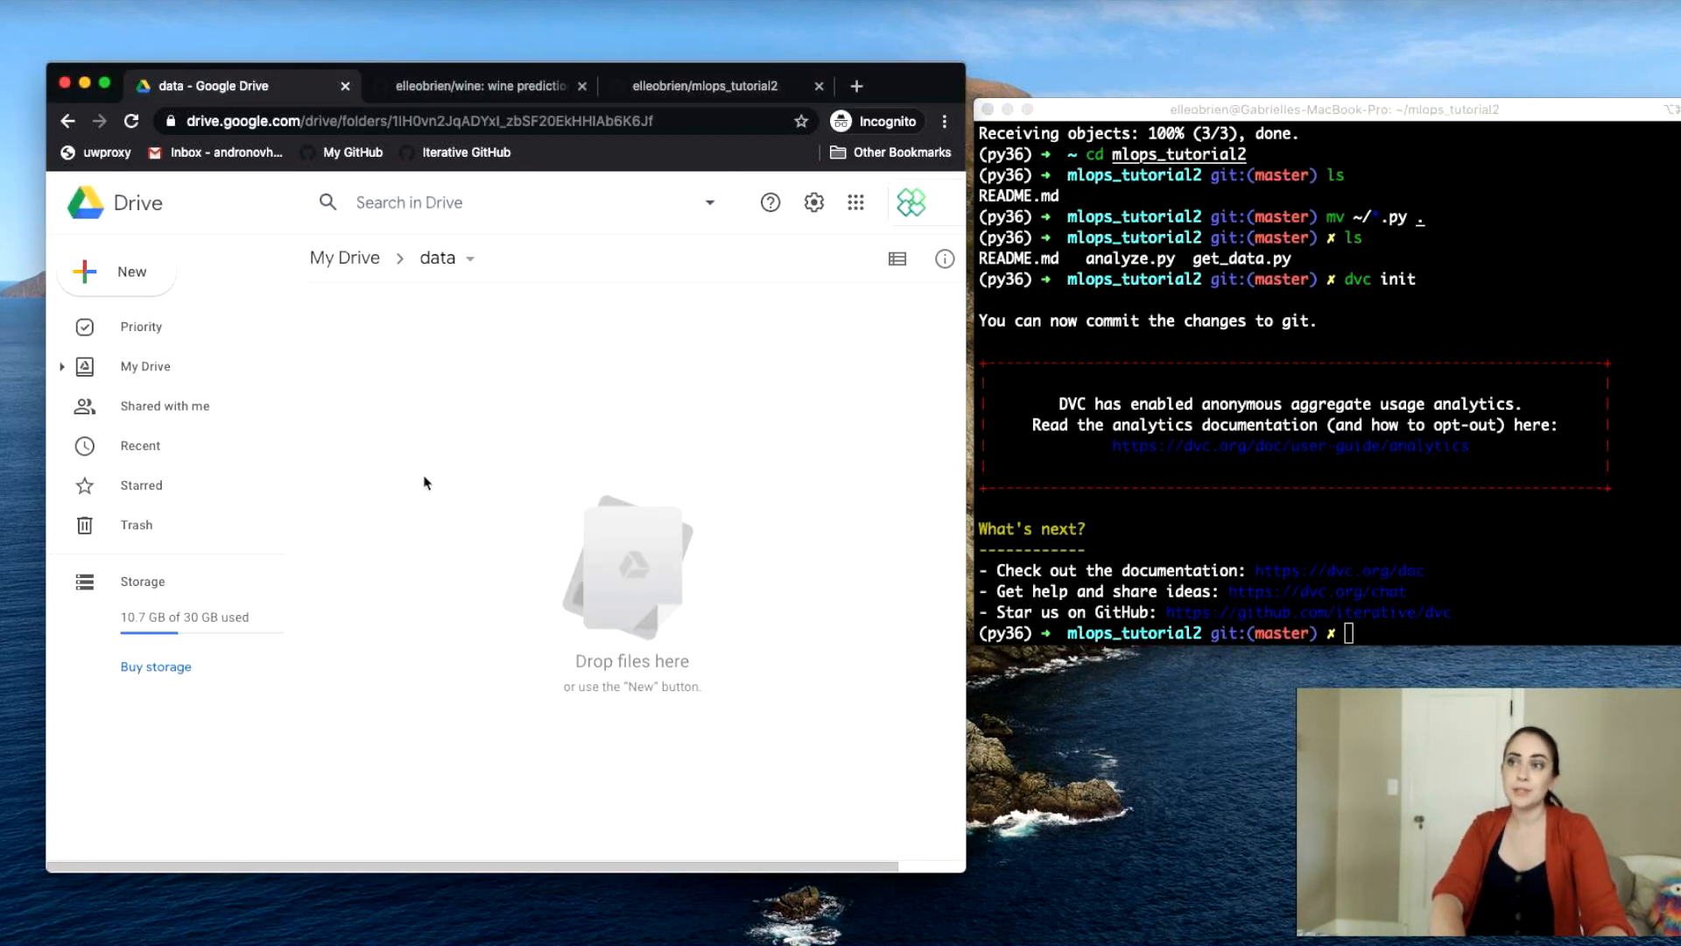
mouse_move(458, 437)
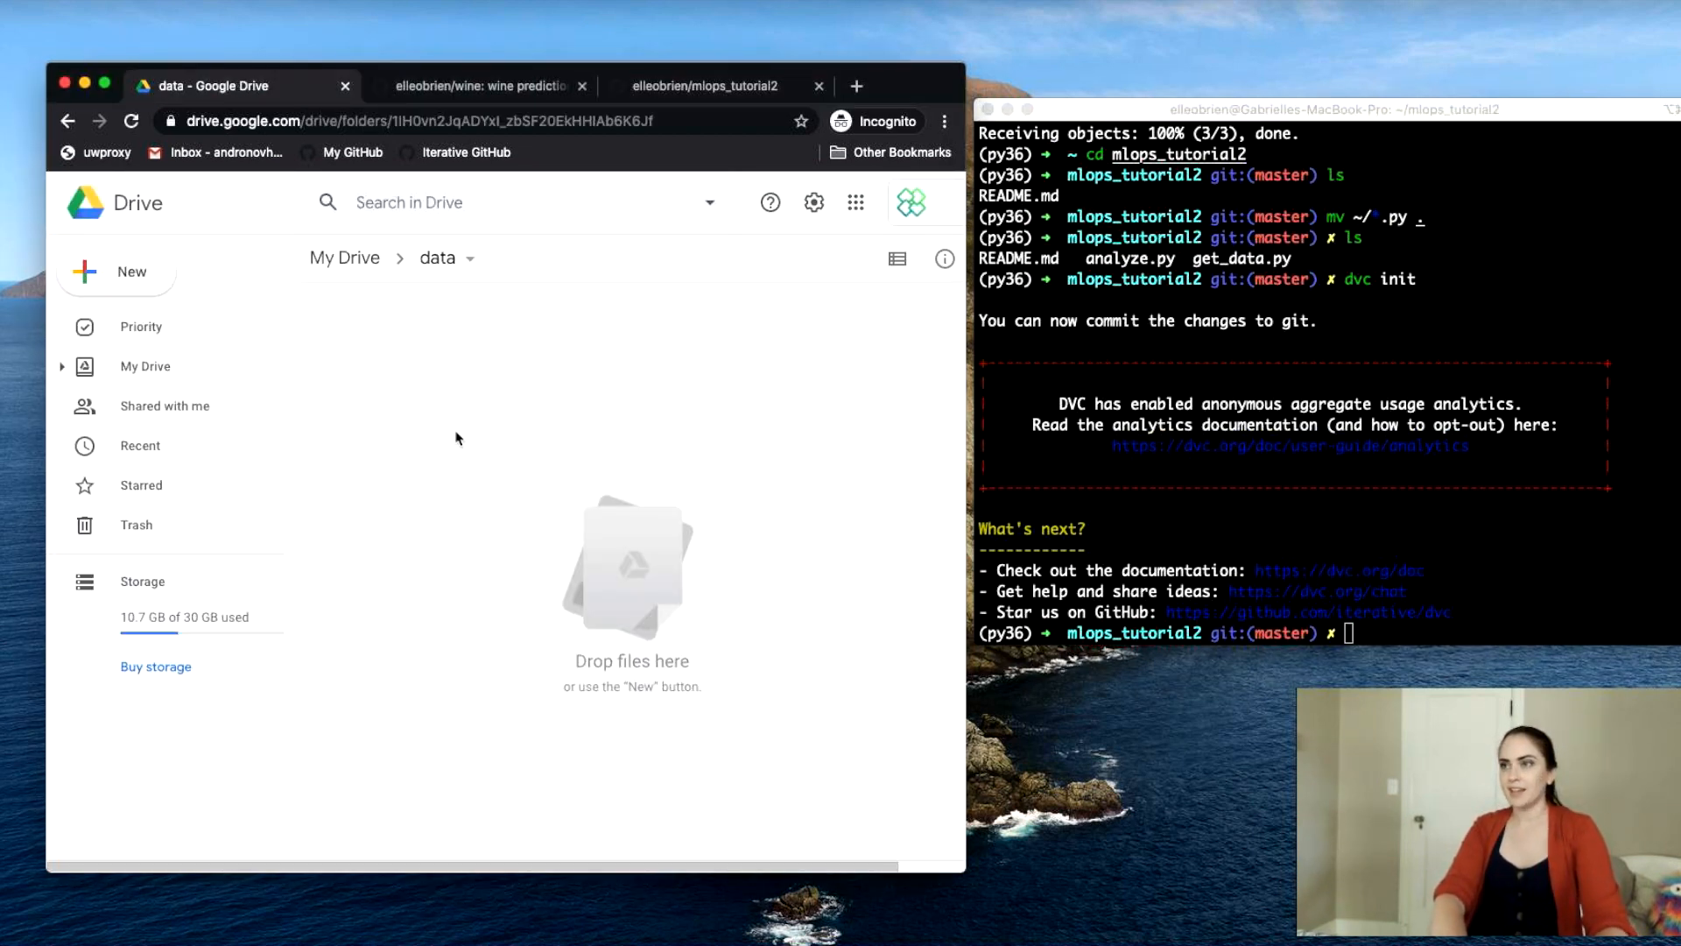
right_click(459, 438)
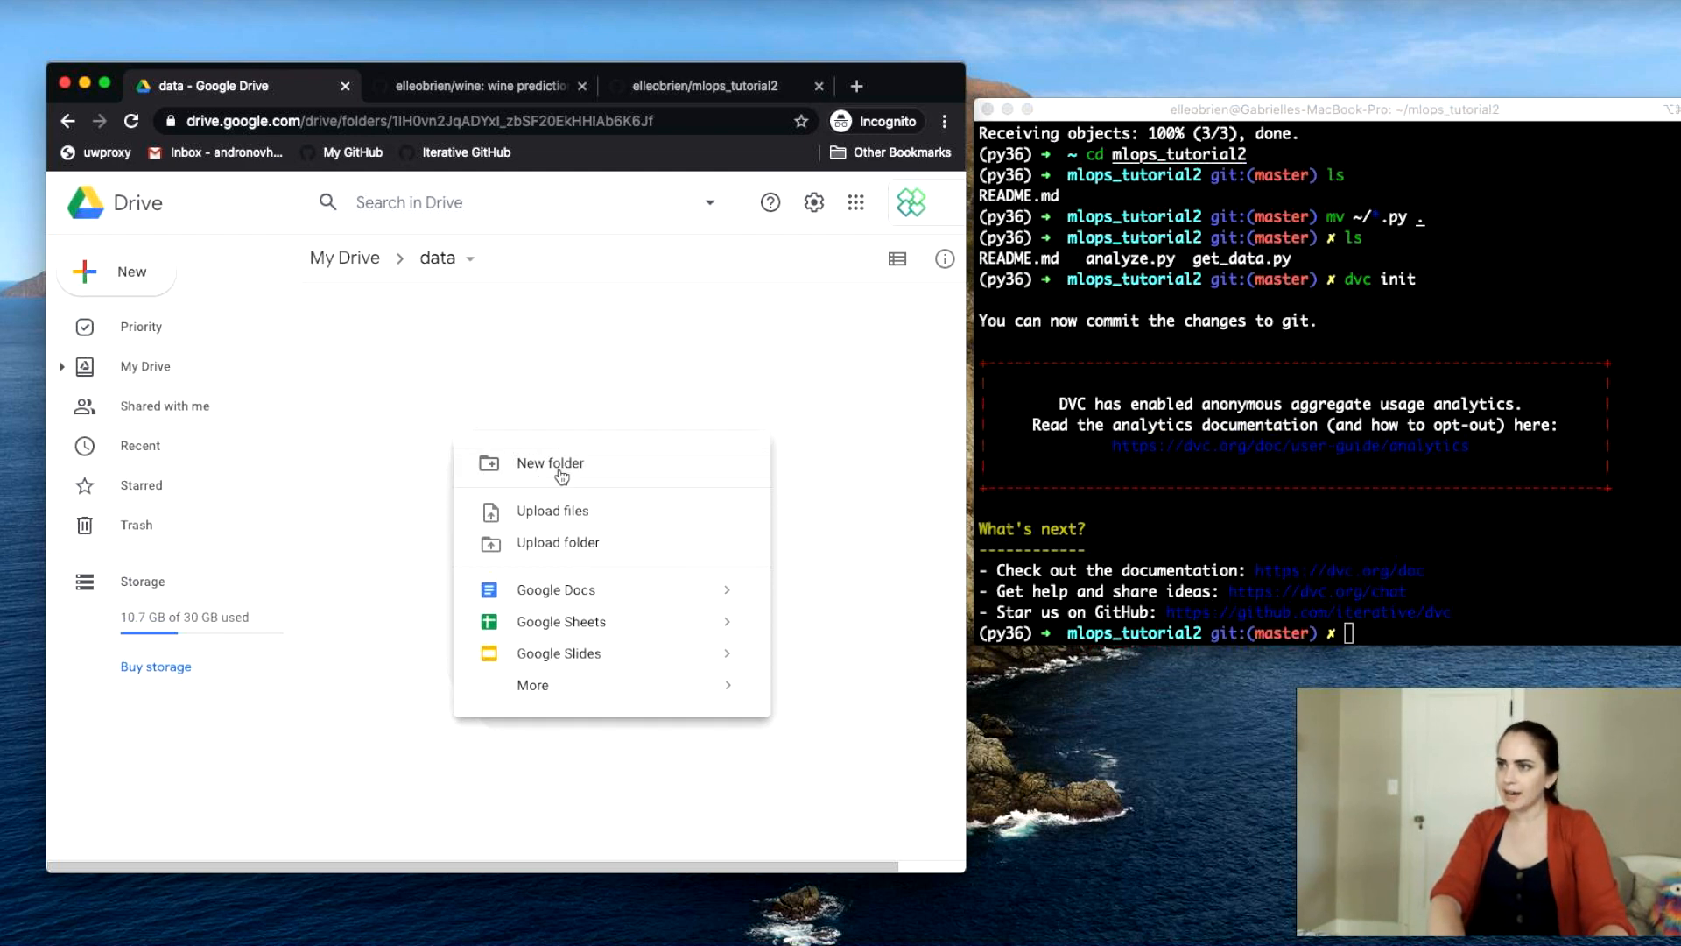
click(550, 463)
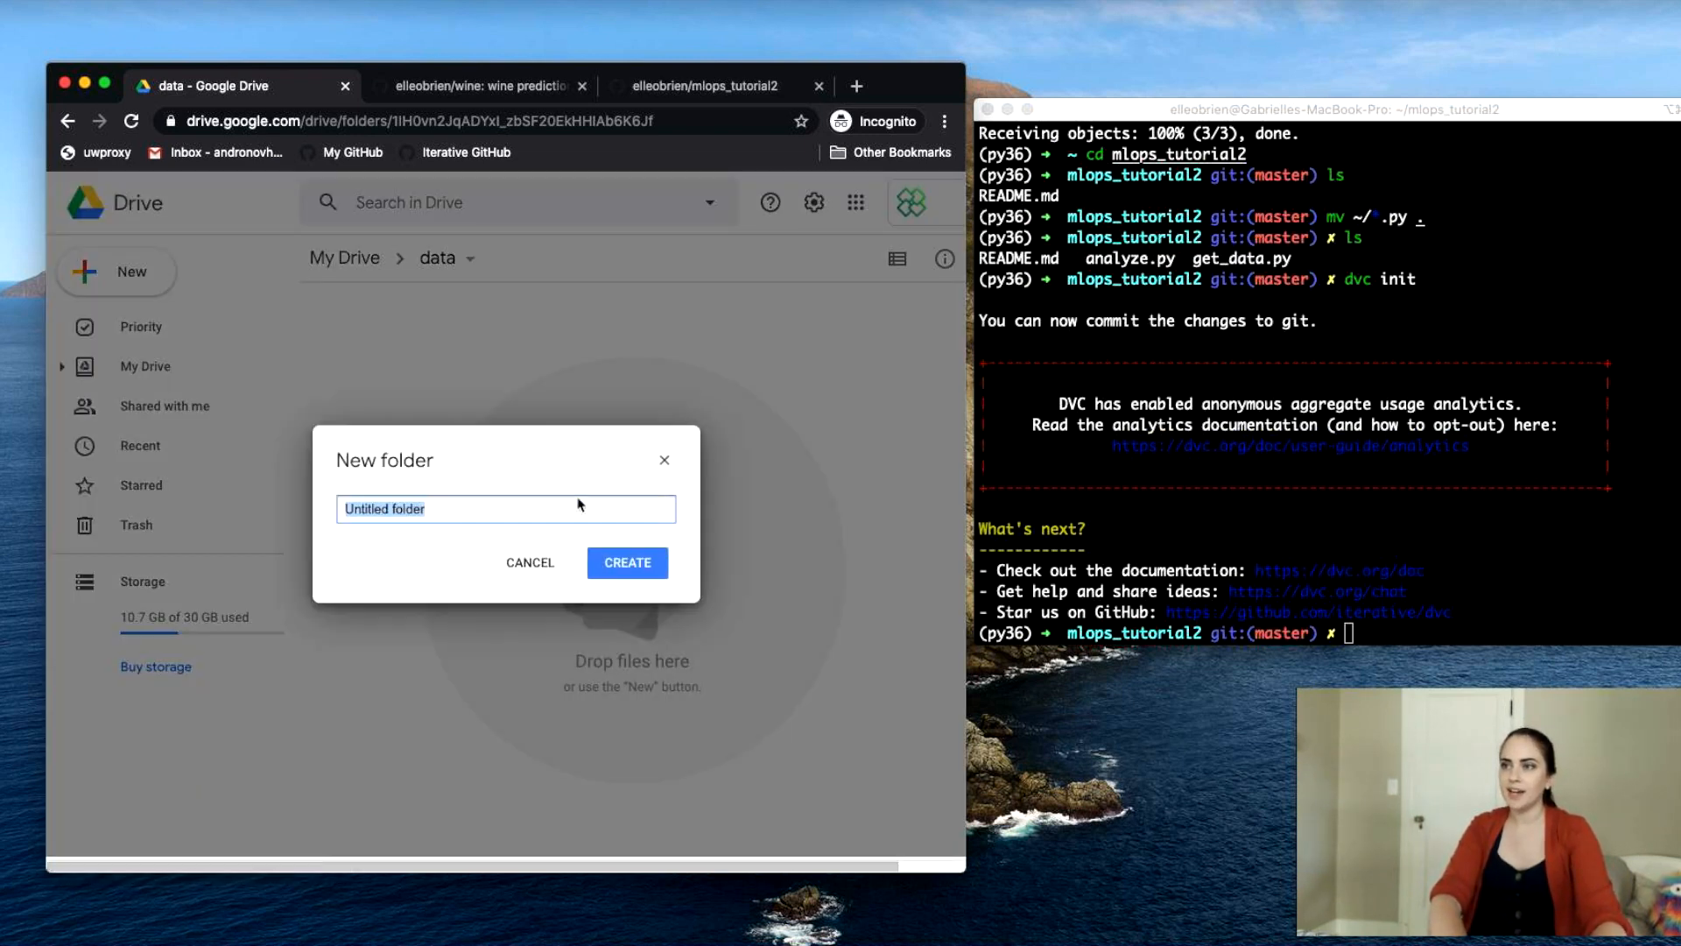
click(627, 563)
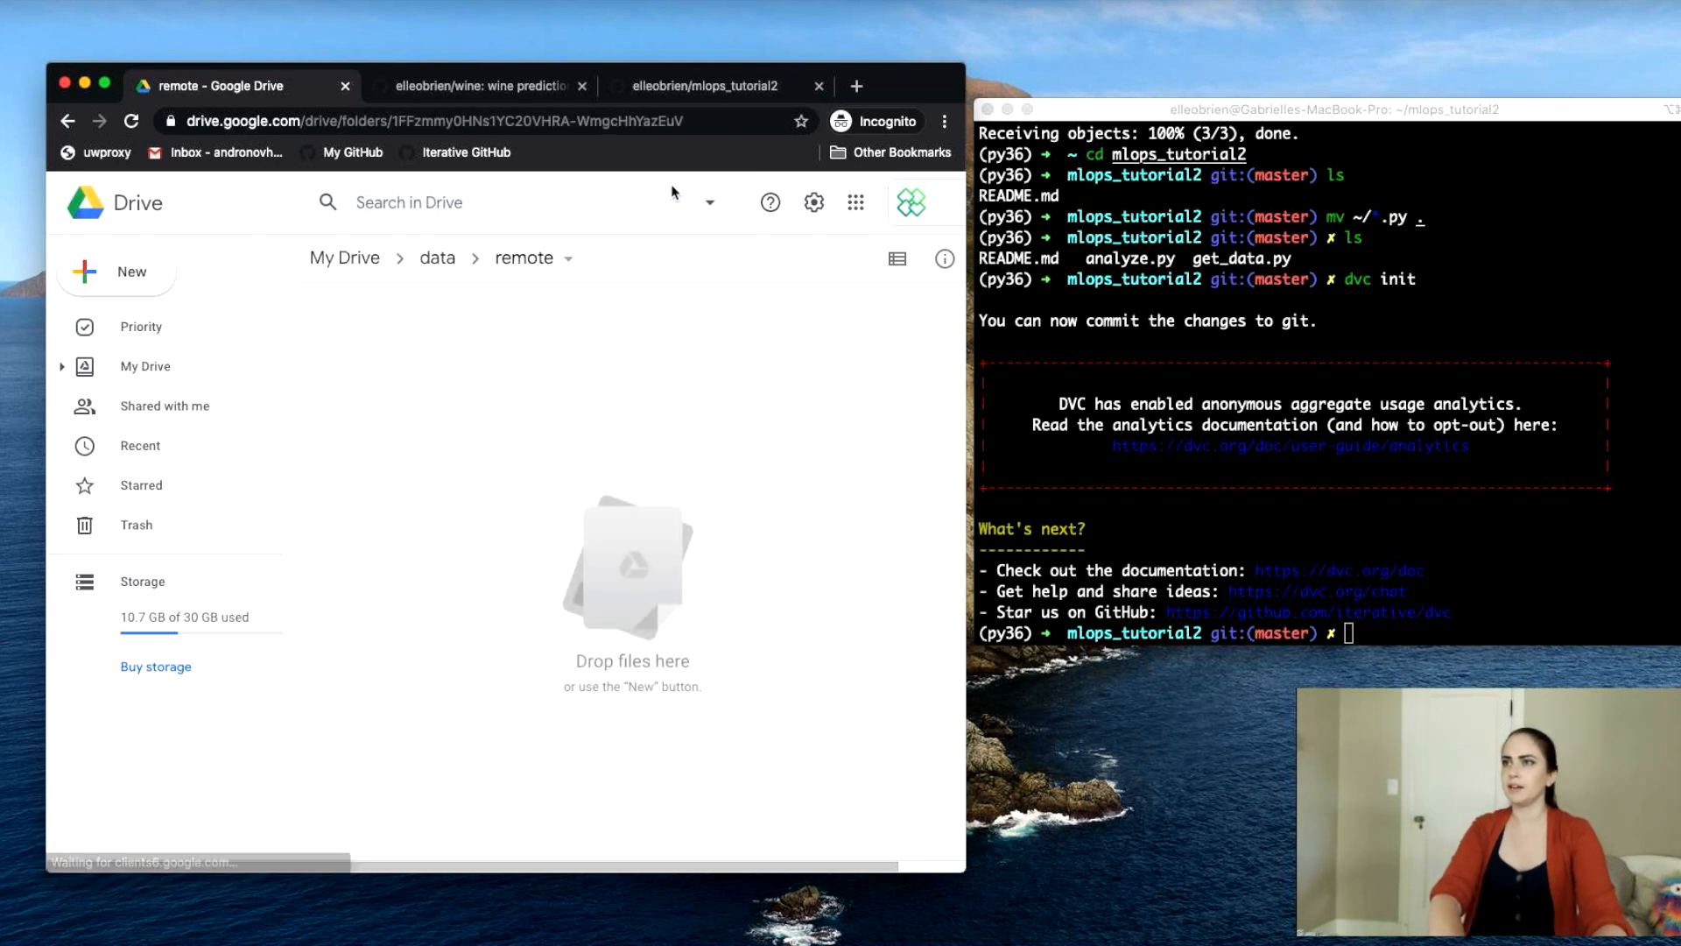
double_click(545, 120)
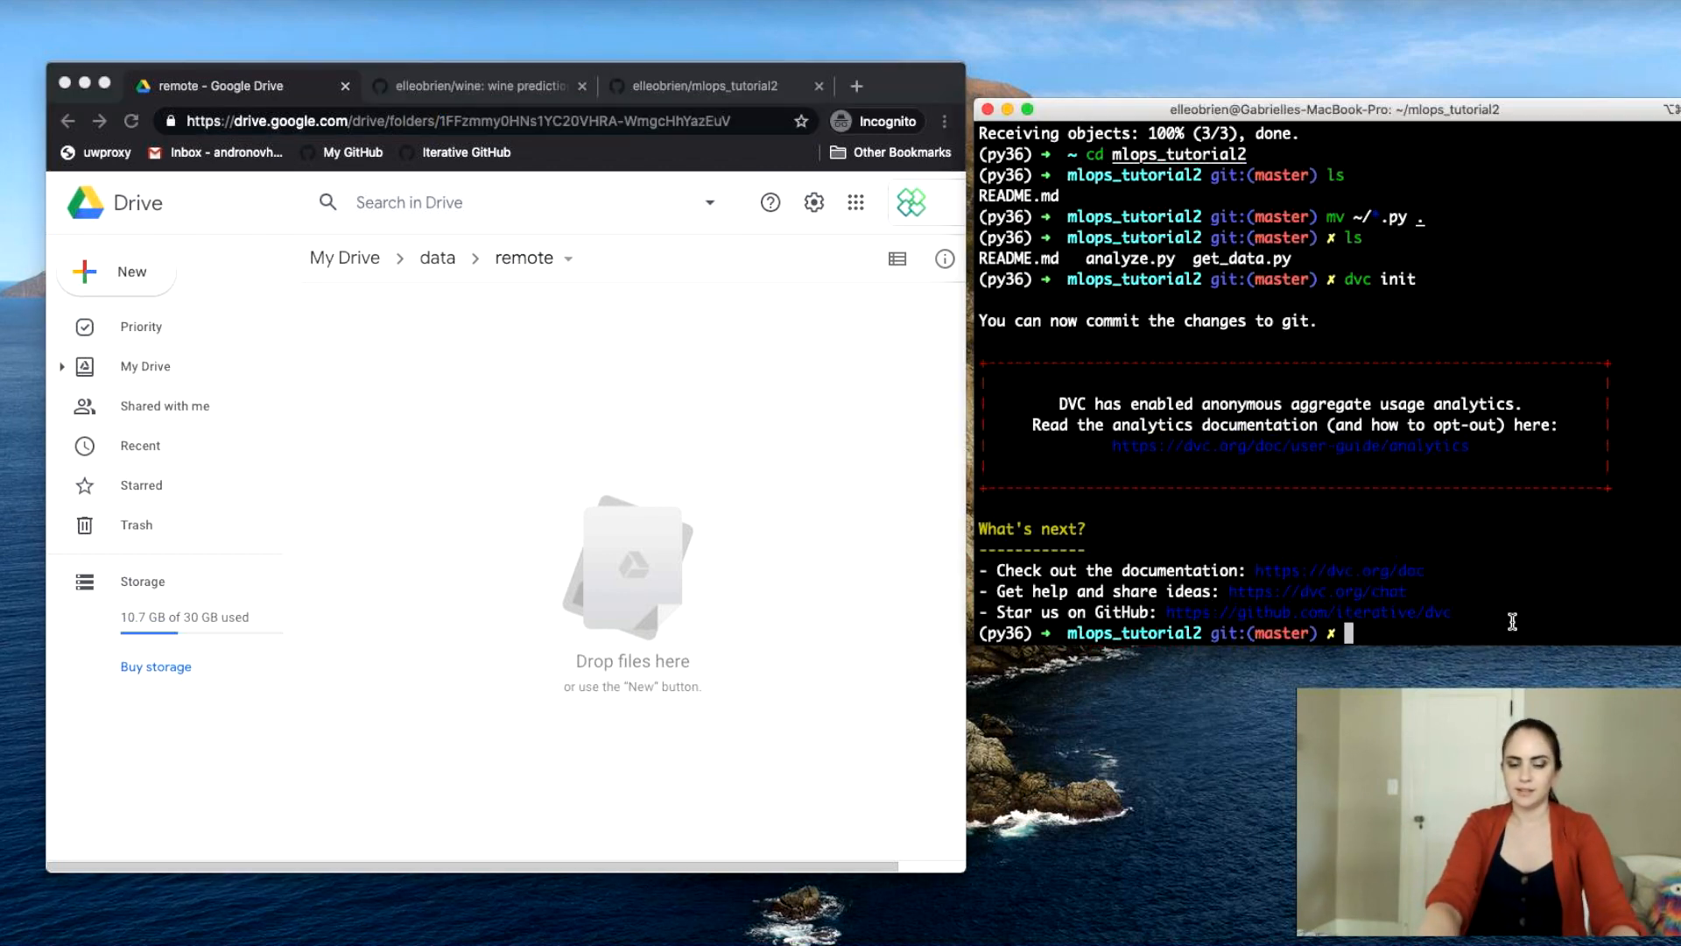
Step: Add default DVC remote myremote pointing at gdrive://<folder id> of the remote folder
text(dvc remote add -d)
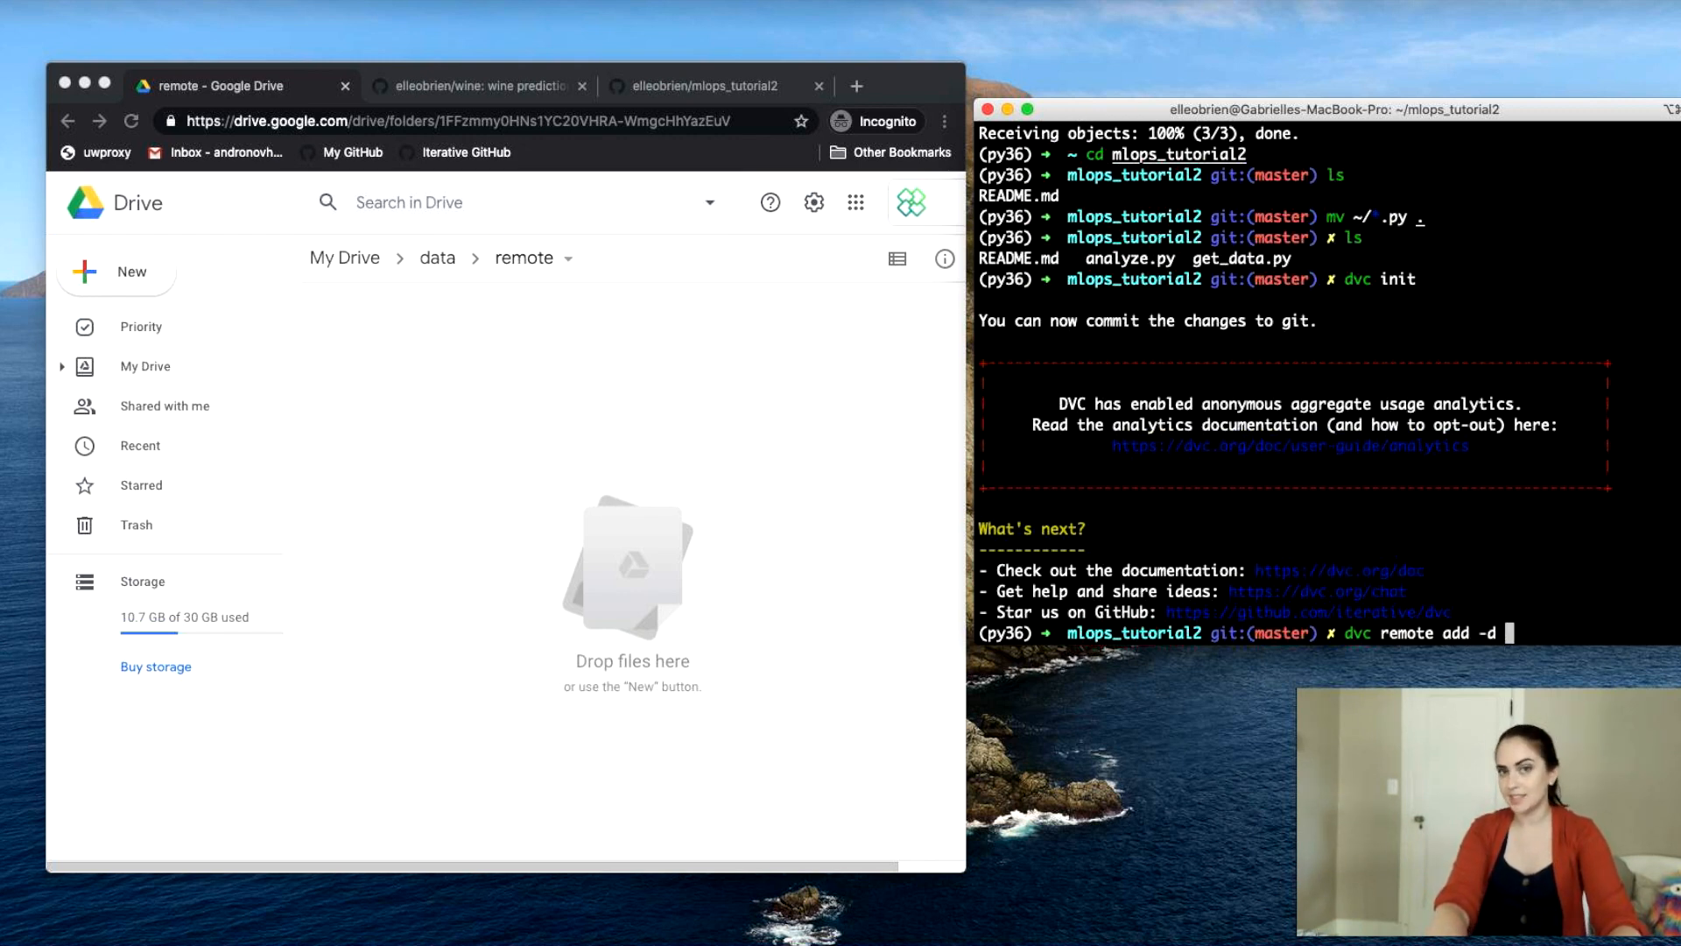
text(myremote)
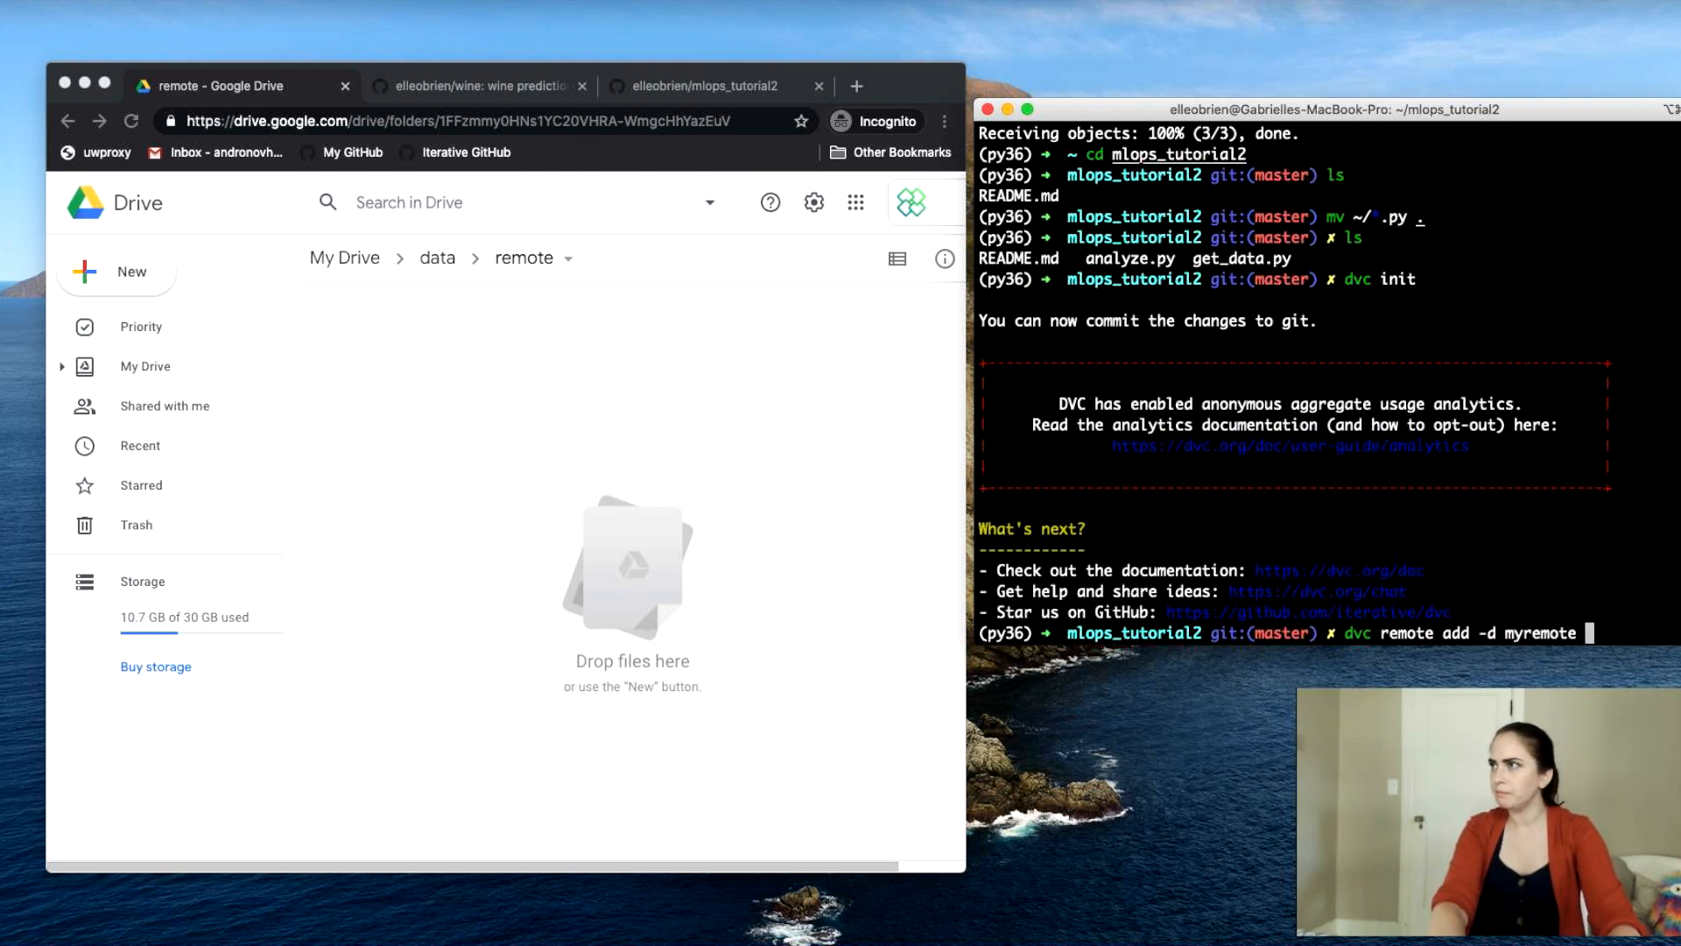
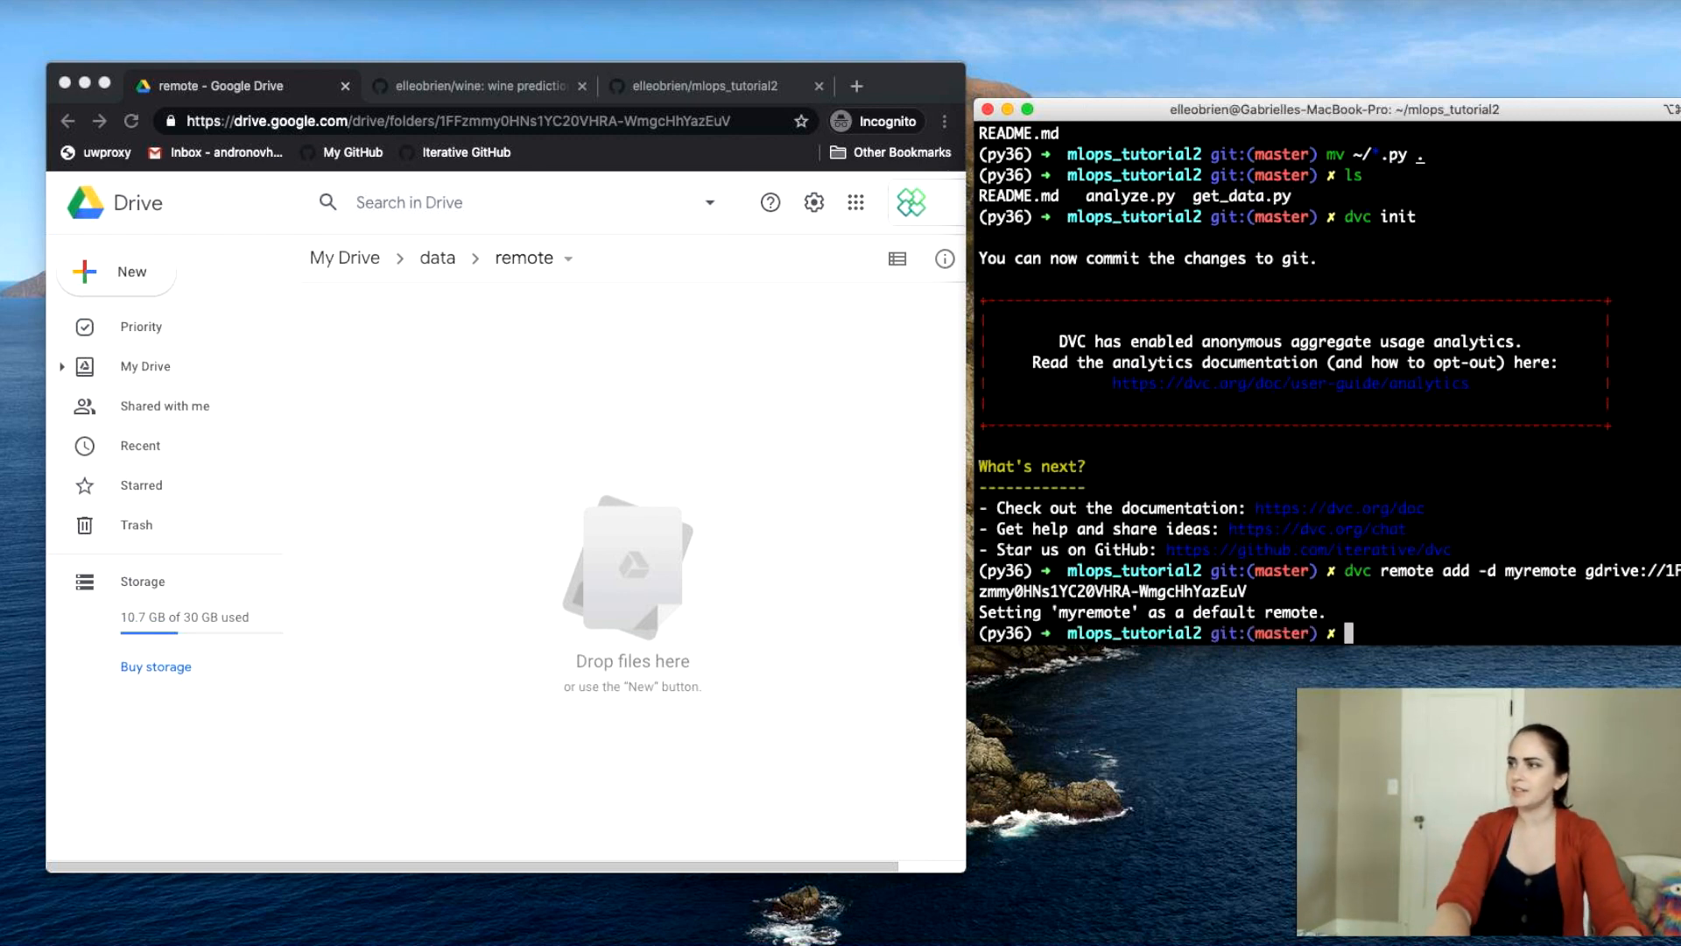
text(git)
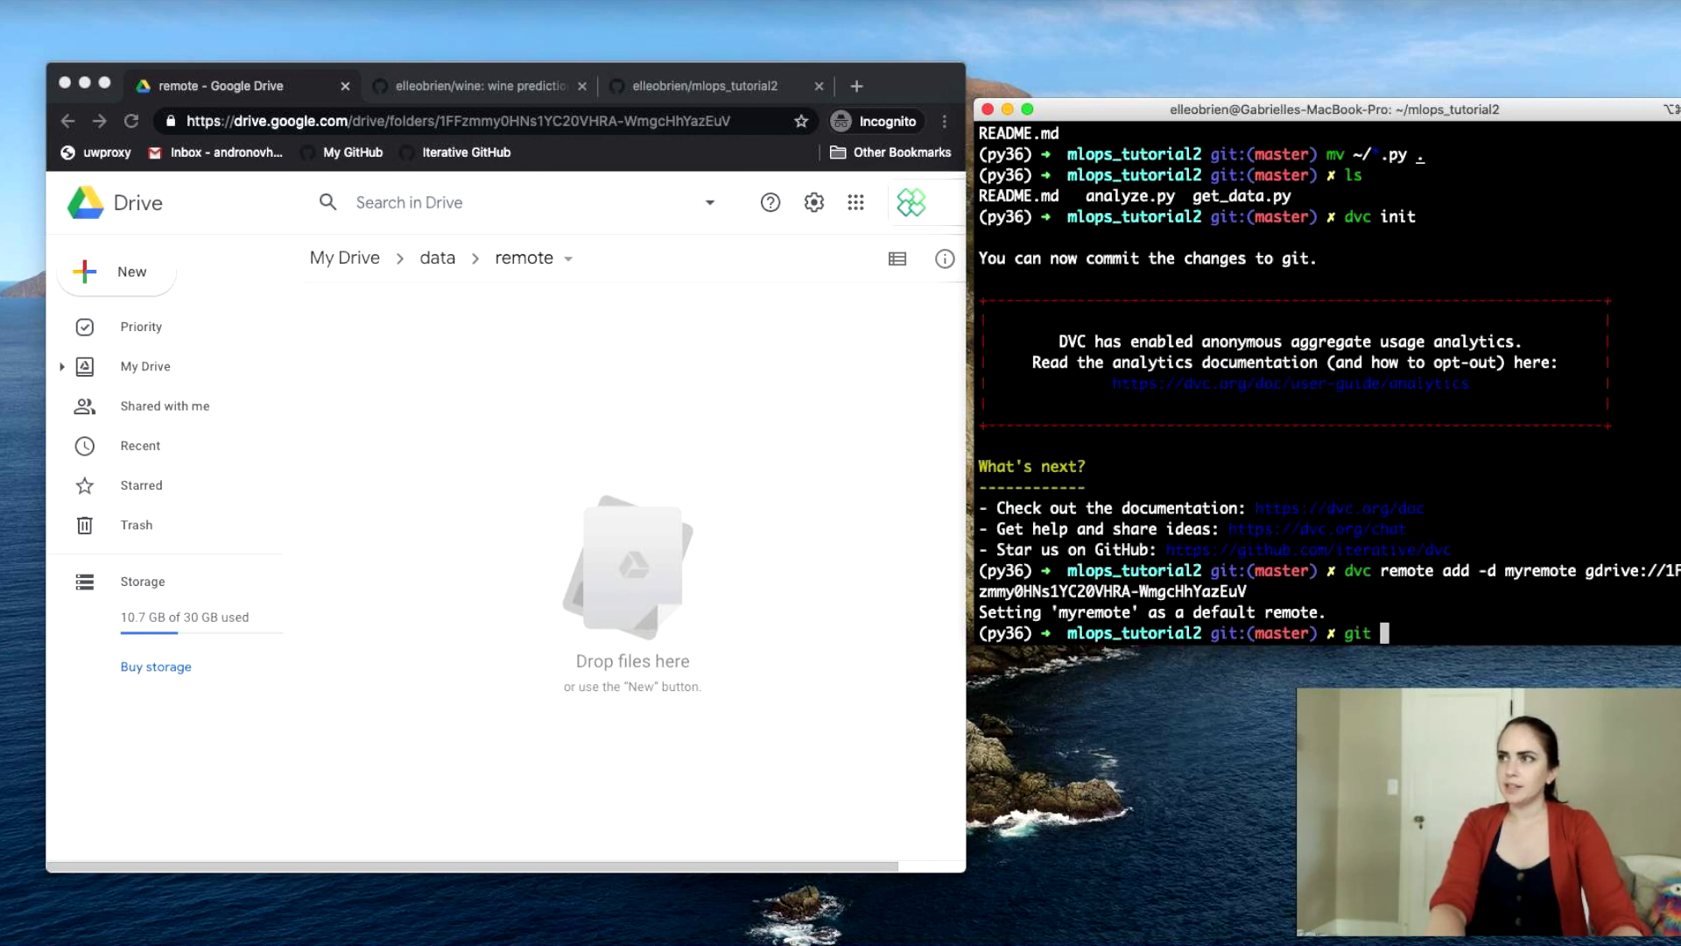
Step: Stage everything, commit as "first commit" and push to GitHub, supplying the SSH passphrase
text(co)
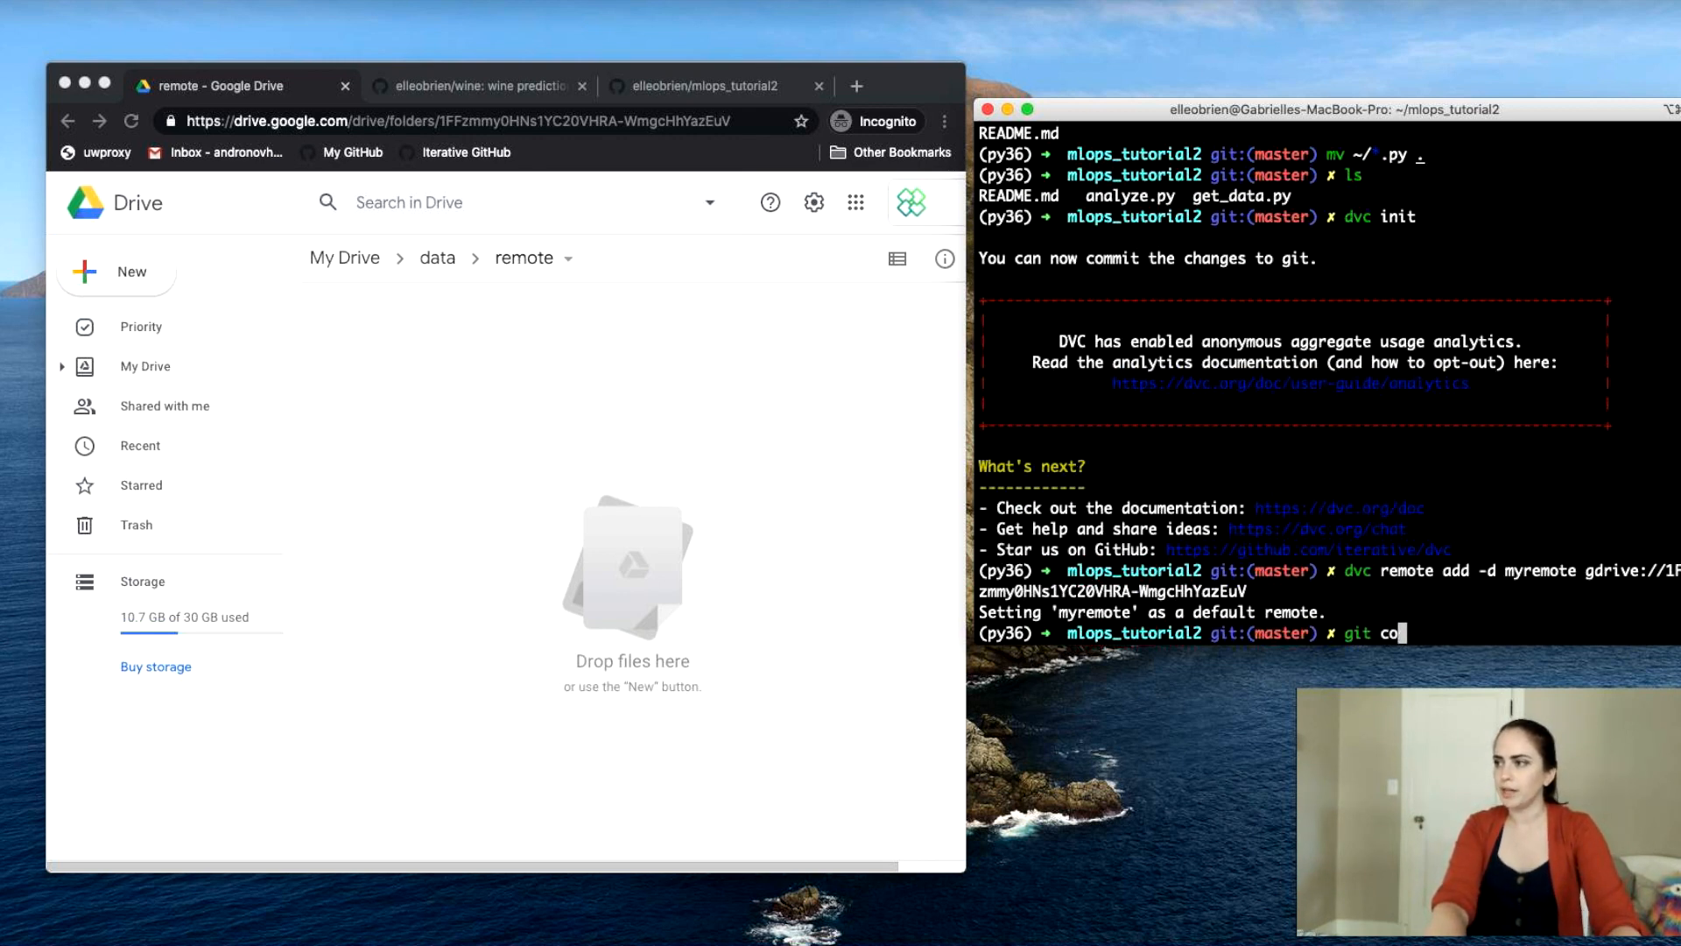
key(Enter)
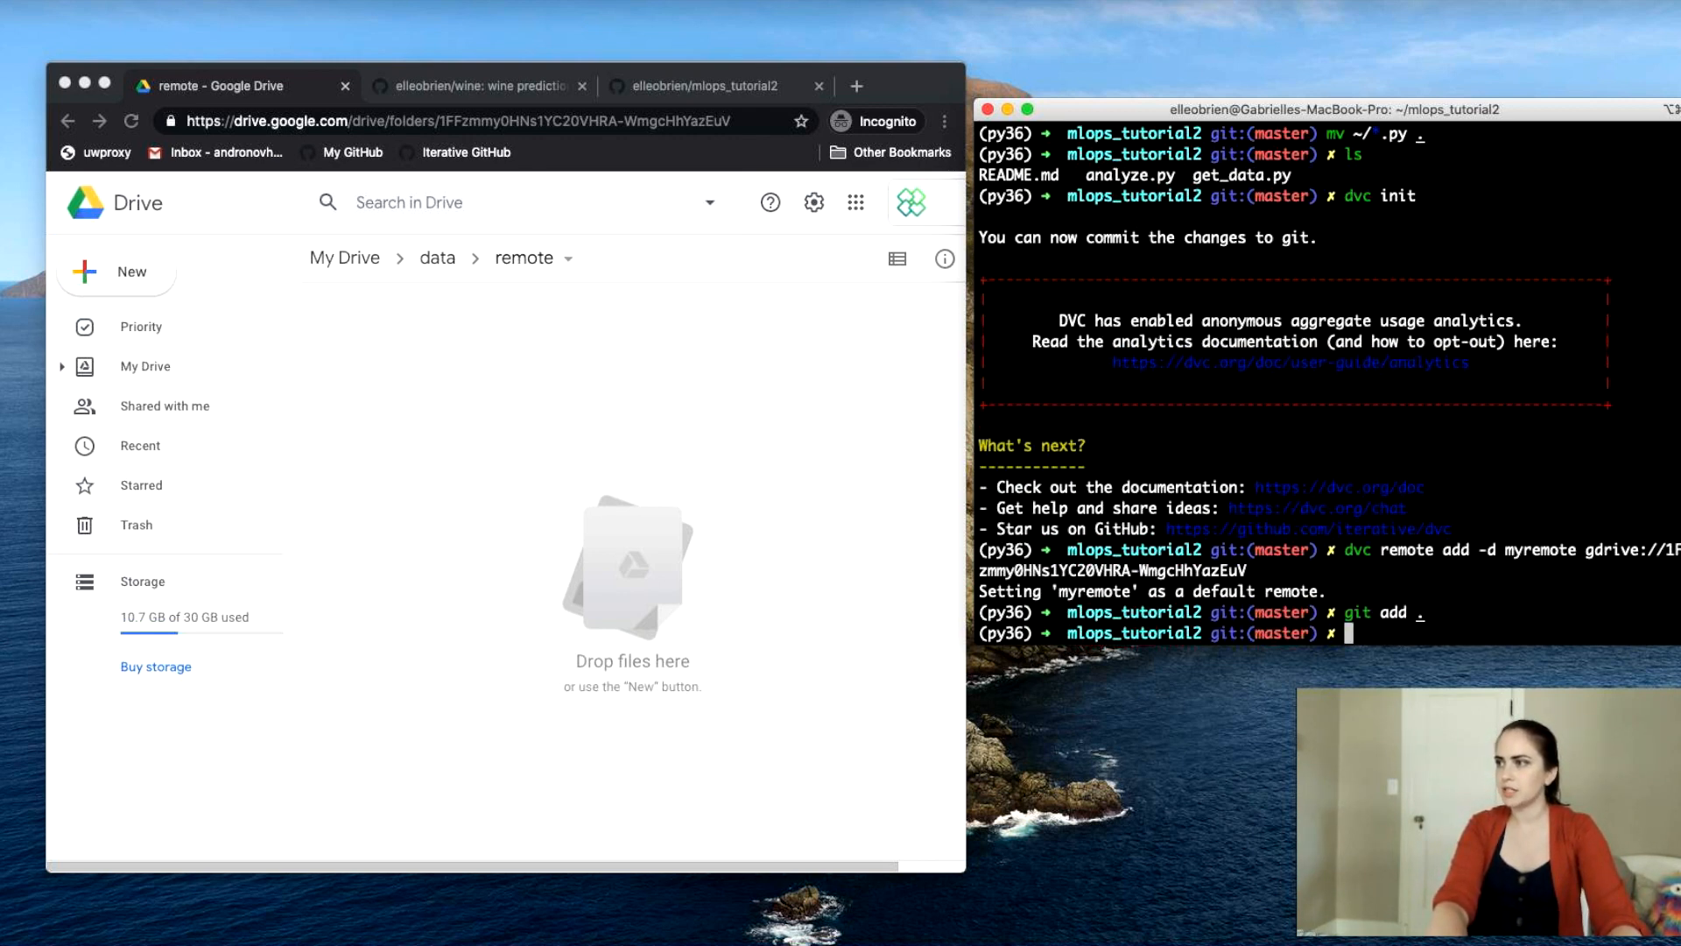
text(git commit -m "first commit)
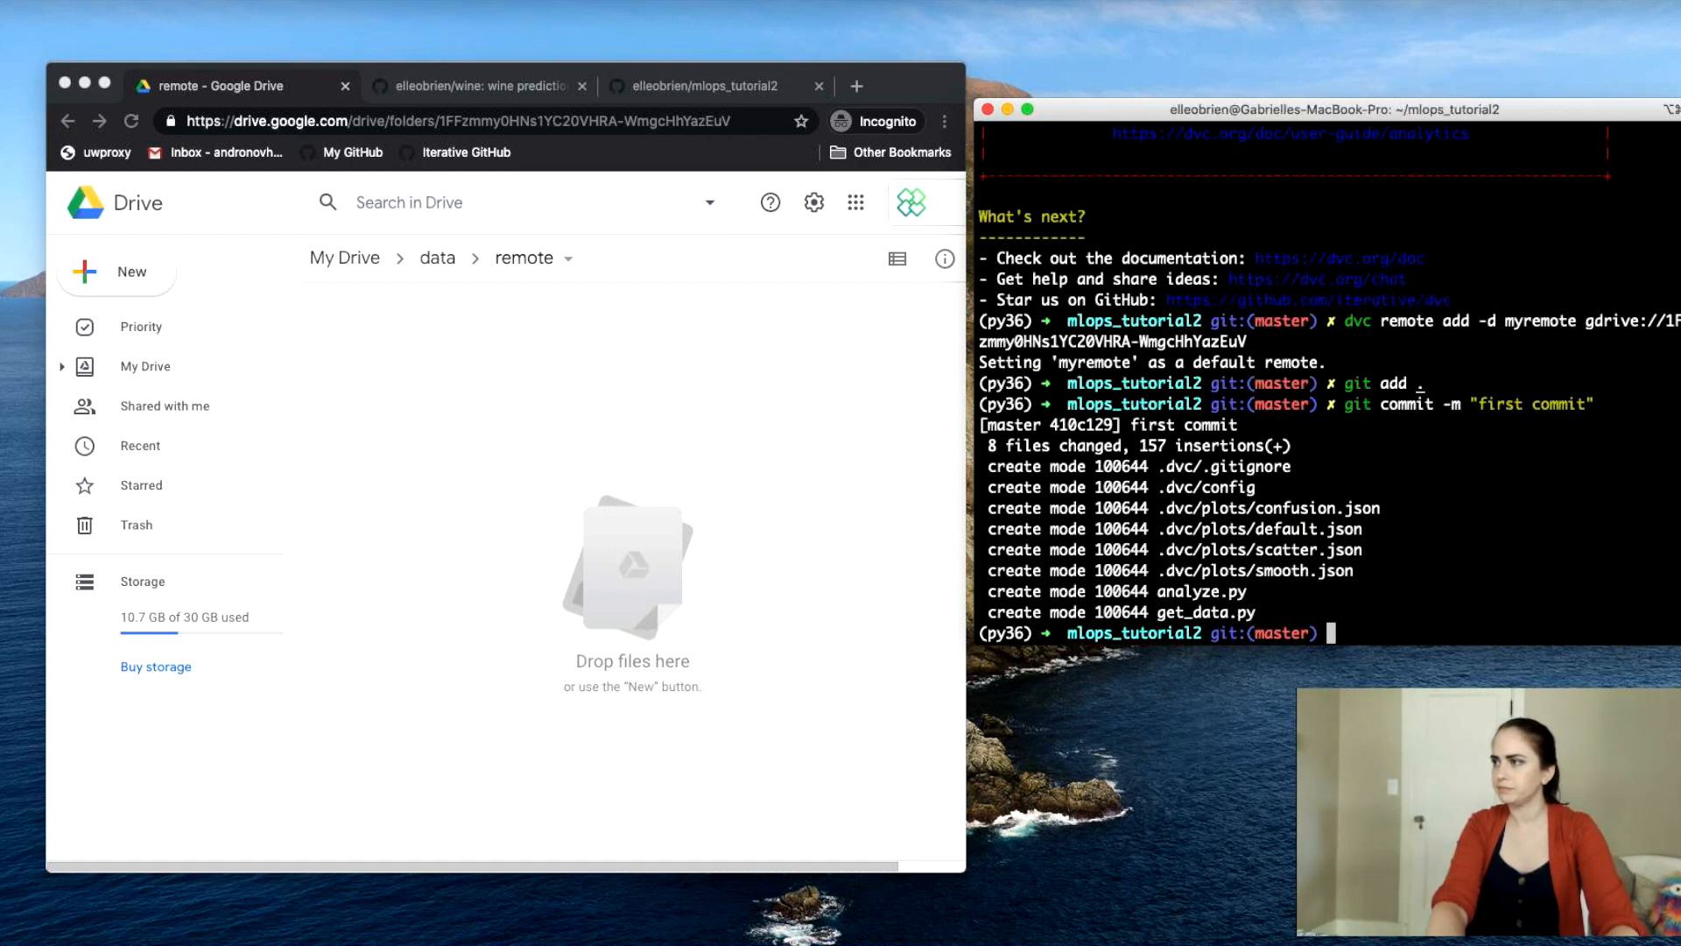
text(git push)
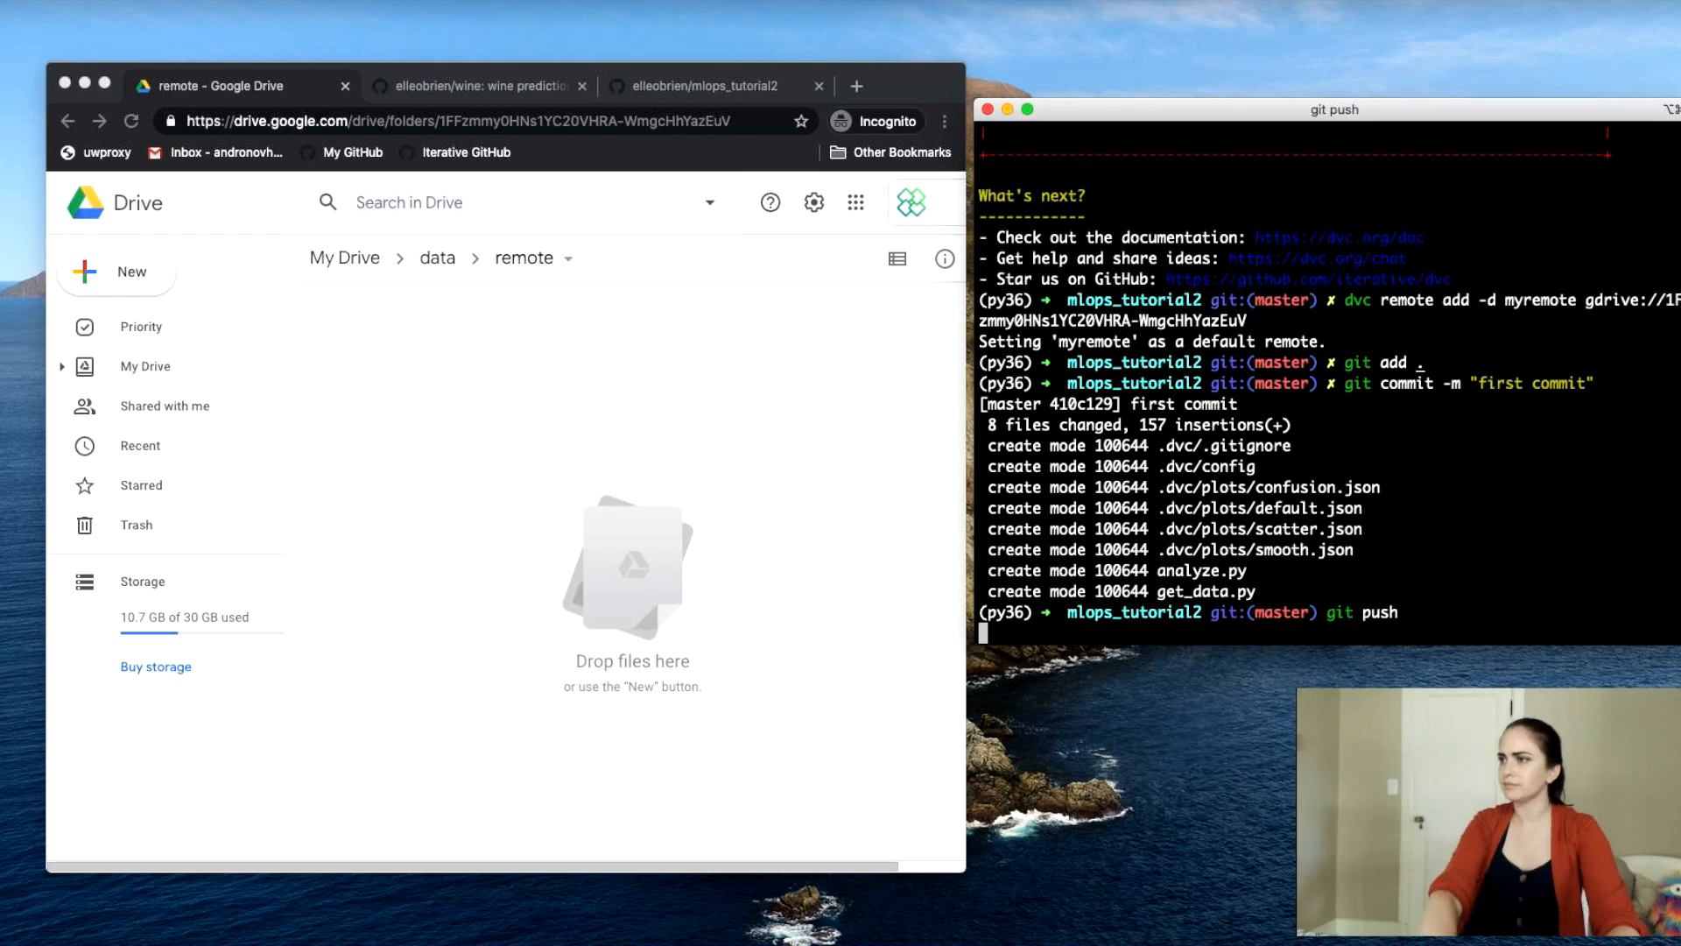
key(Enter)
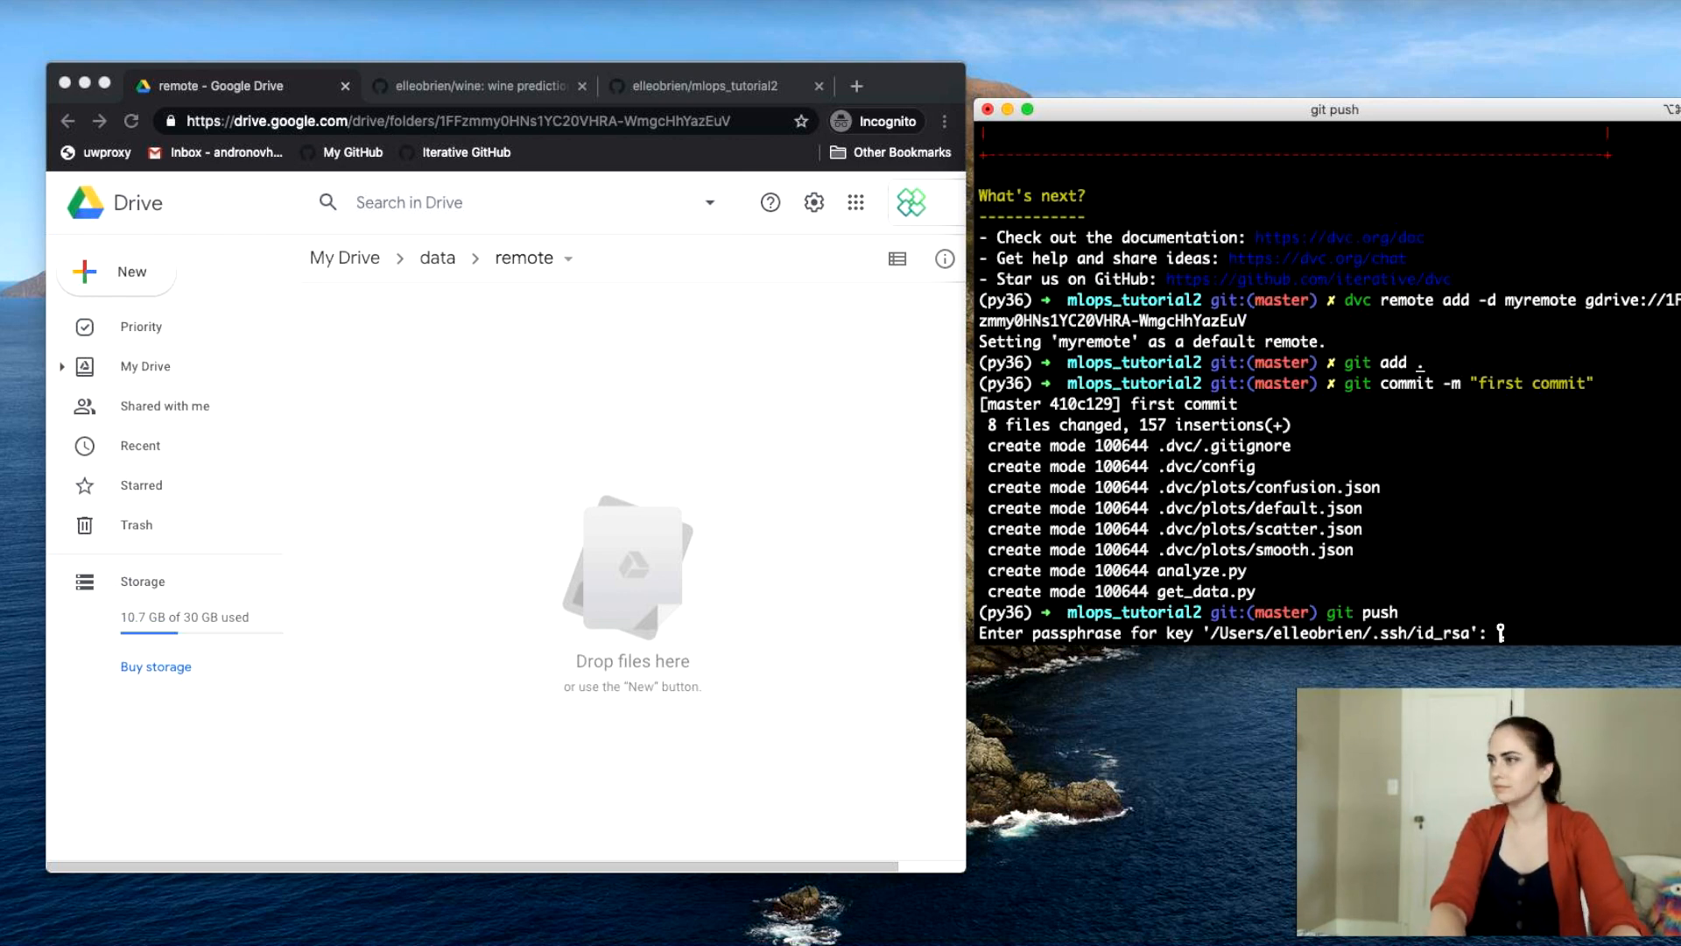
key(Enter)
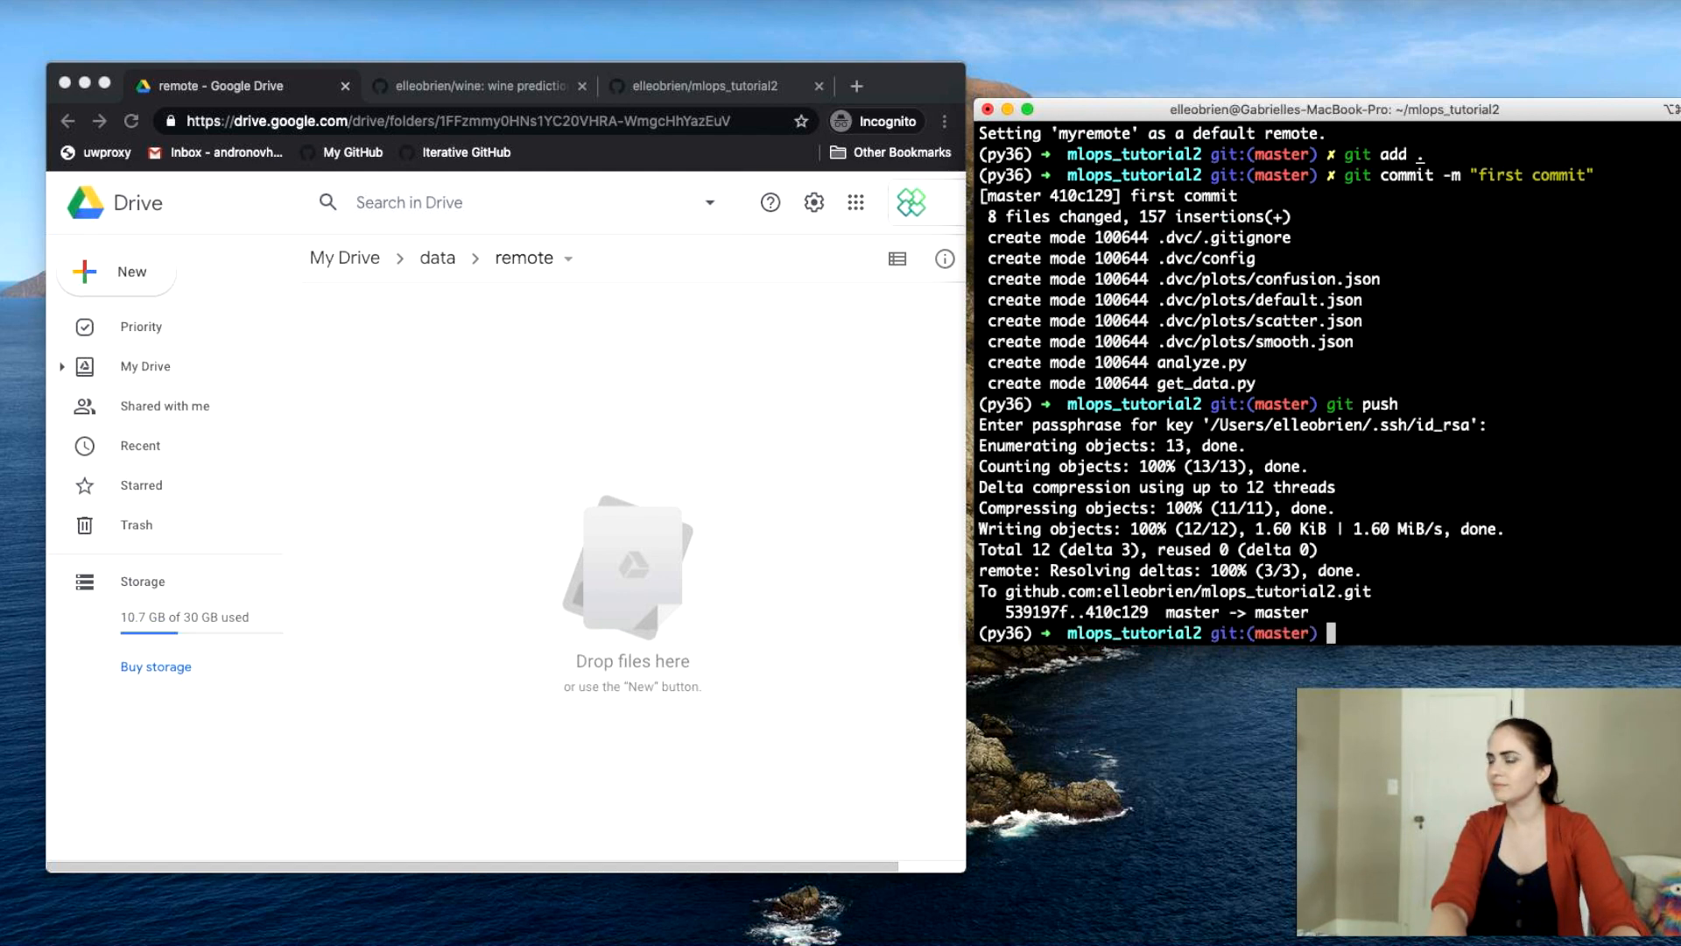
Step: View the mlops_tutorial2 GitHub page listing .dvc, analyze.py and get_data.py
click(715, 86)
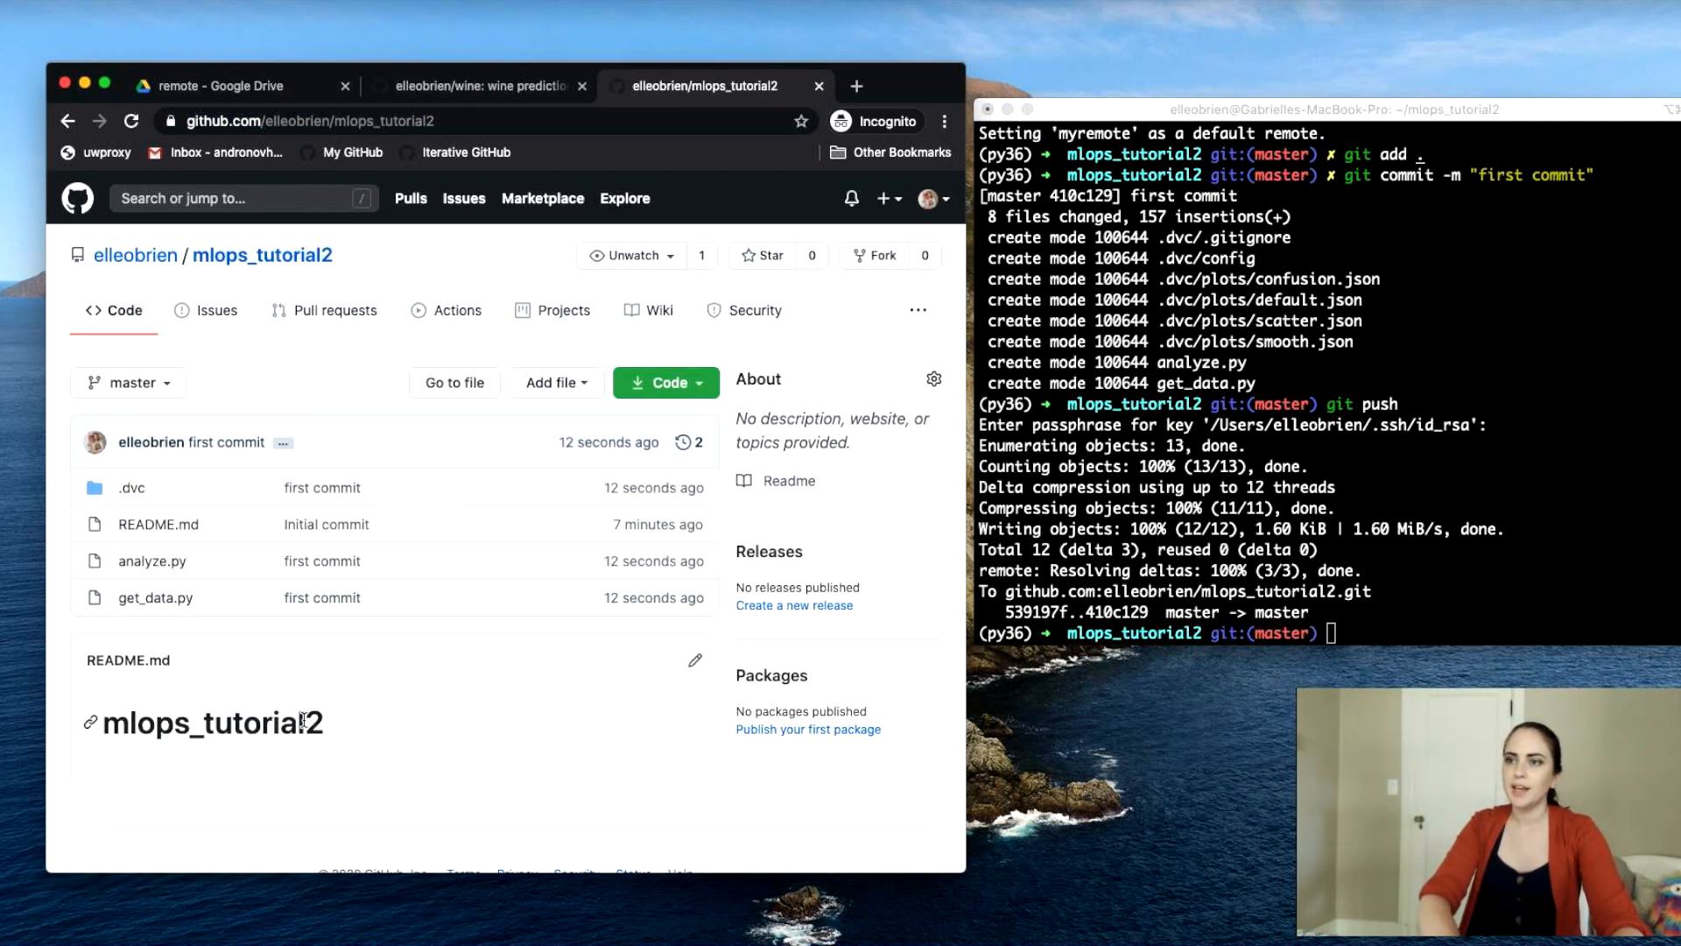
mouse_move(263, 620)
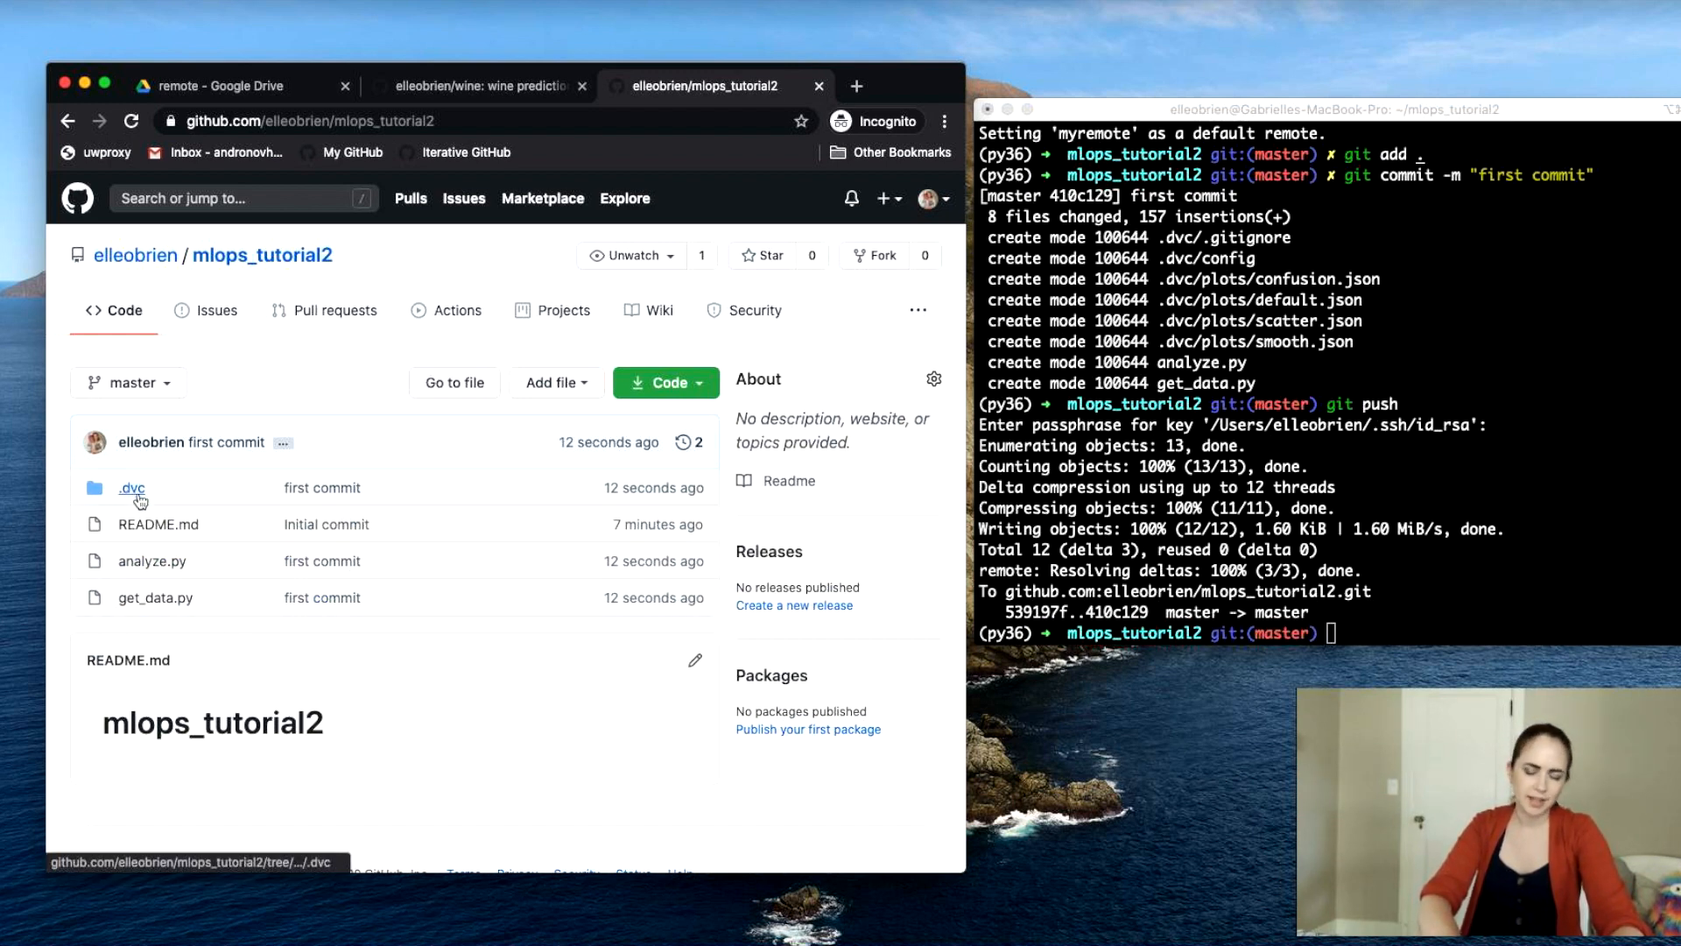
mouse_move(215, 496)
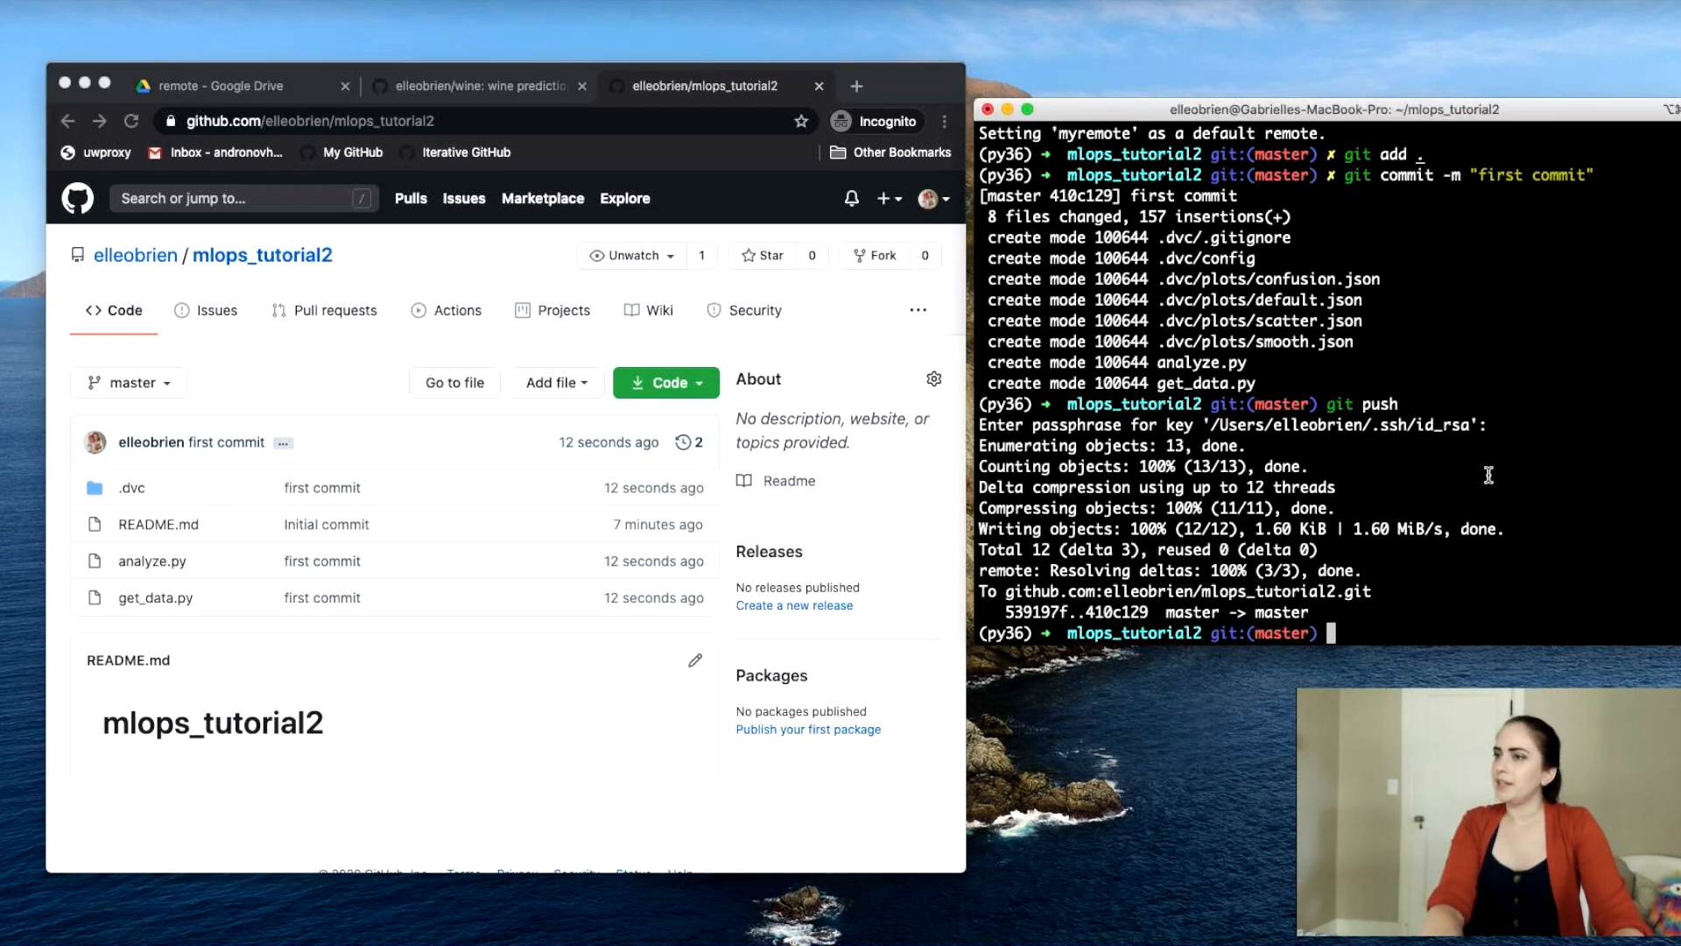
Step: Run python get_data.py and list files with ls -lh to see the 96M data.csv
text(python get_dt)
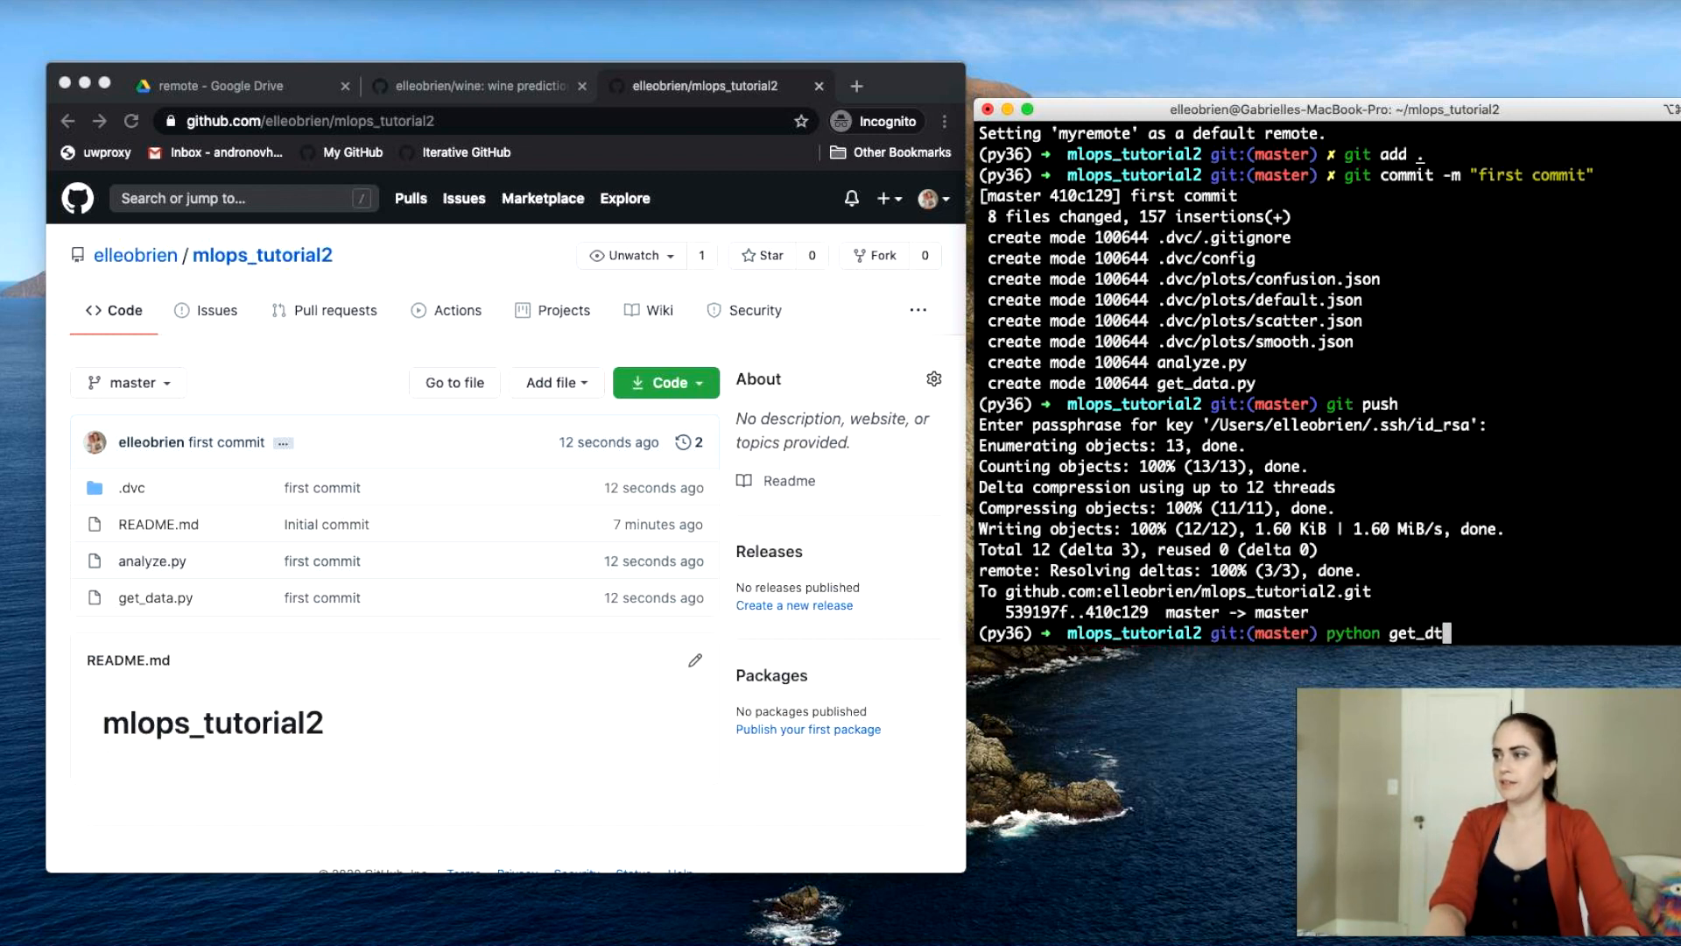
key(Enter)
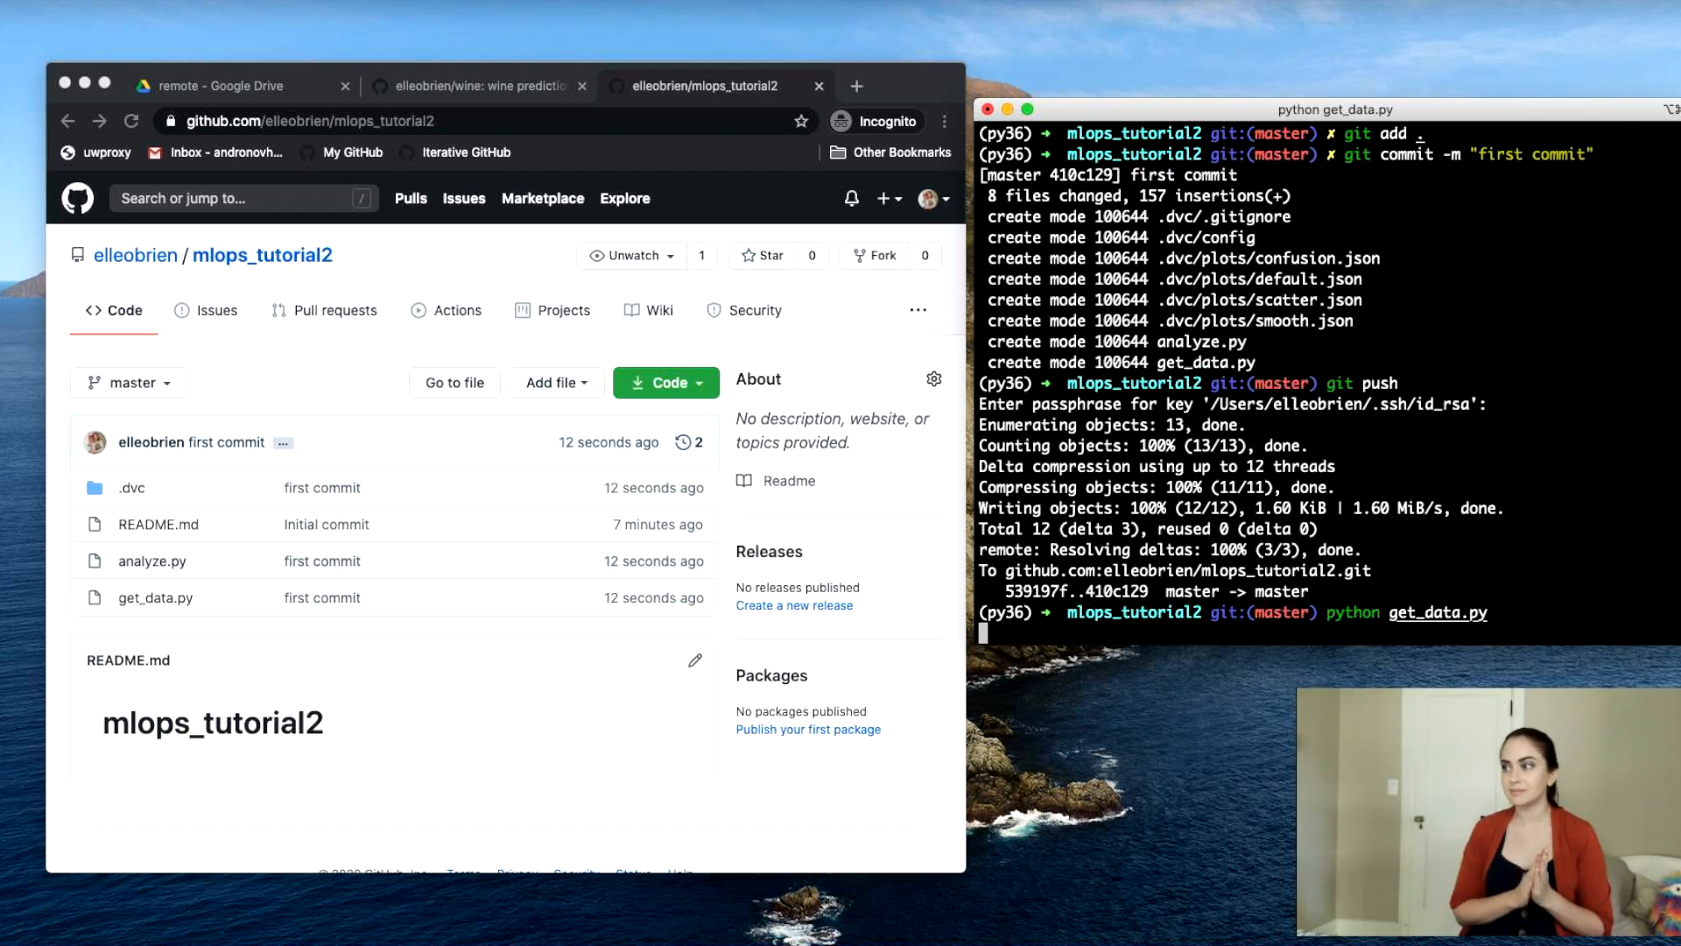
text(ls -lh)
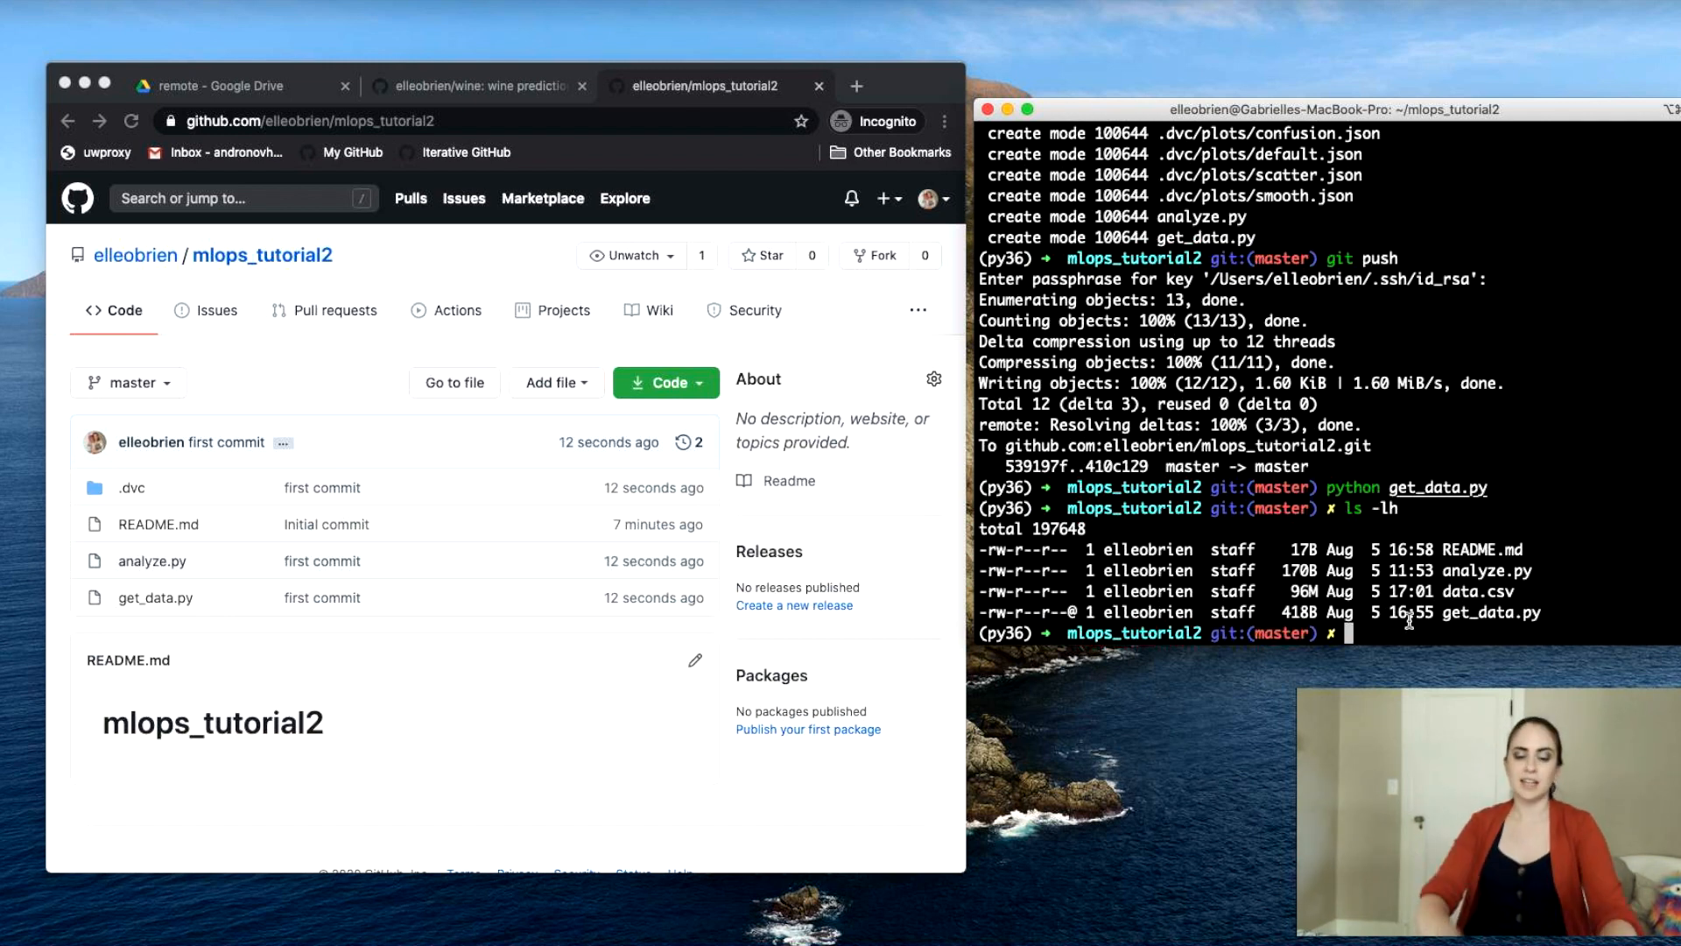
Step: Track data.csv with dvc add data.csv after dvc add . fails, then confirm data.csv.dvc via ls -lh
text(dvc add .)
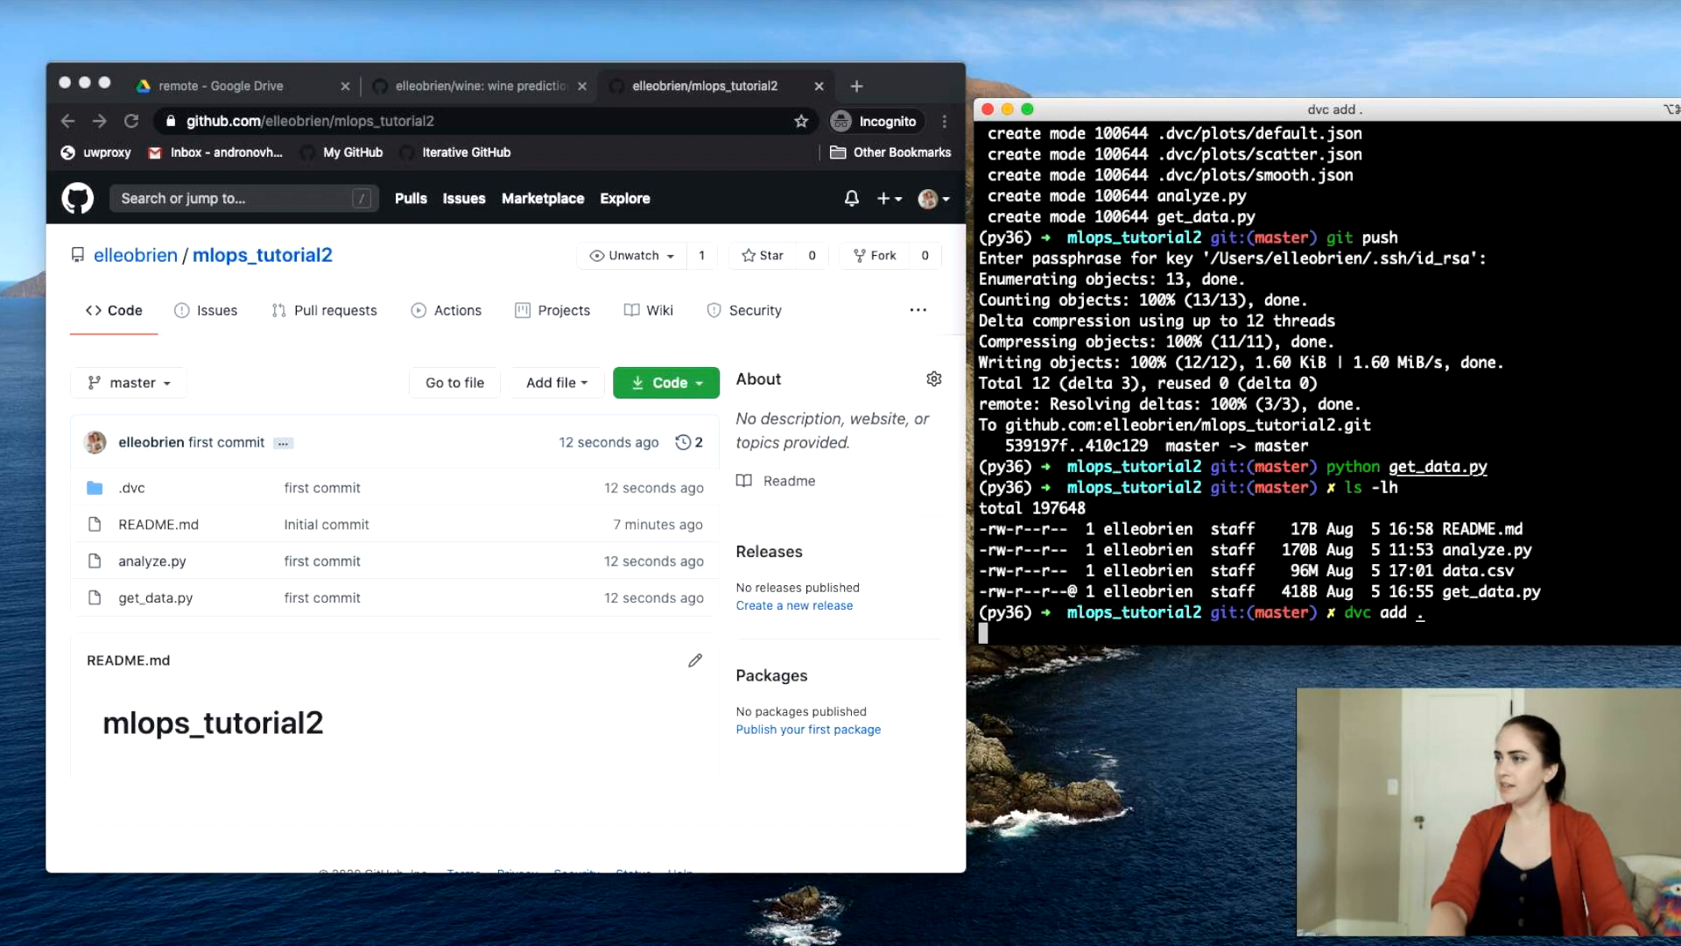
key(Return)
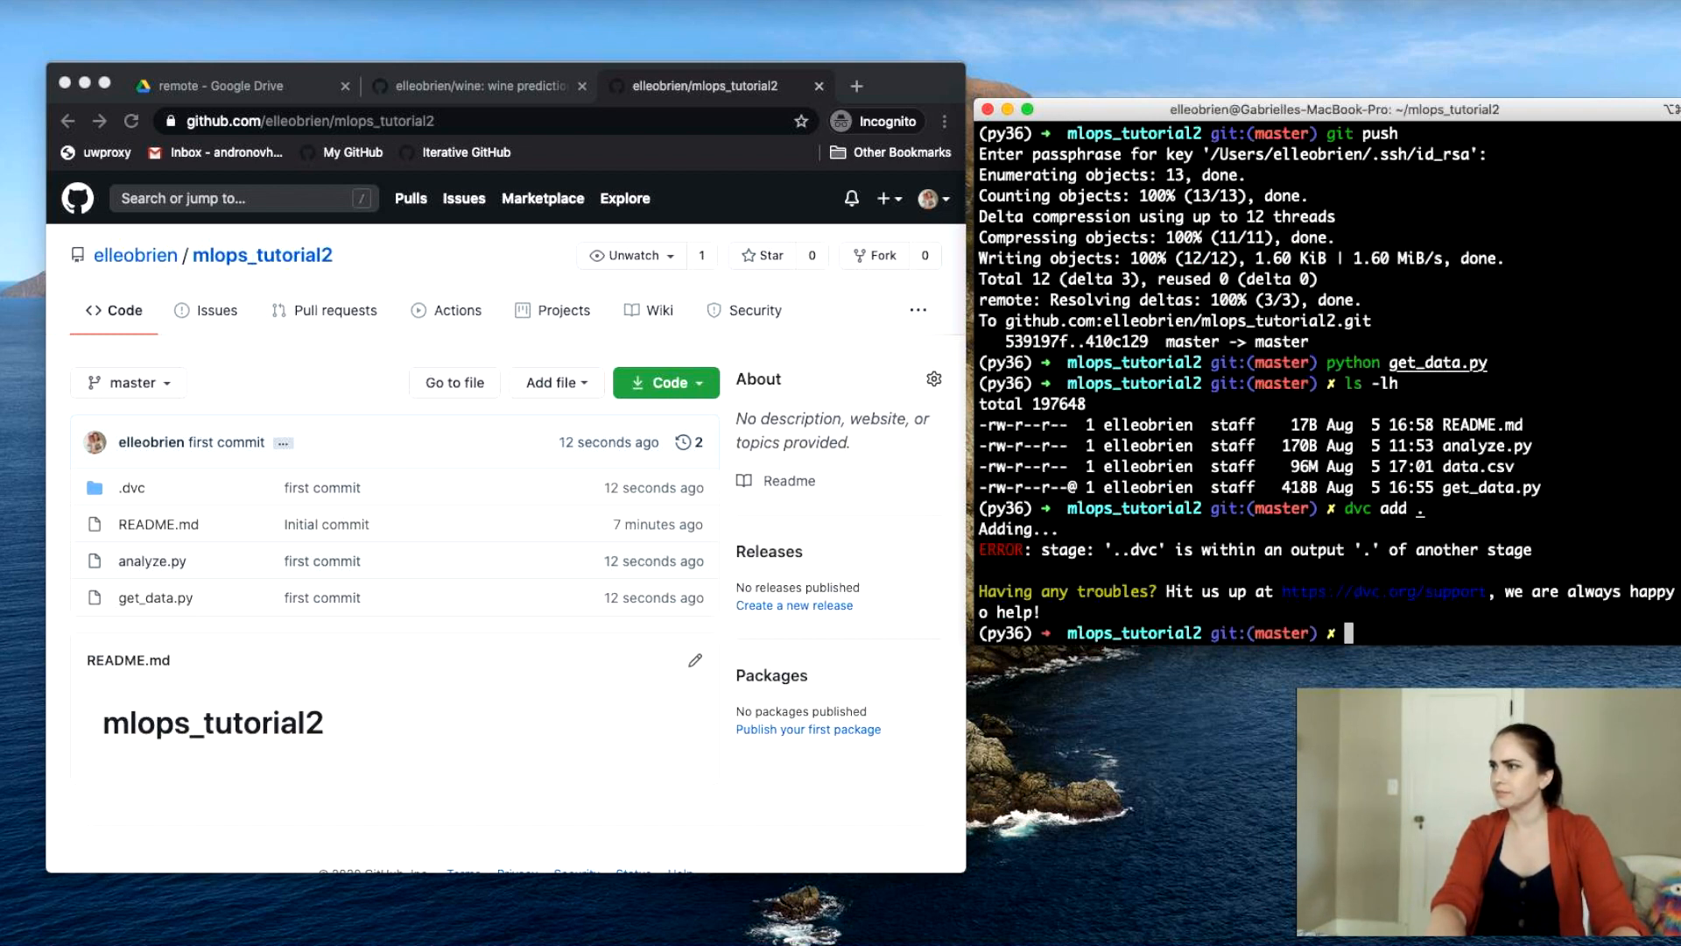
text(dvc add)
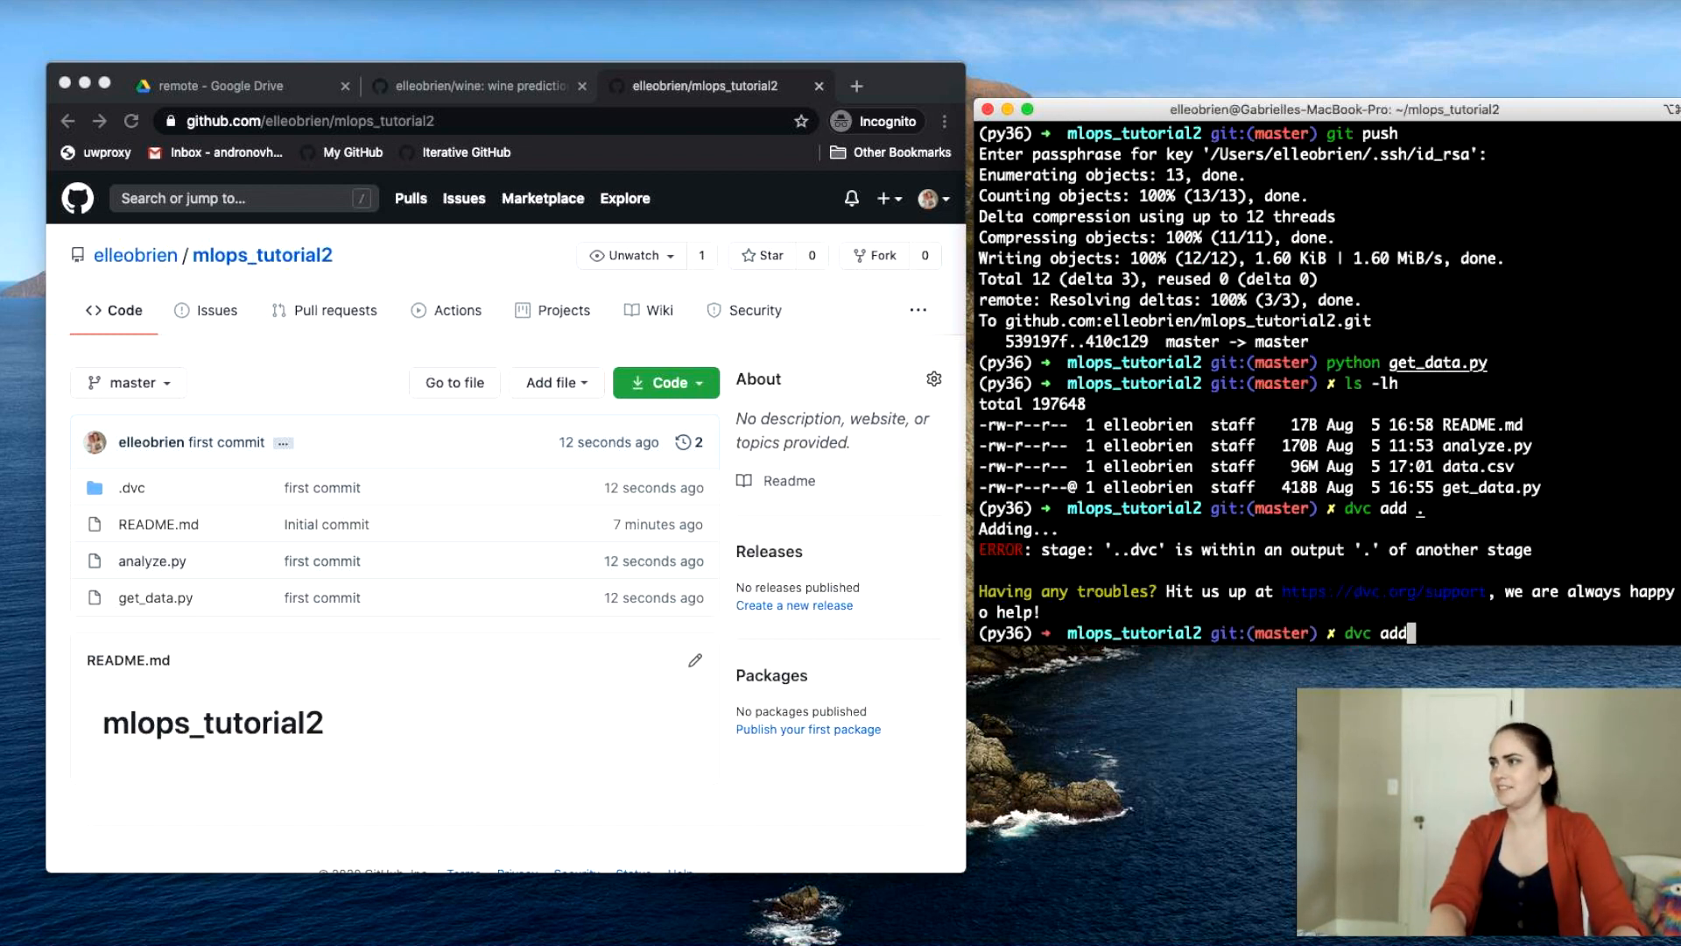
text(data.csv)
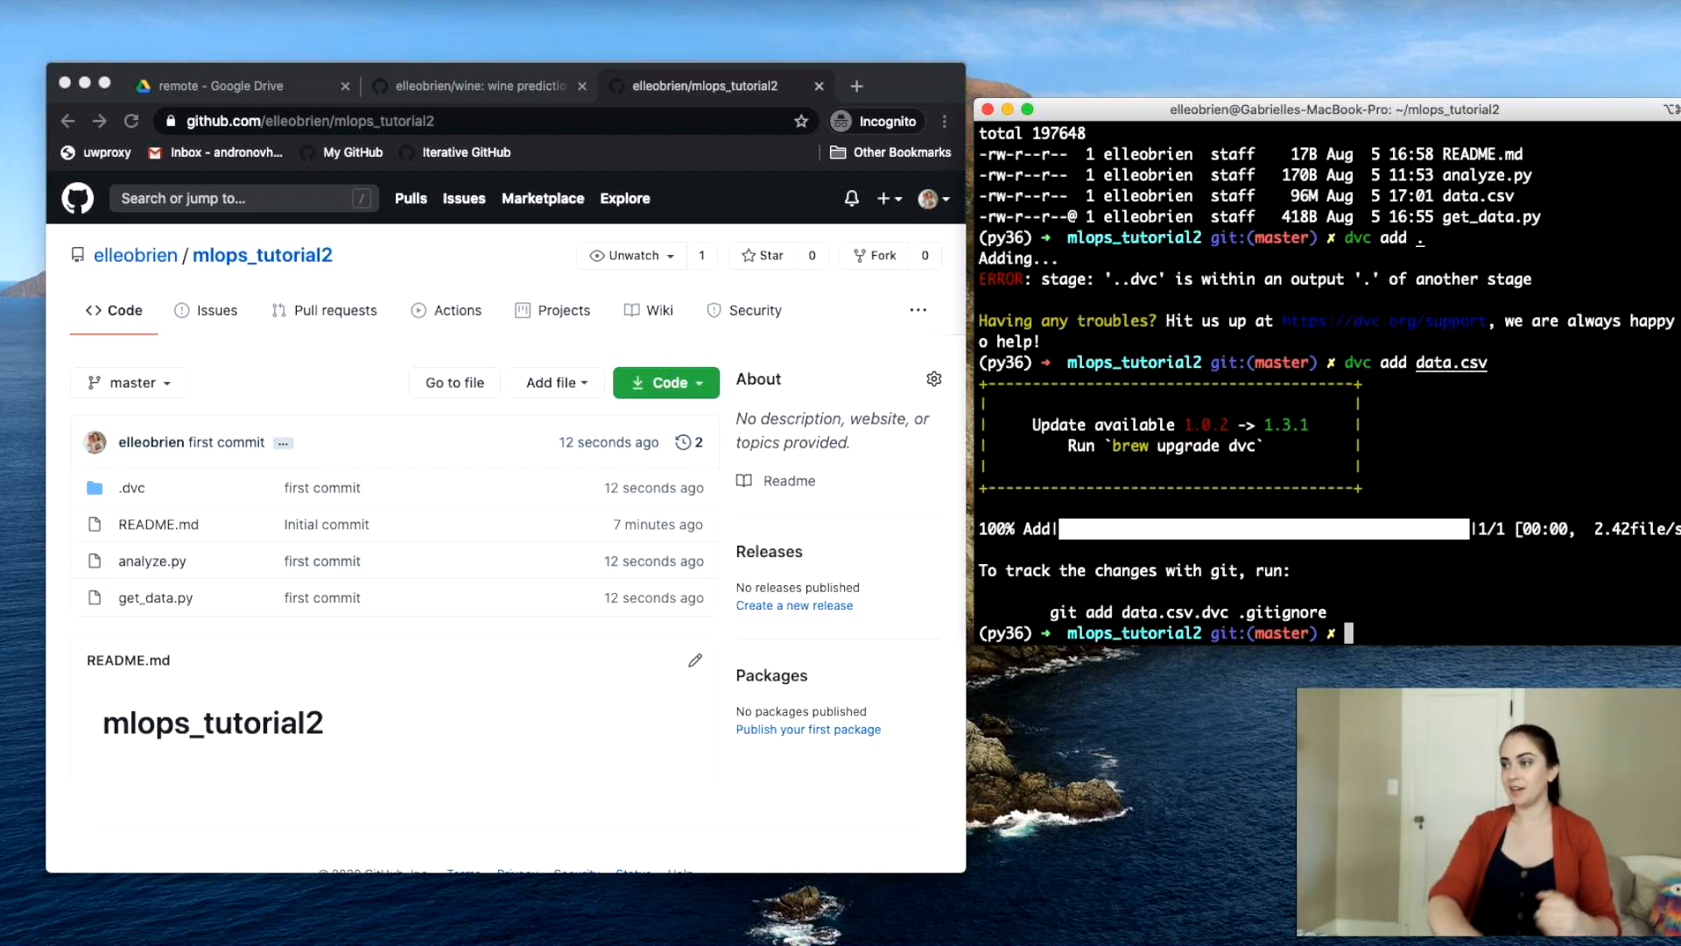
double_click(1174, 613)
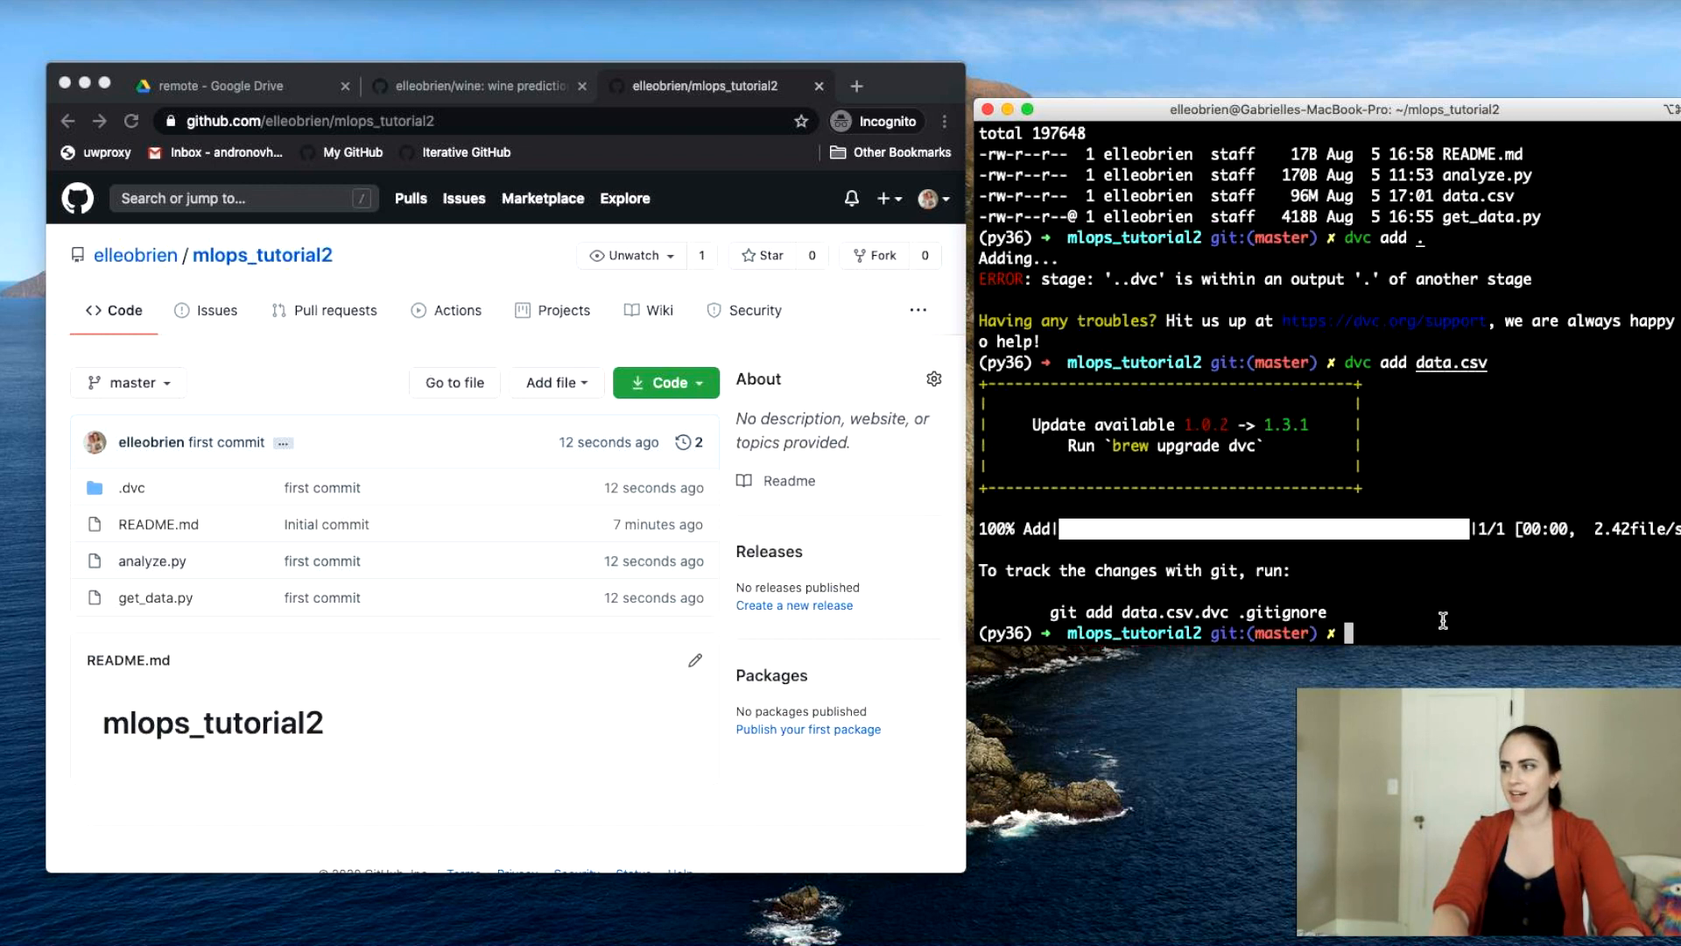
text(ls -lh)
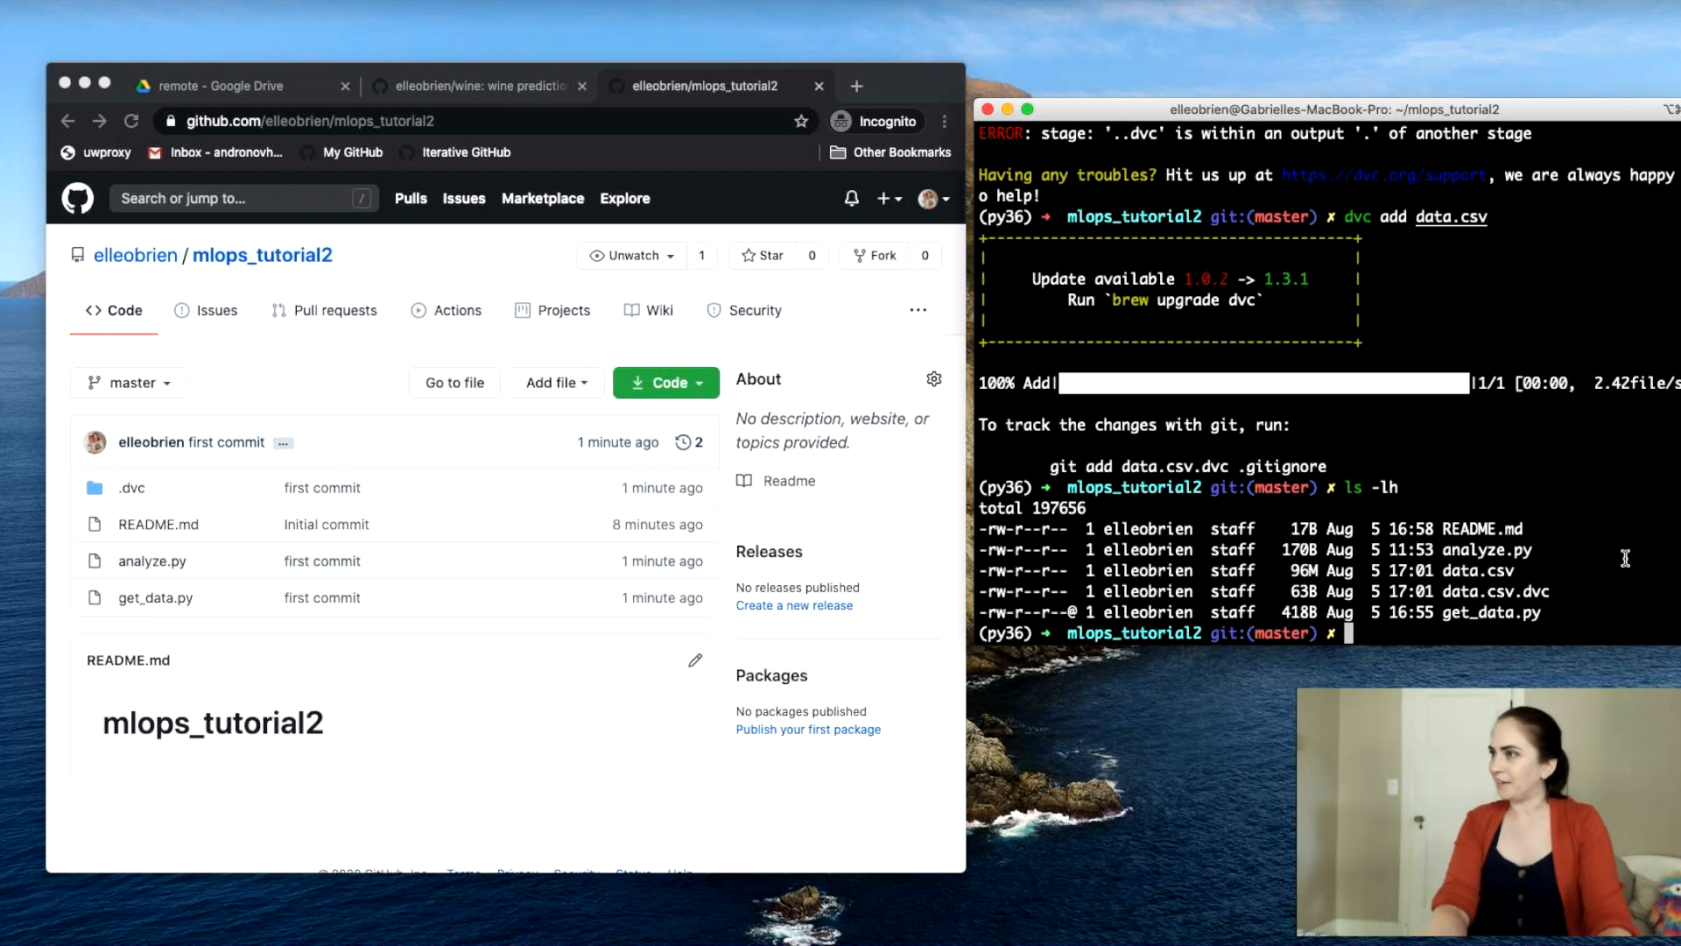
Step: Commit data.csv.dvc and .gitignore as 'start tracking data', git push, then begin a dvc command
text(git add data.csv.dvc .gitigno)
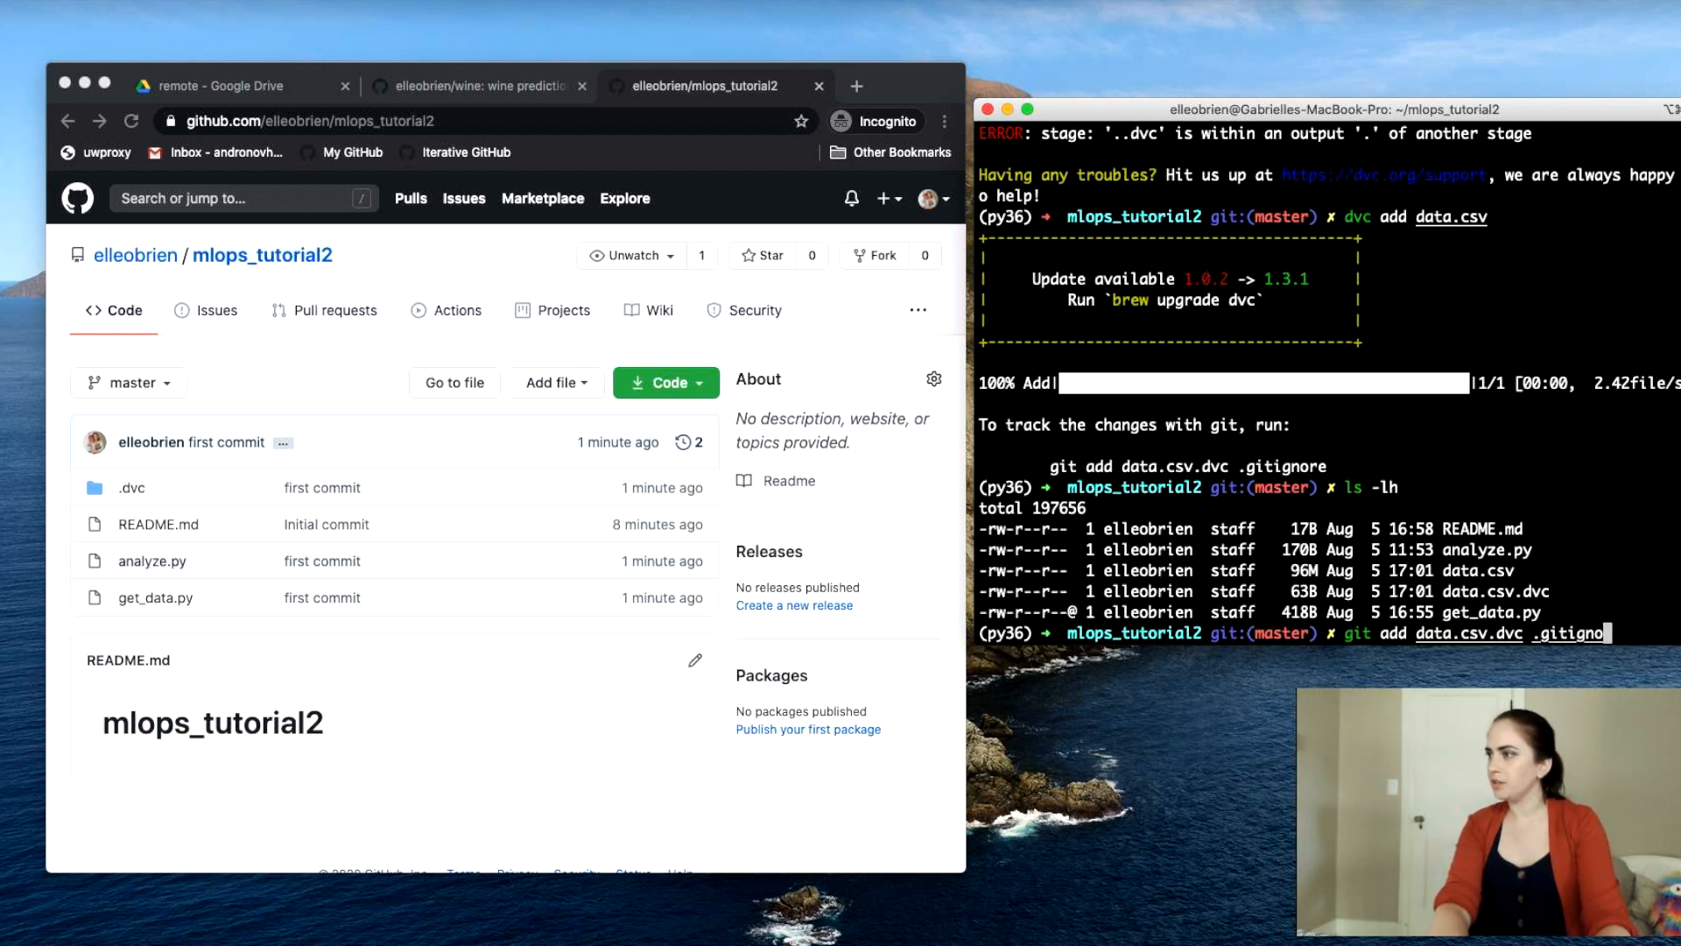
text(git p)
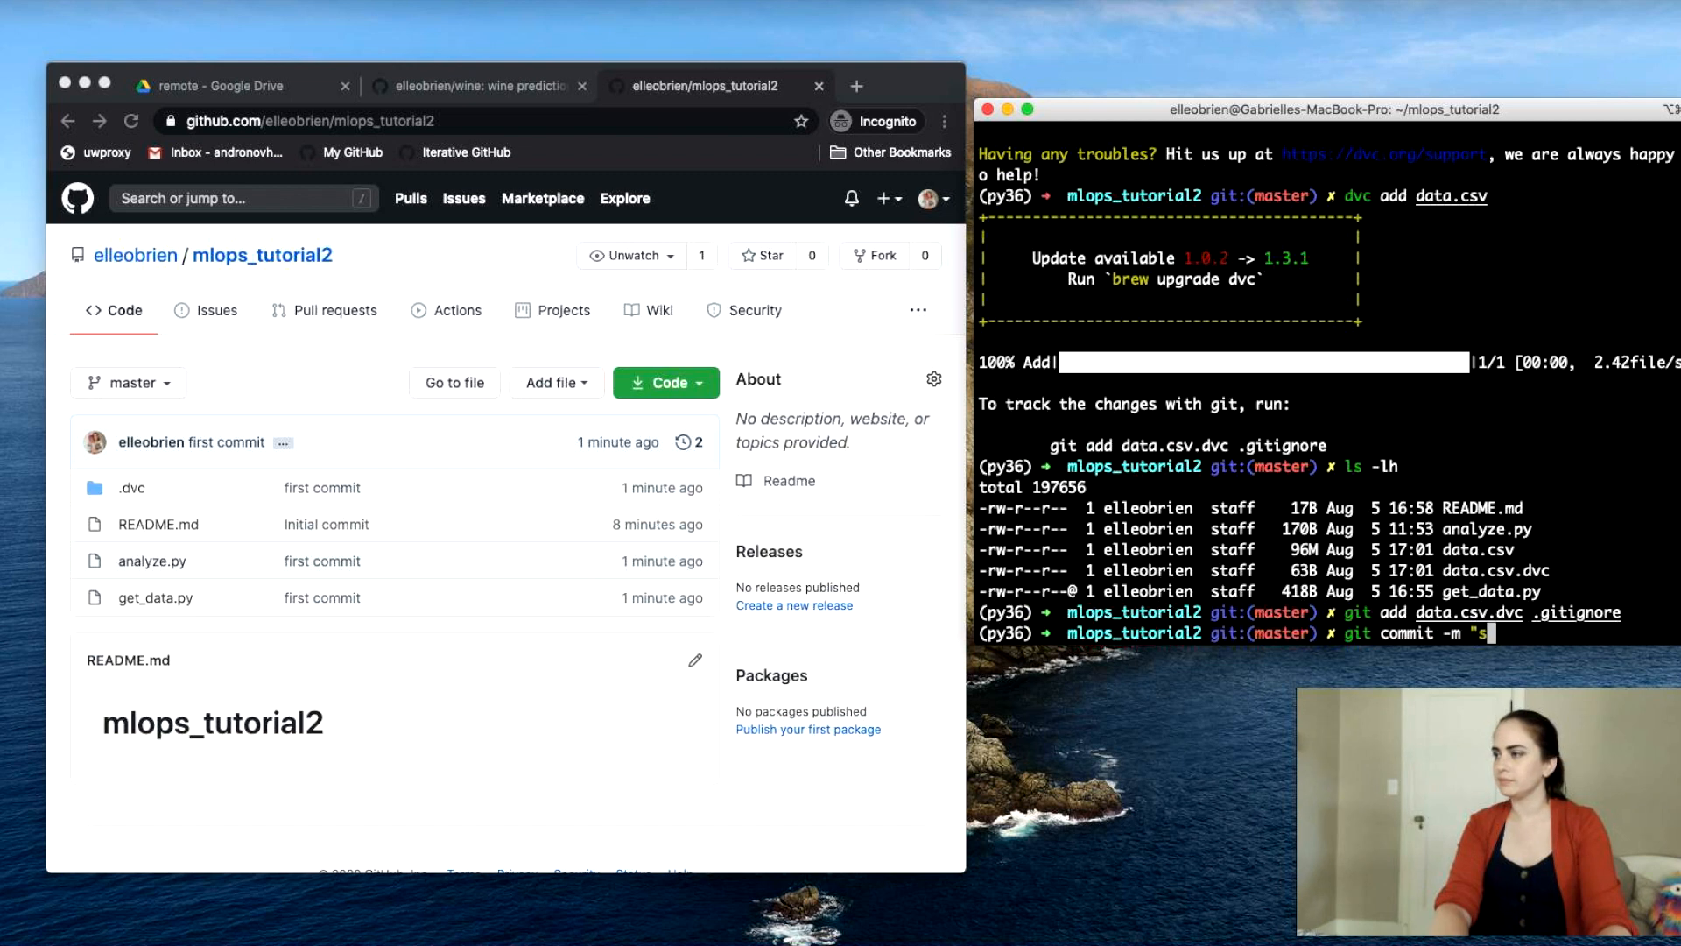
text(start tracking data")
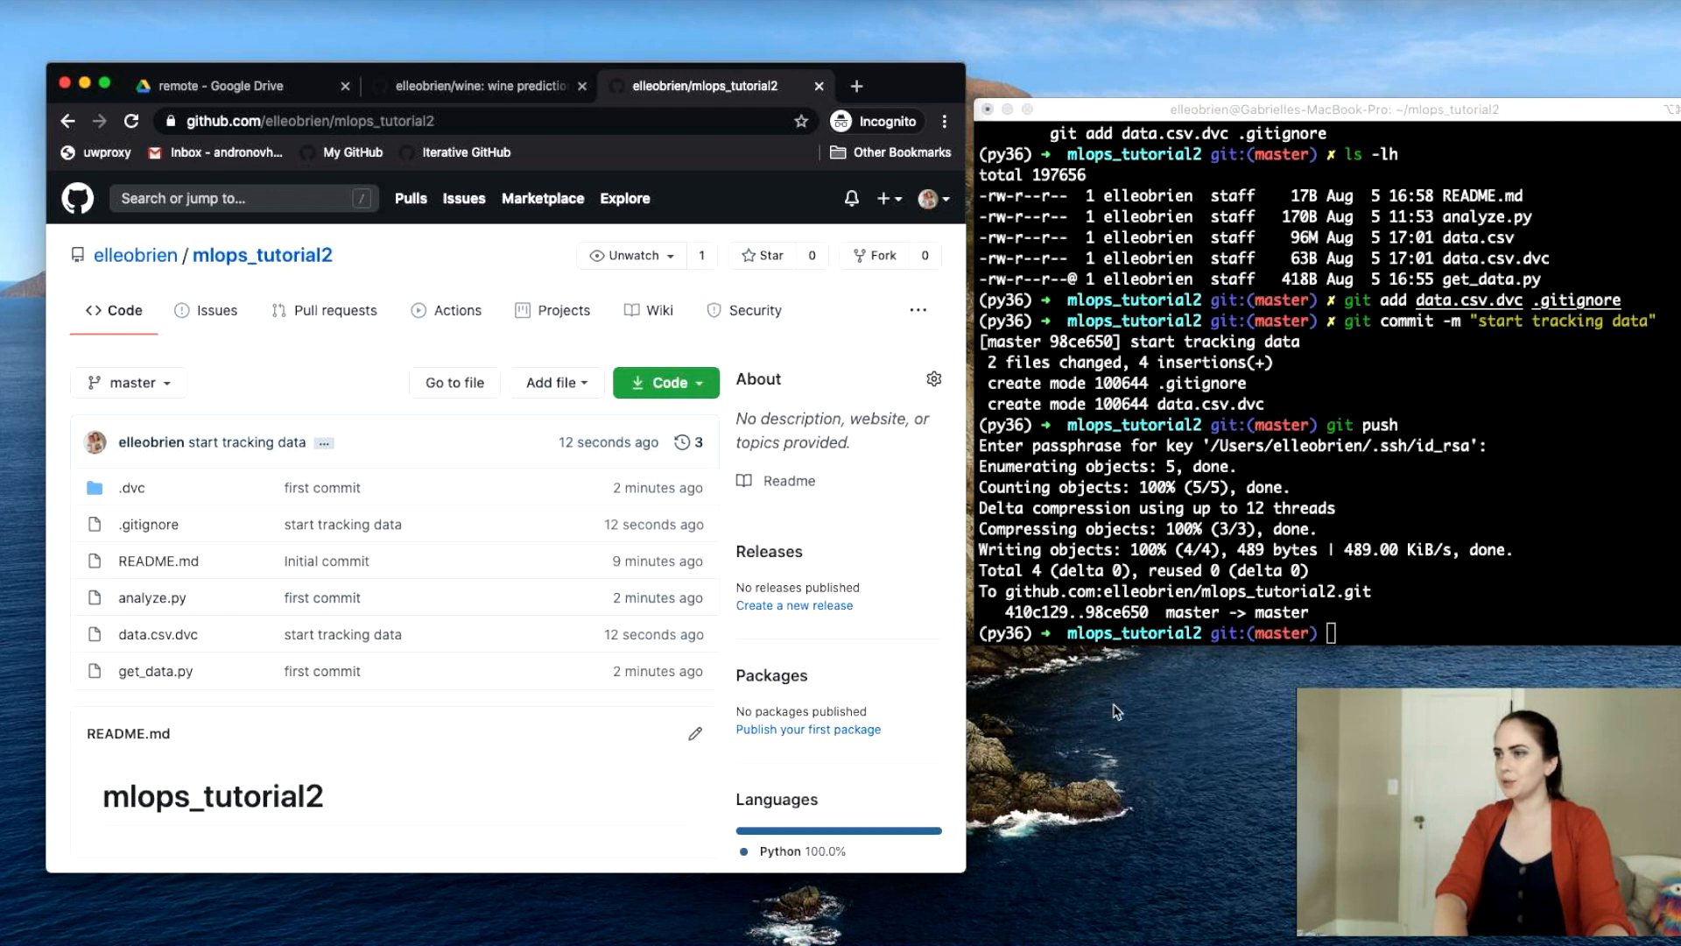
text(dvc)
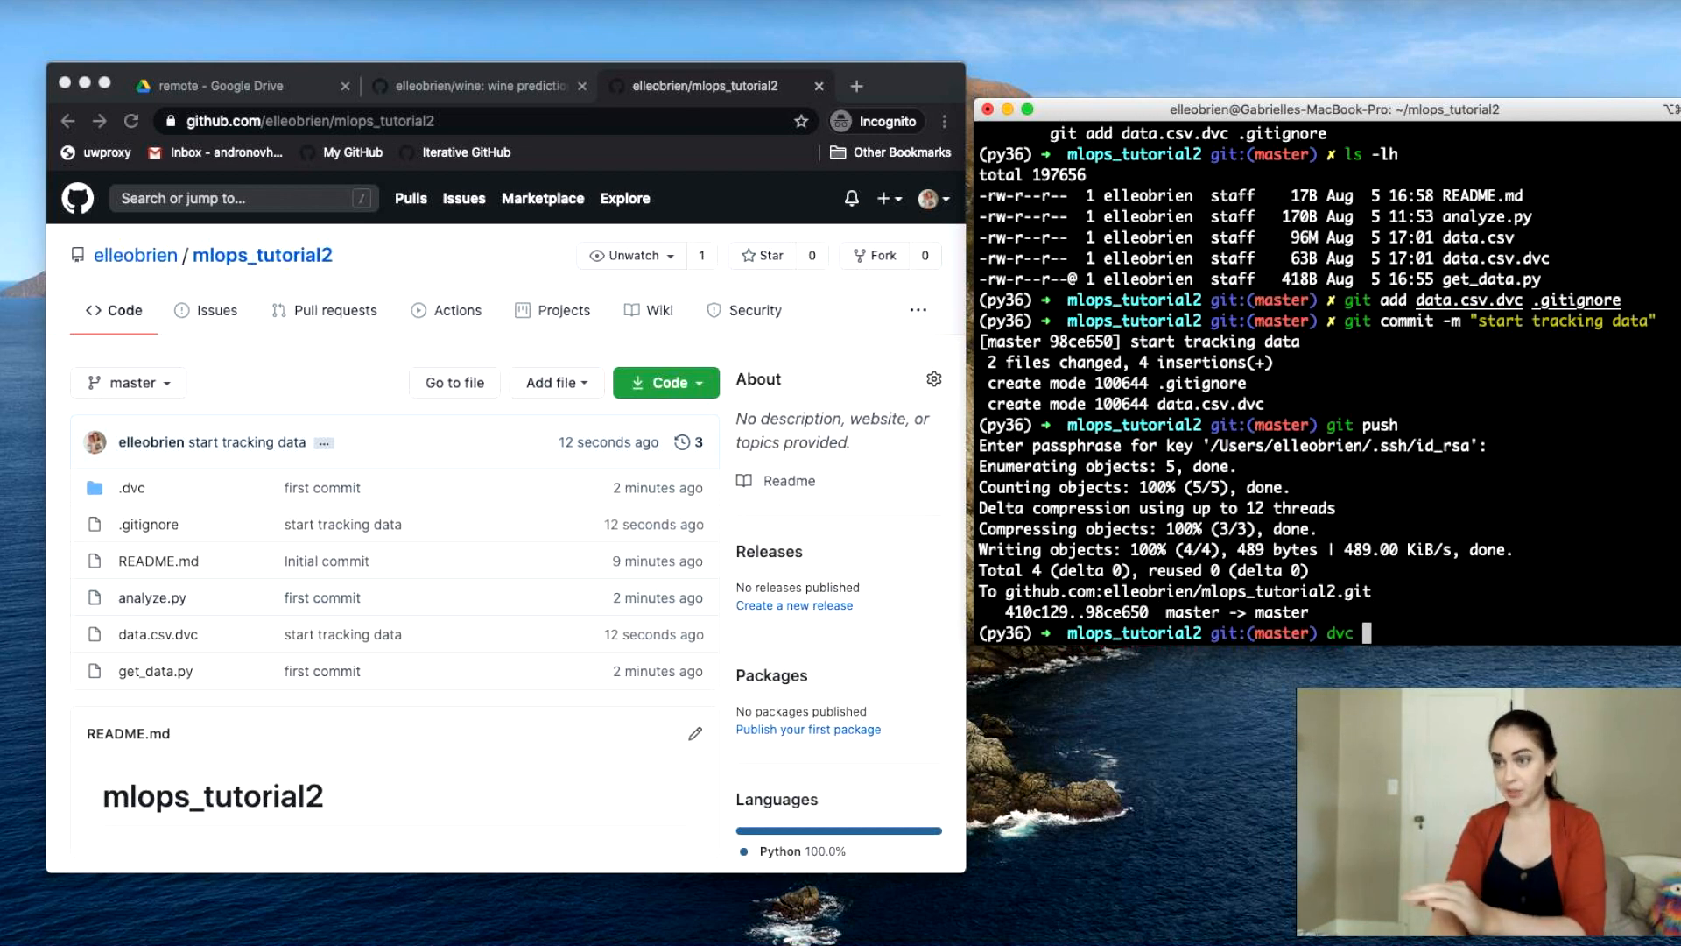
mouse_move(1065, 523)
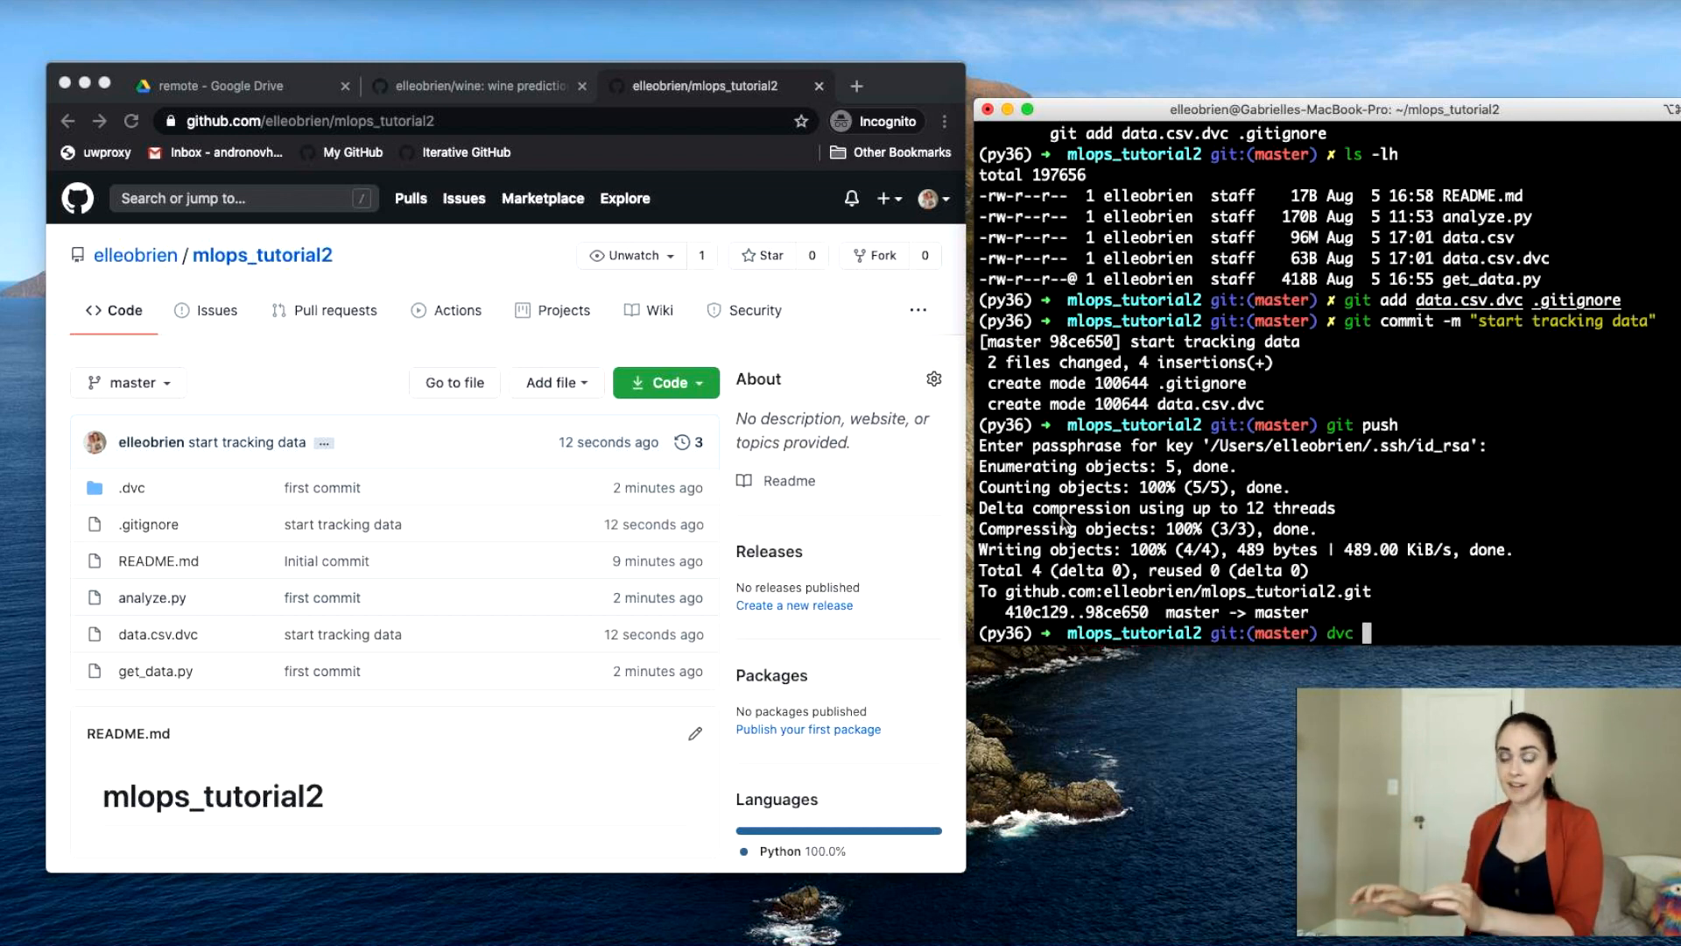
mouse_move(1538, 558)
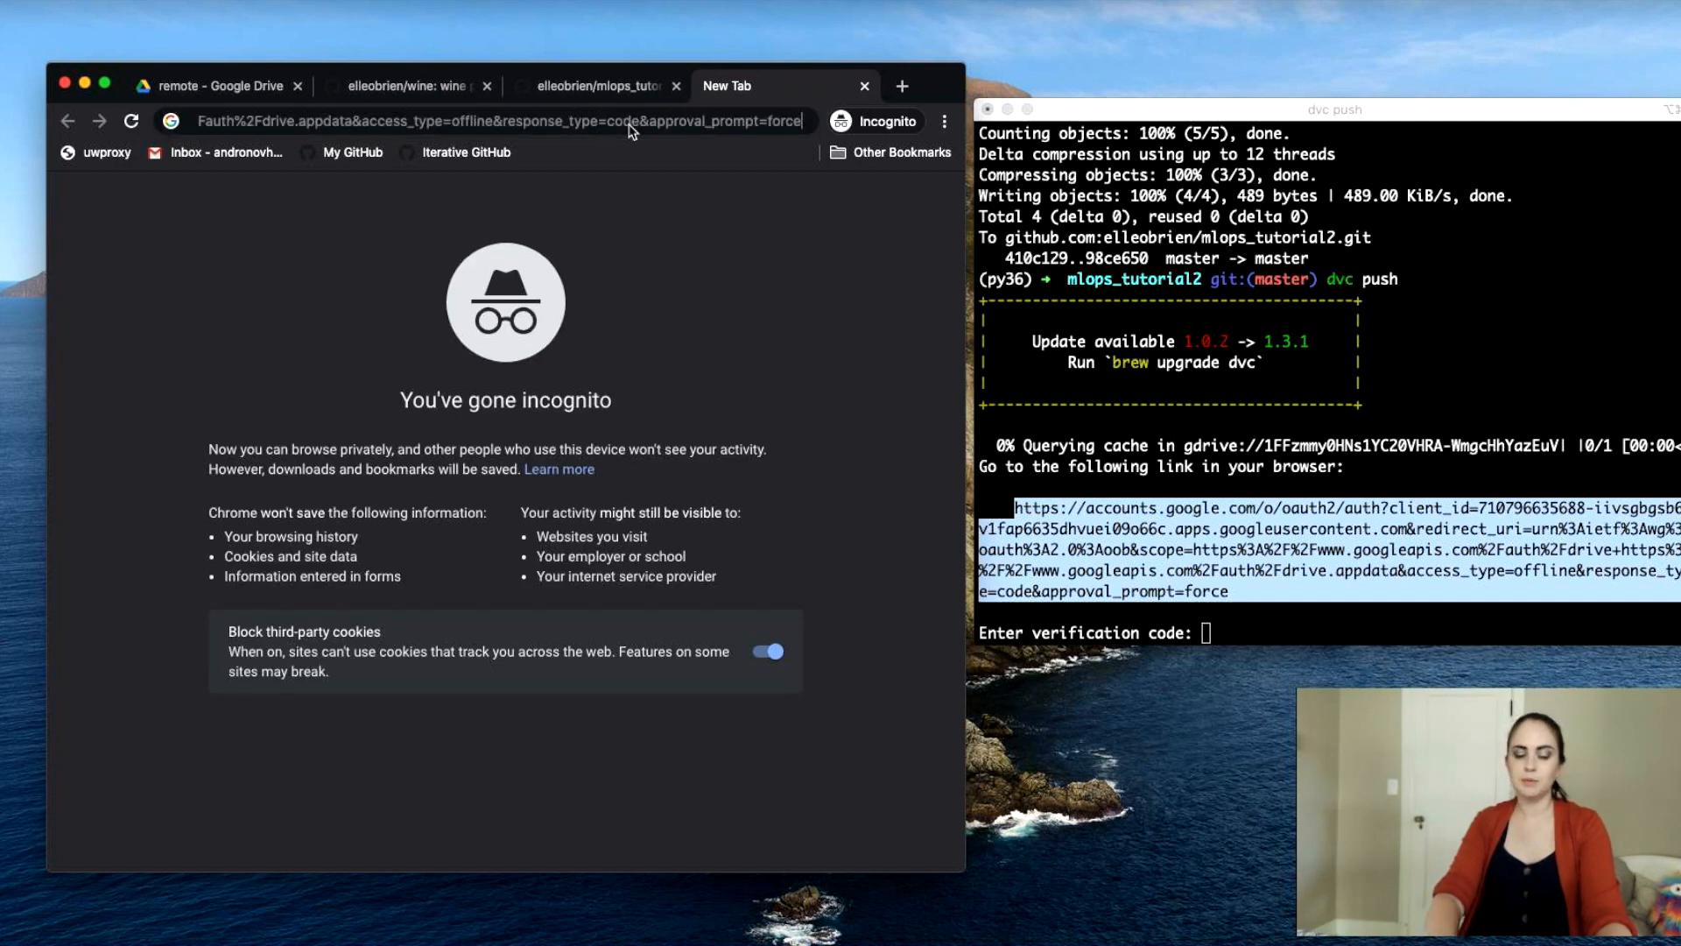
Step: Authorize DVC's Google Drive access for dvc push by choosing the account and allowing it
key(Enter)
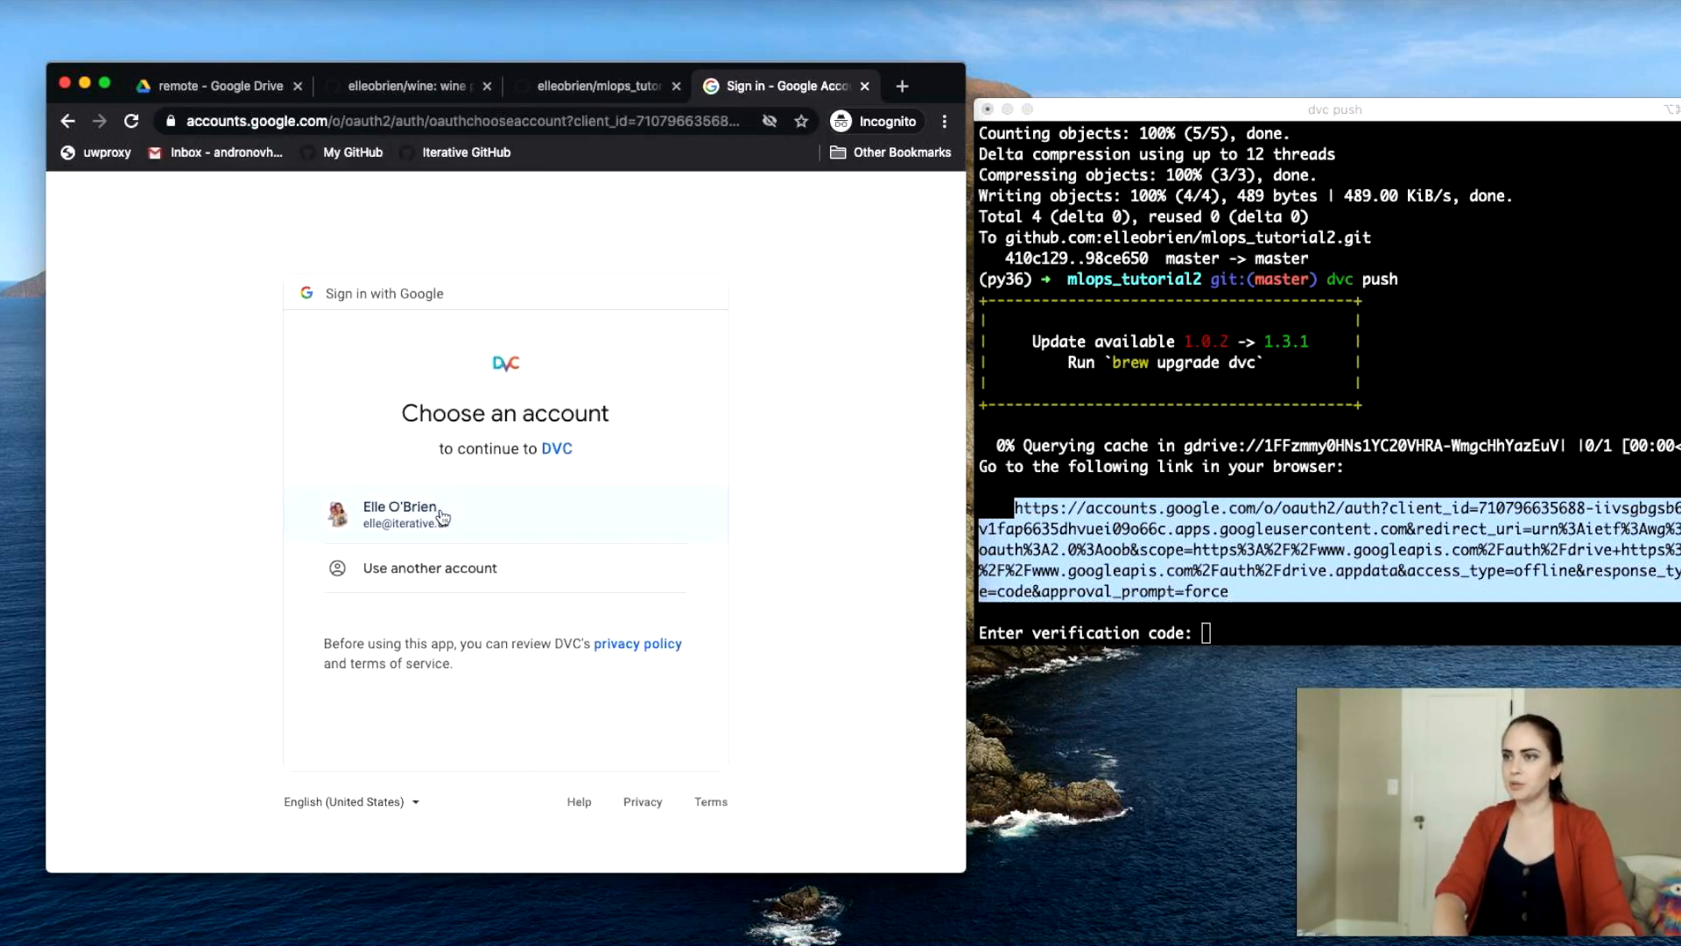
click(424, 515)
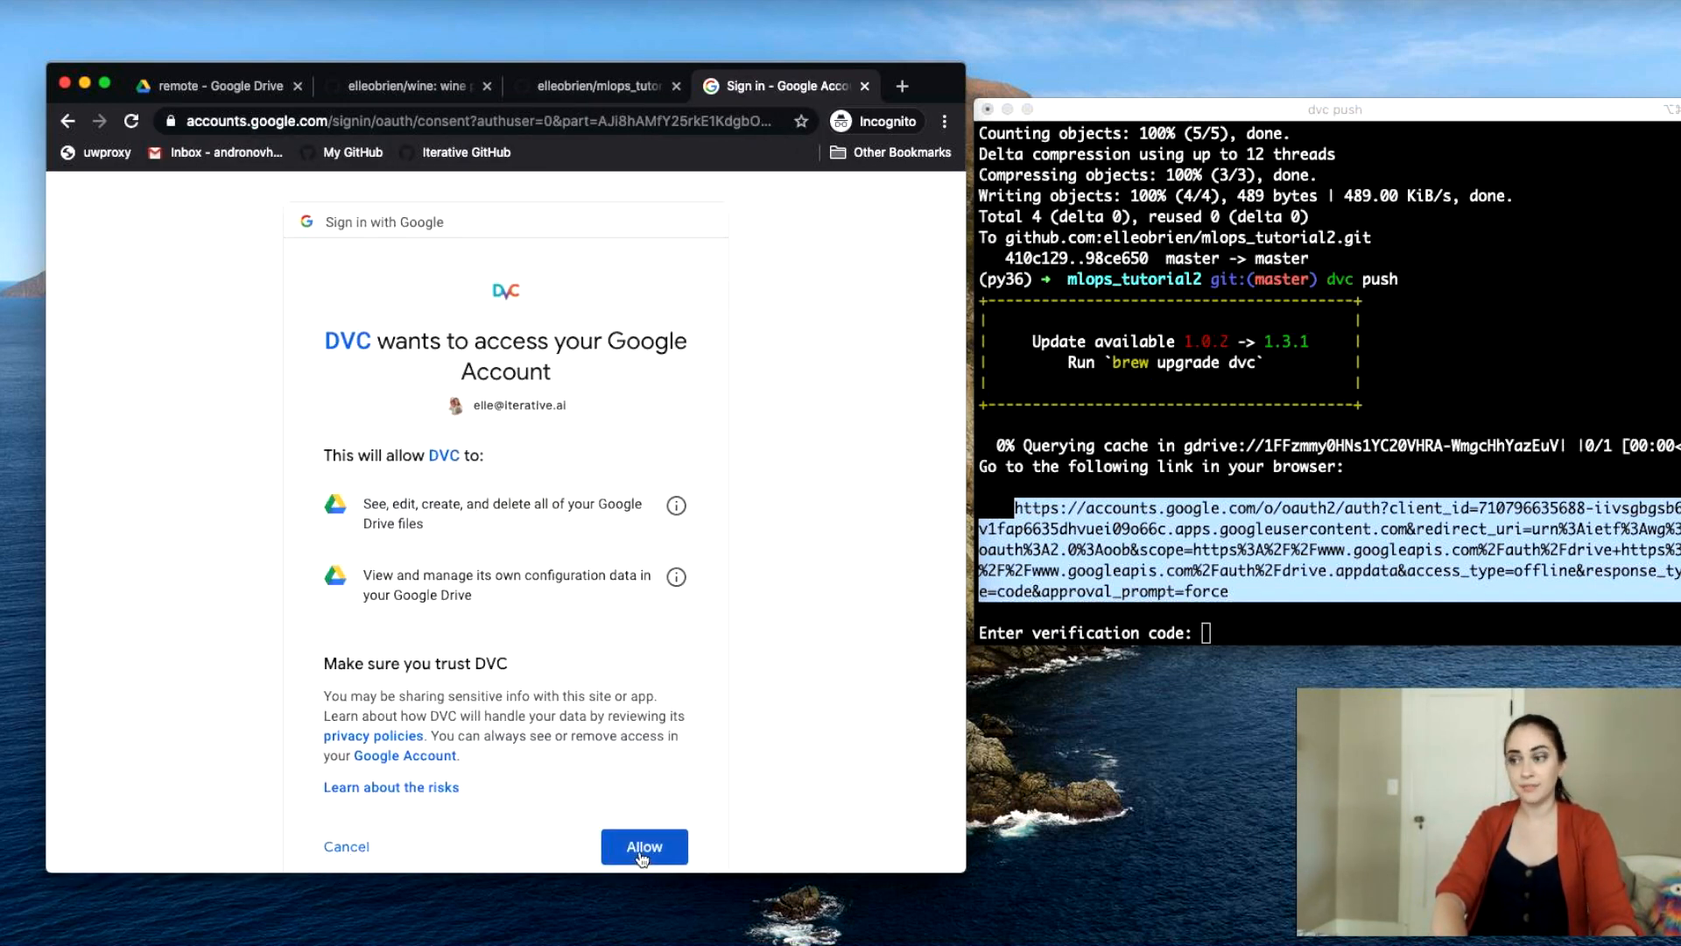
click(645, 846)
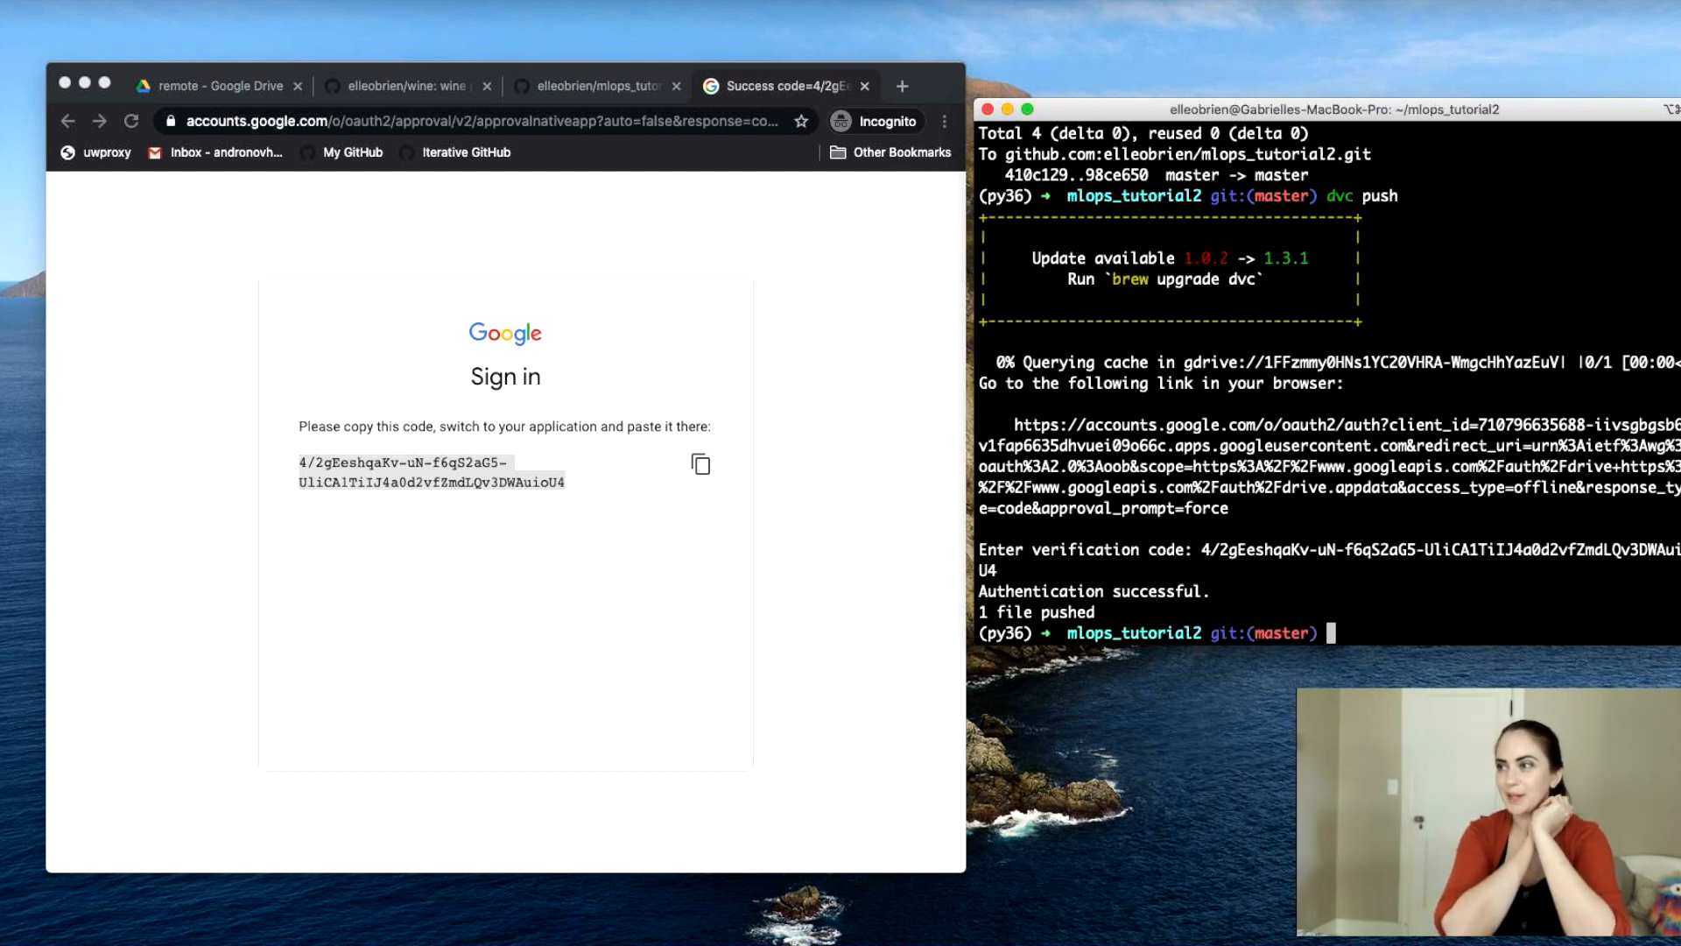
Step: Check the Drive remote folder now holding folder 1a, then return to GitHub's mlops_tutorial2 page
click(217, 84)
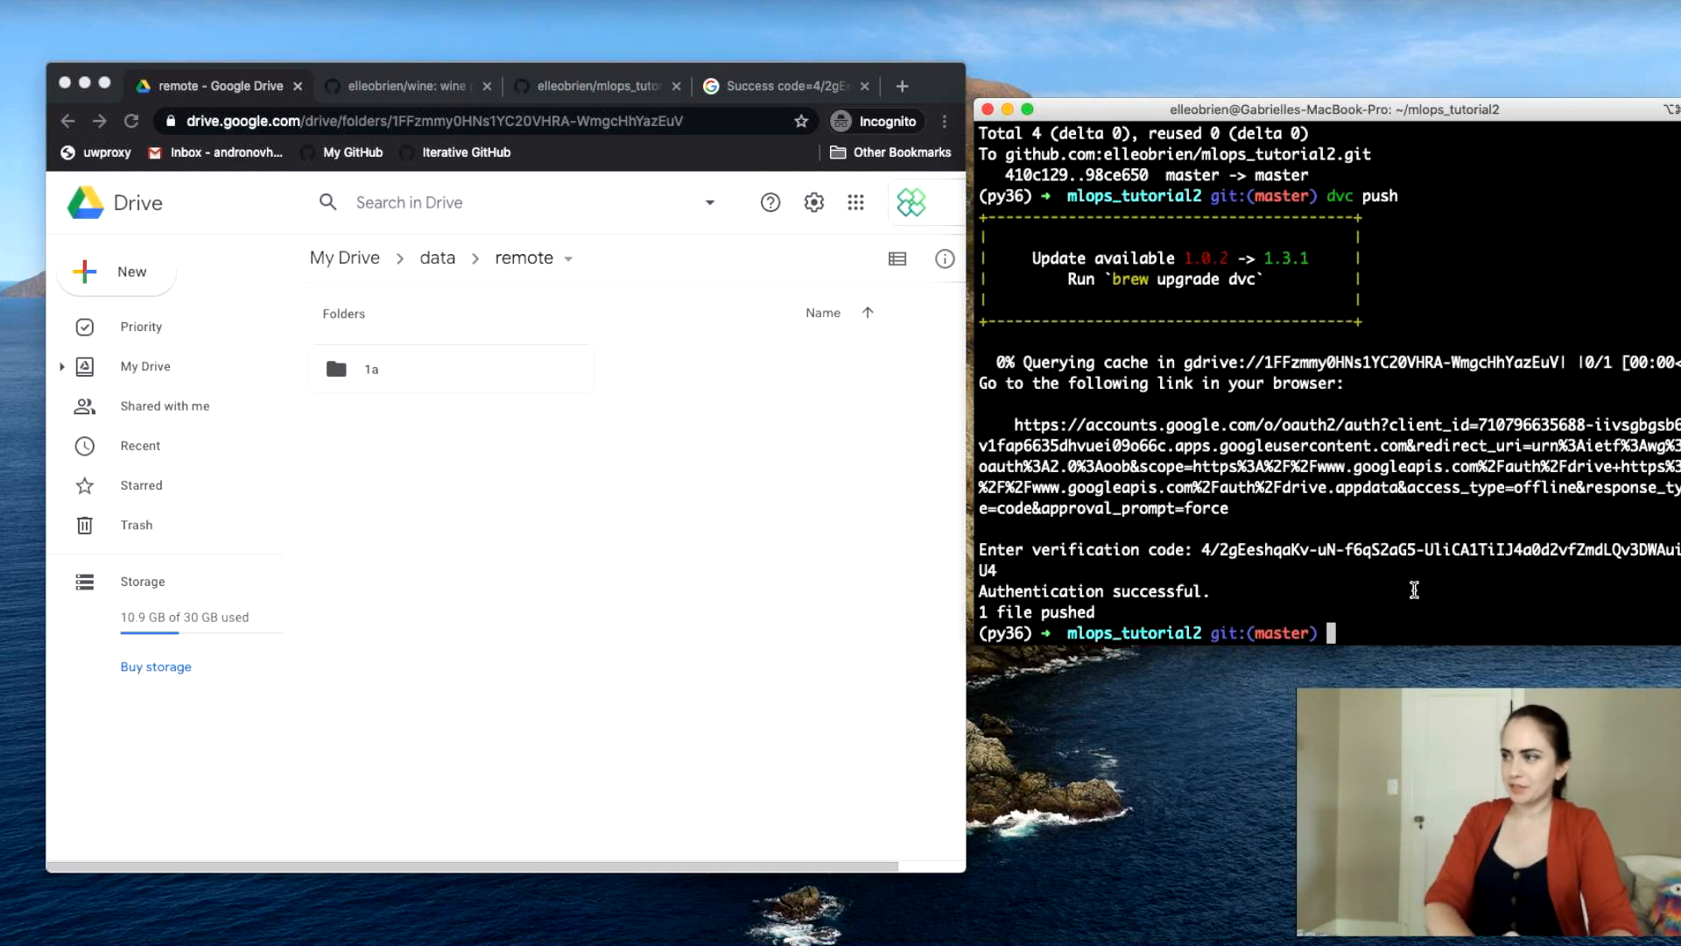
mouse_move(1394, 589)
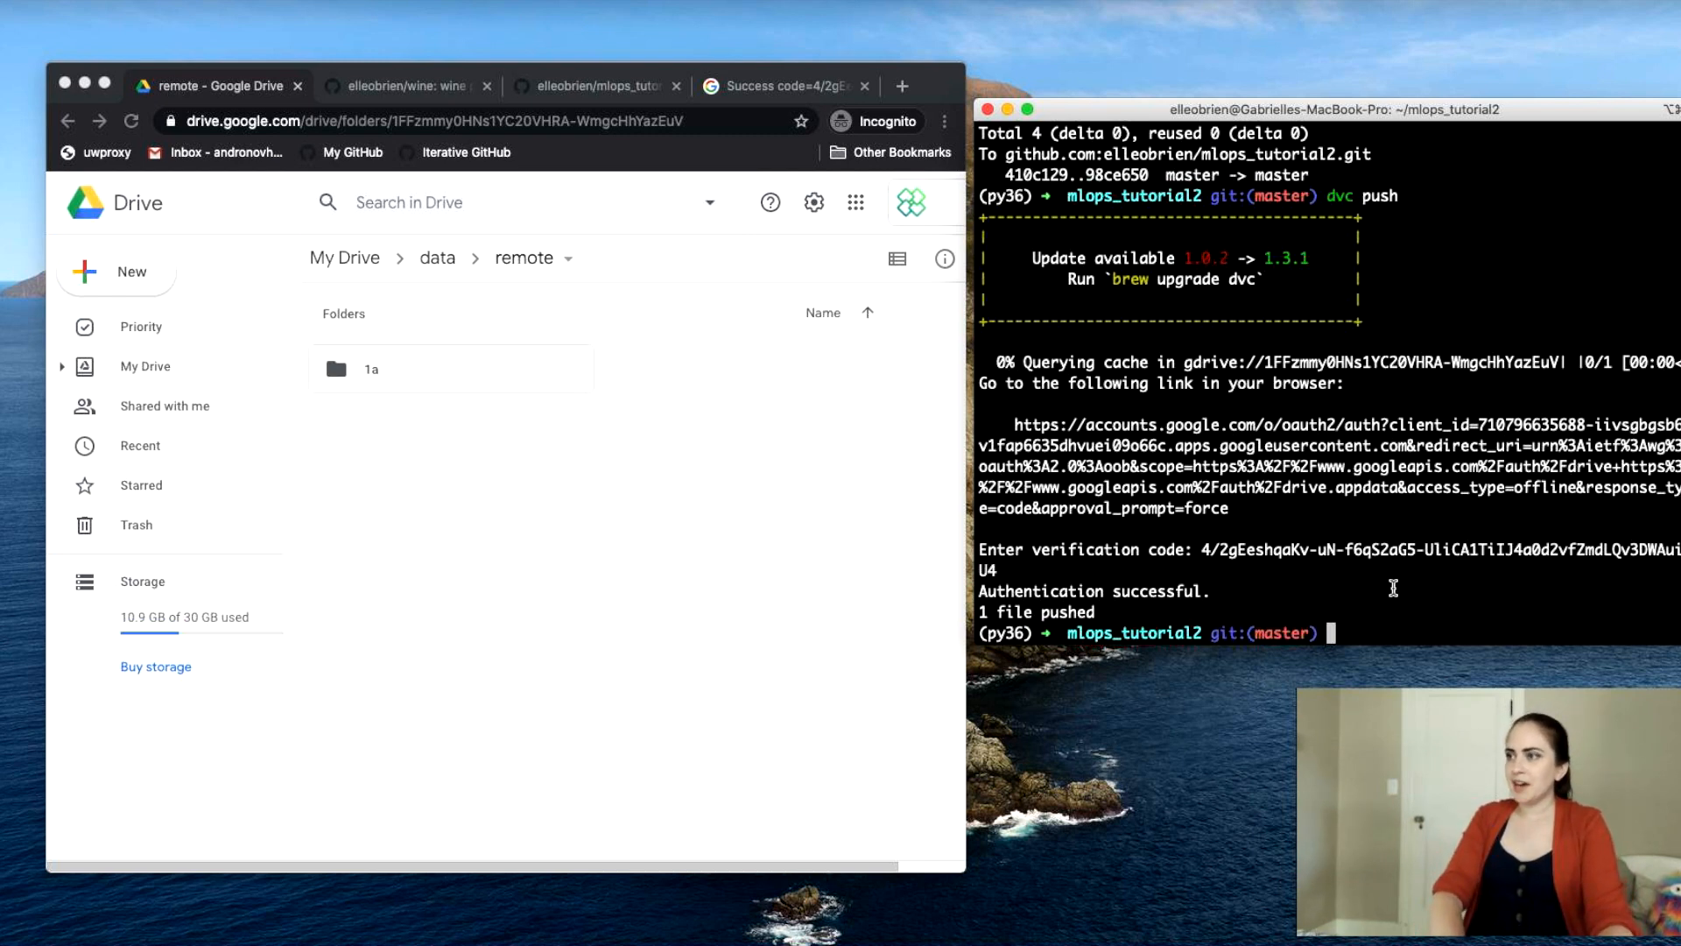
mouse_move(1226, 531)
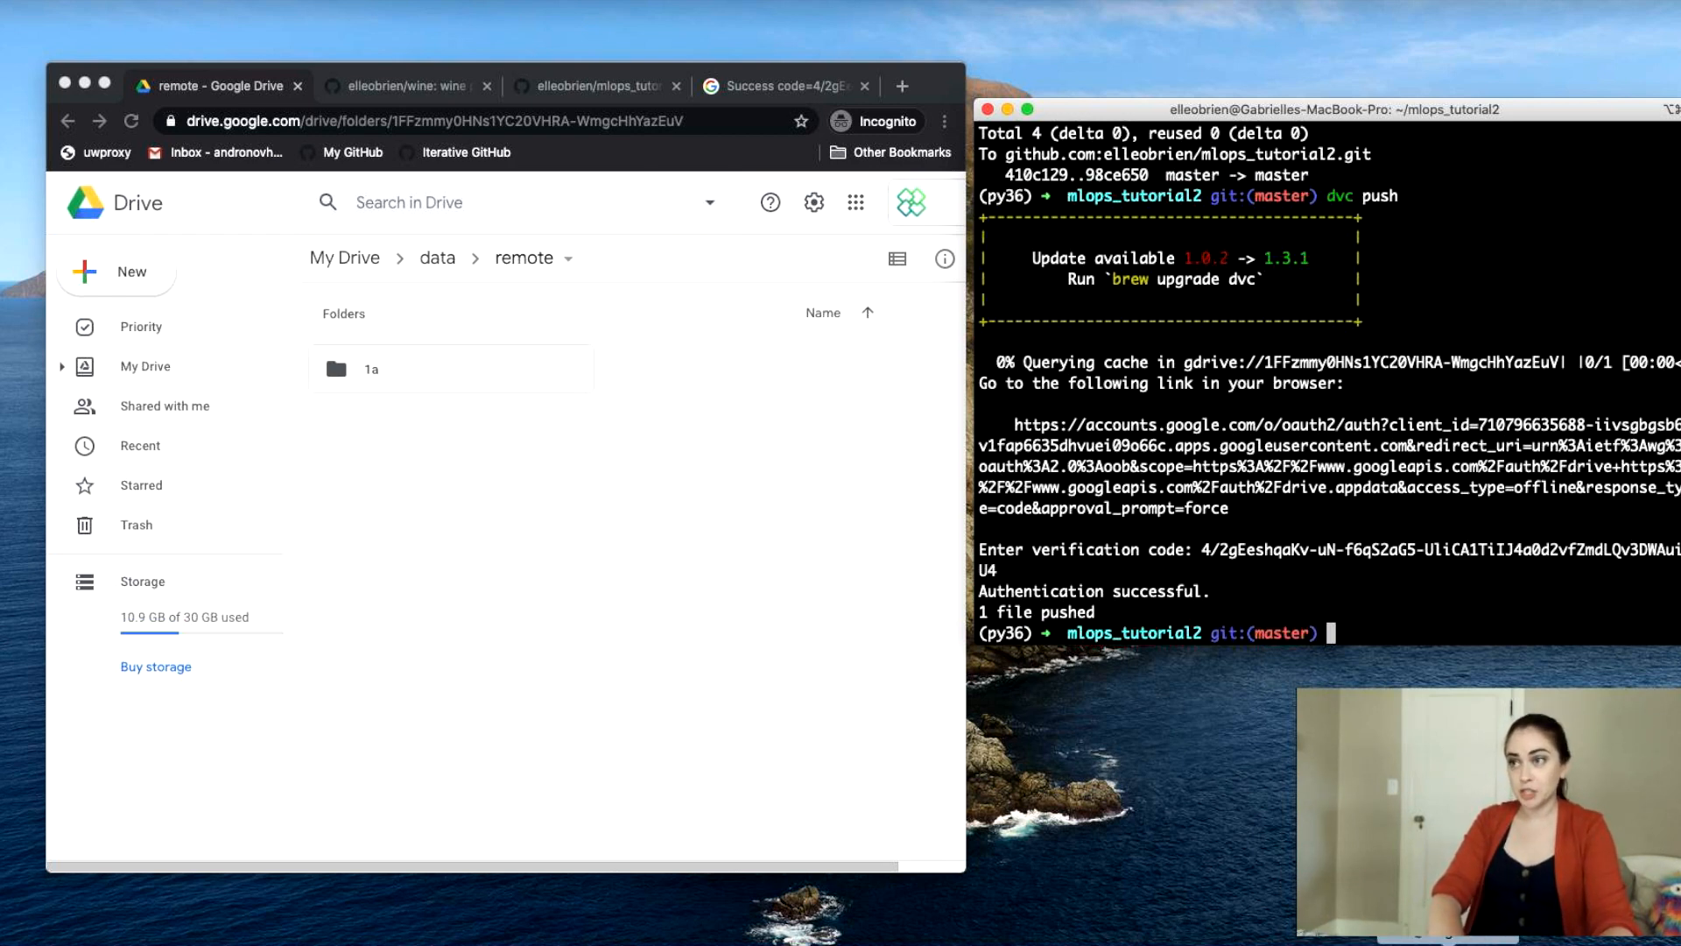
click(599, 86)
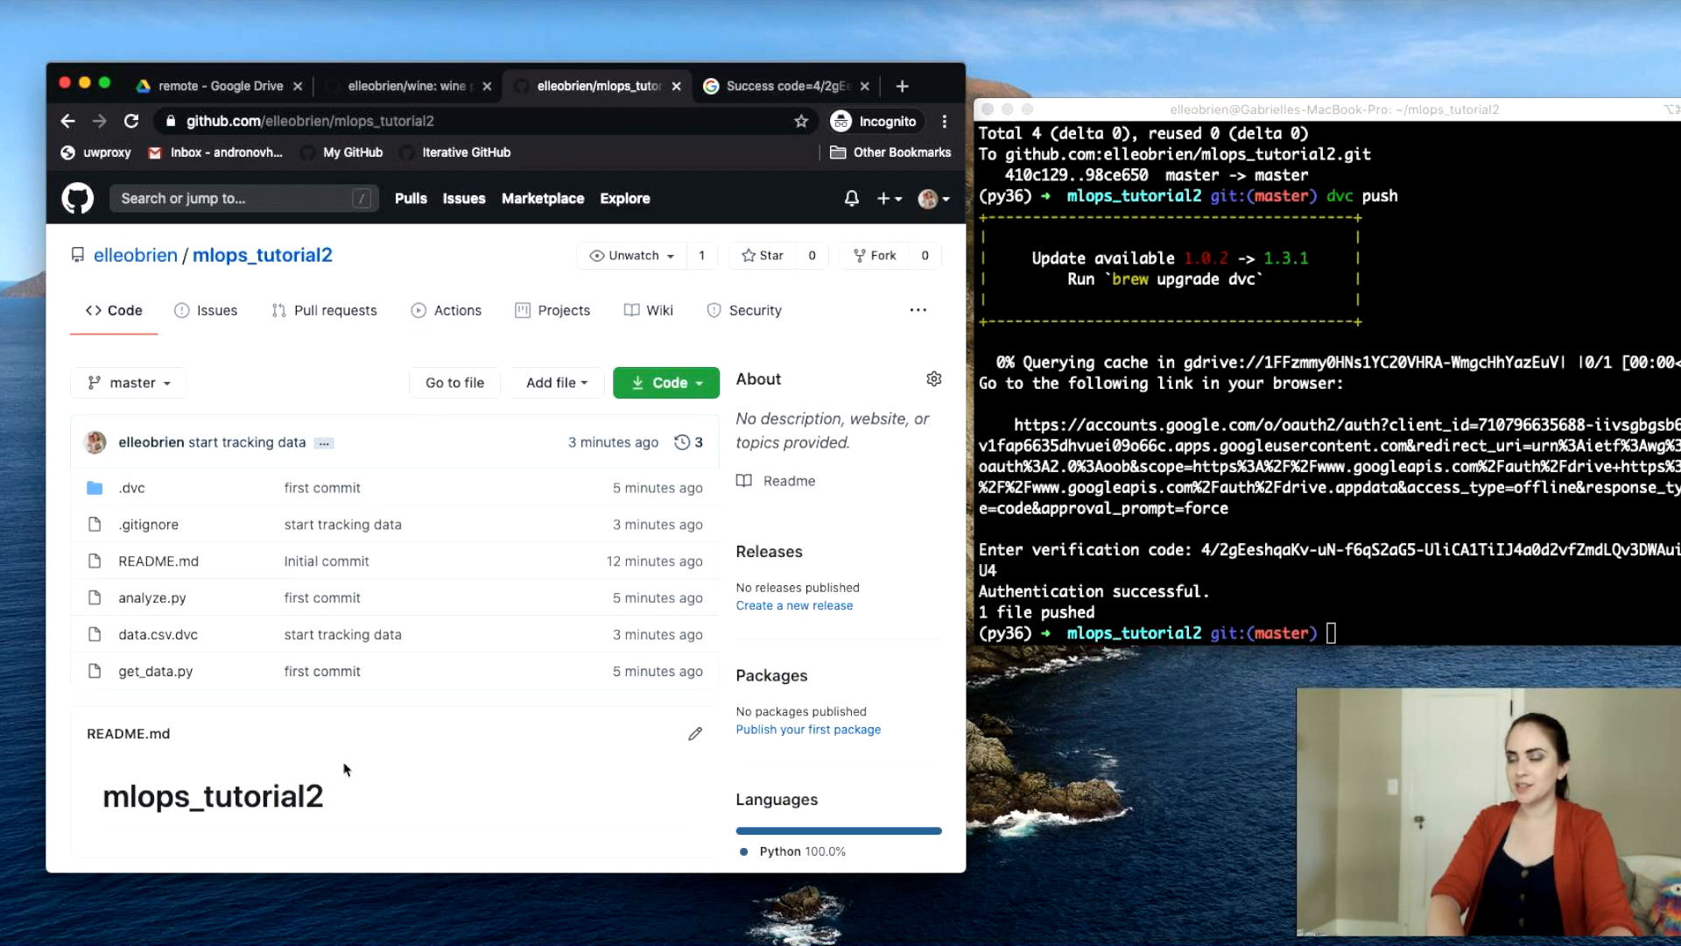
mouse_move(420, 680)
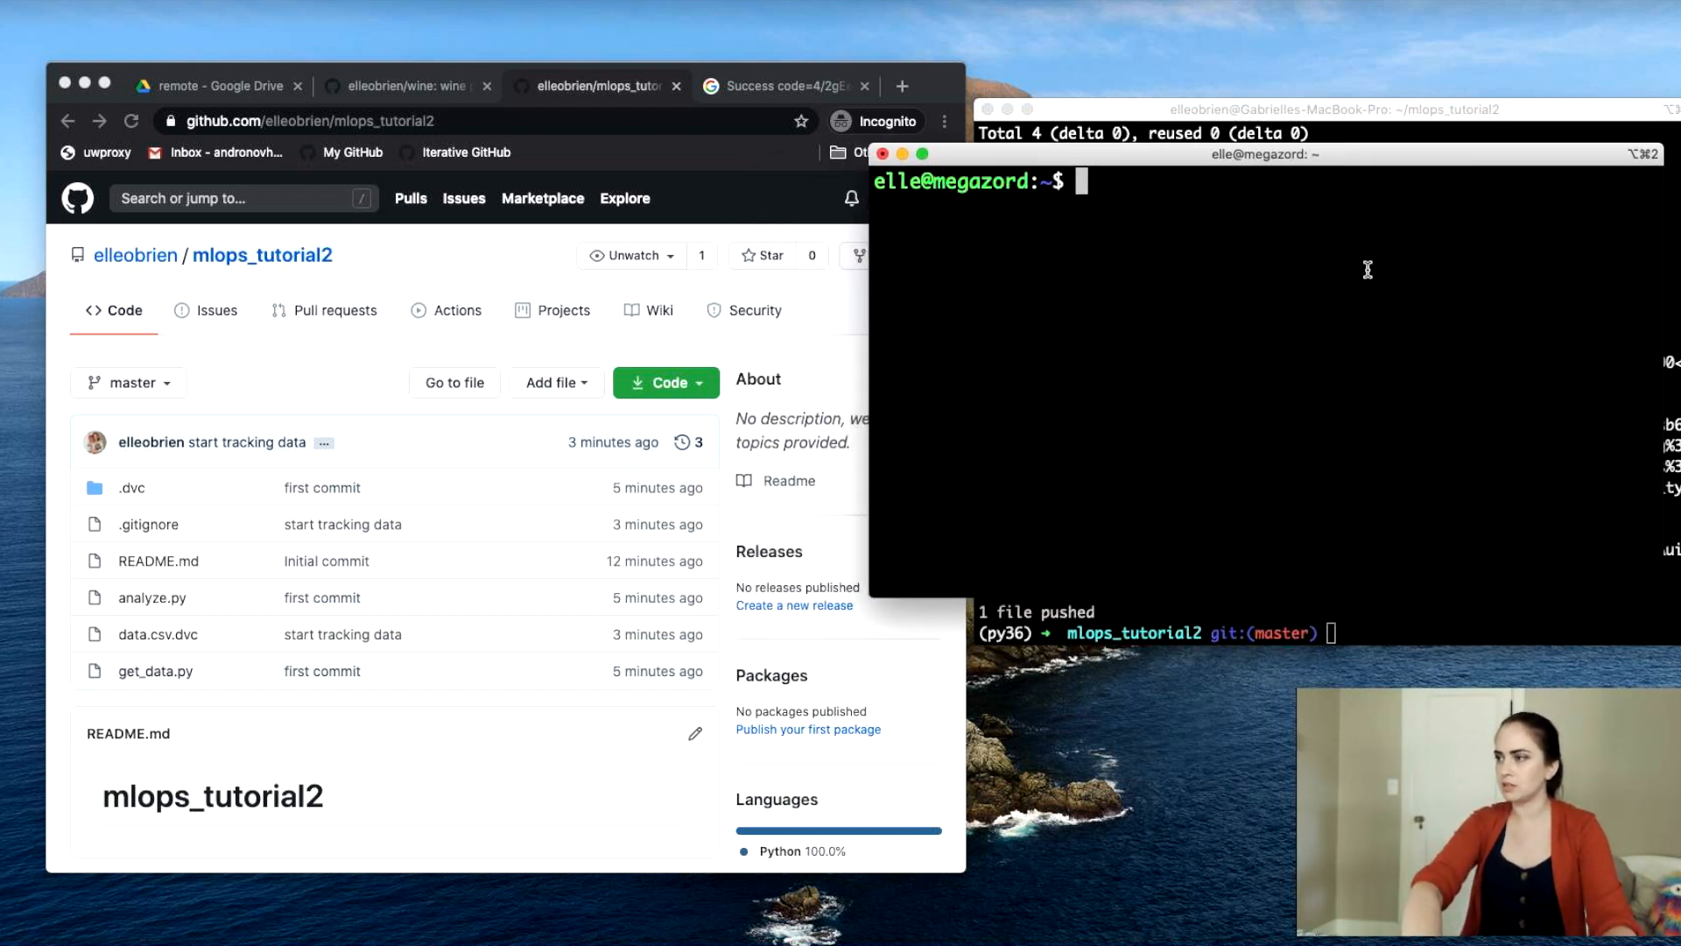
mouse_move(1368, 280)
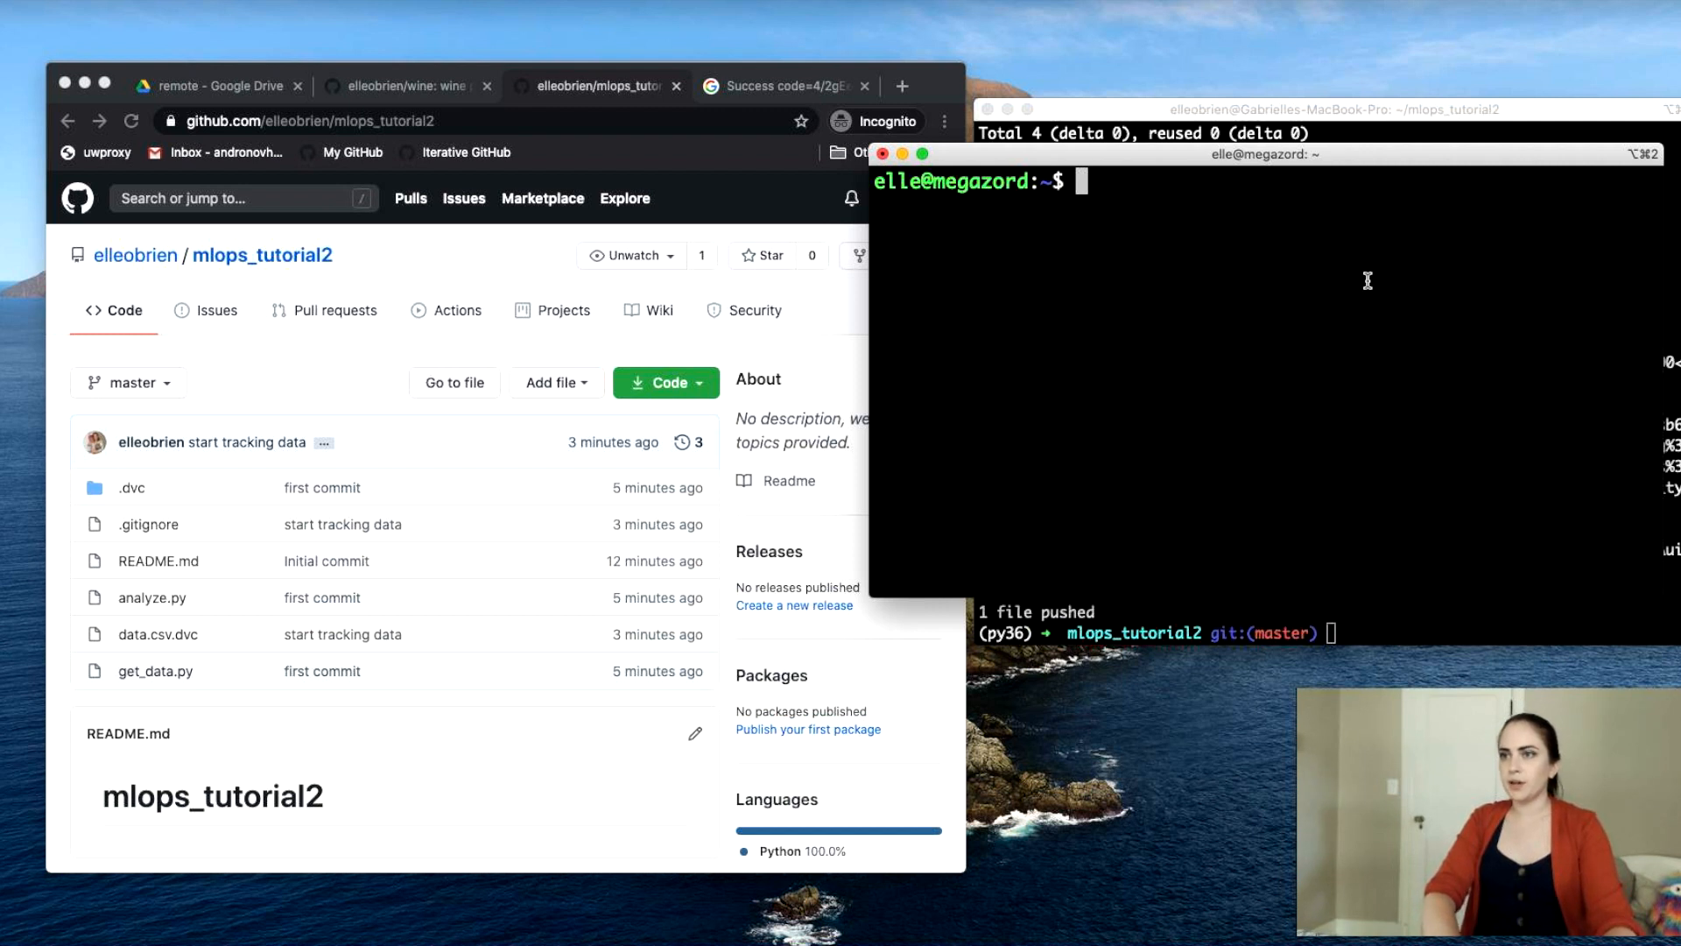
click(666, 382)
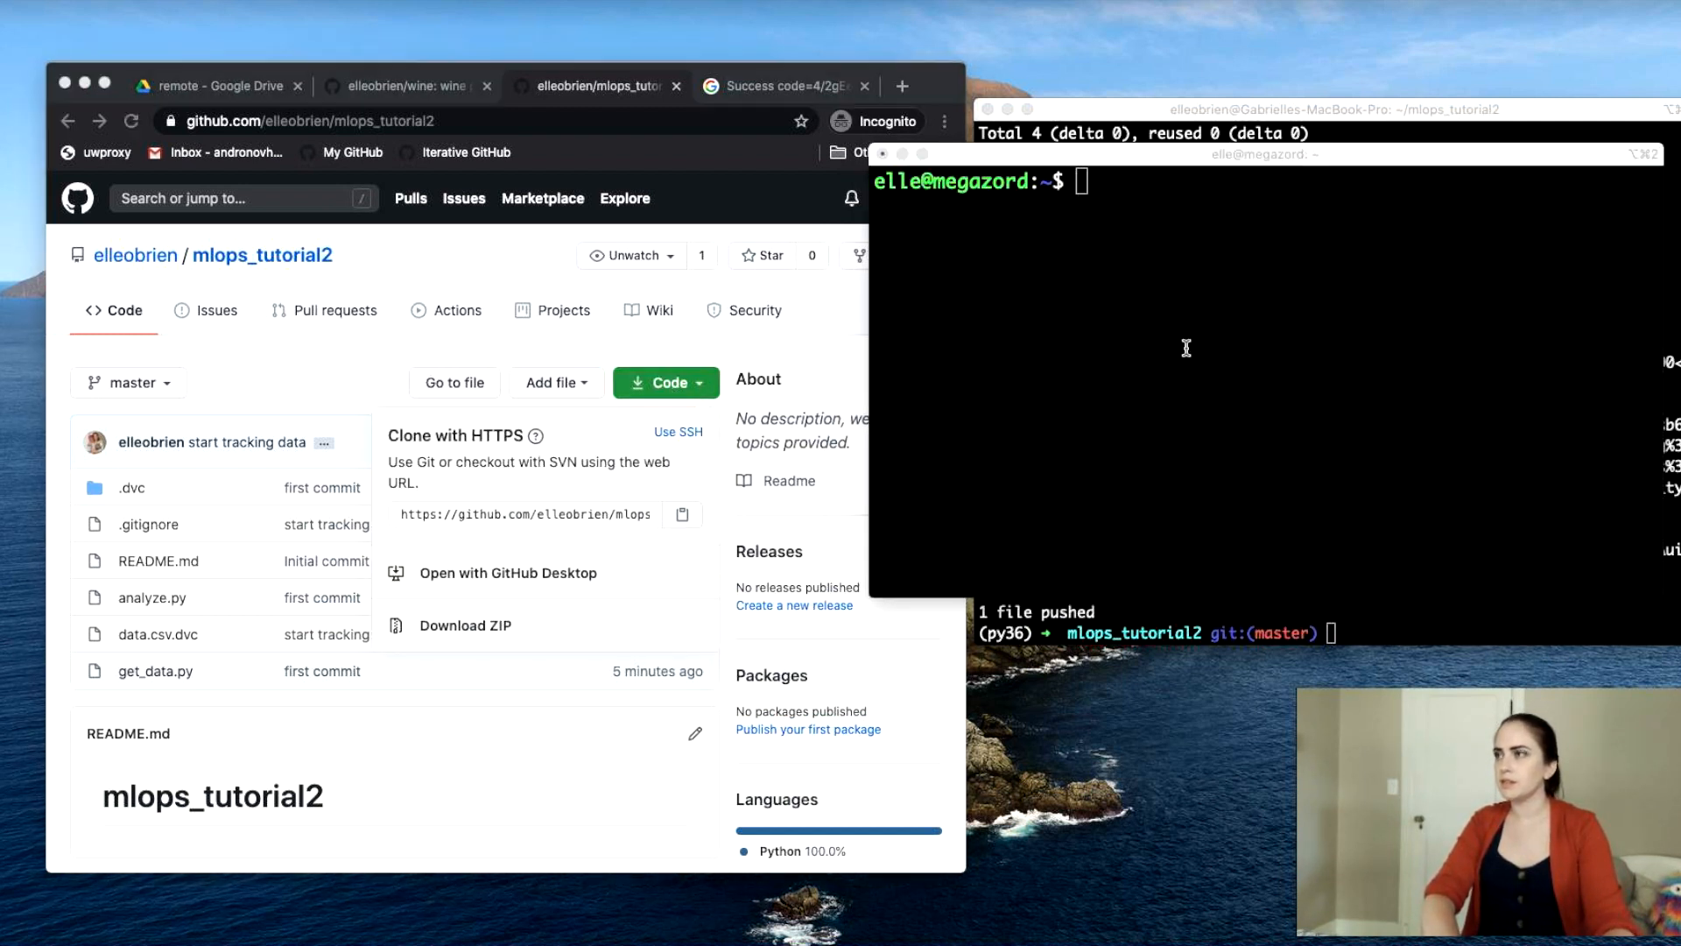
text(git clone https://github.com/elleobrien/mlops_tutorial2.git)
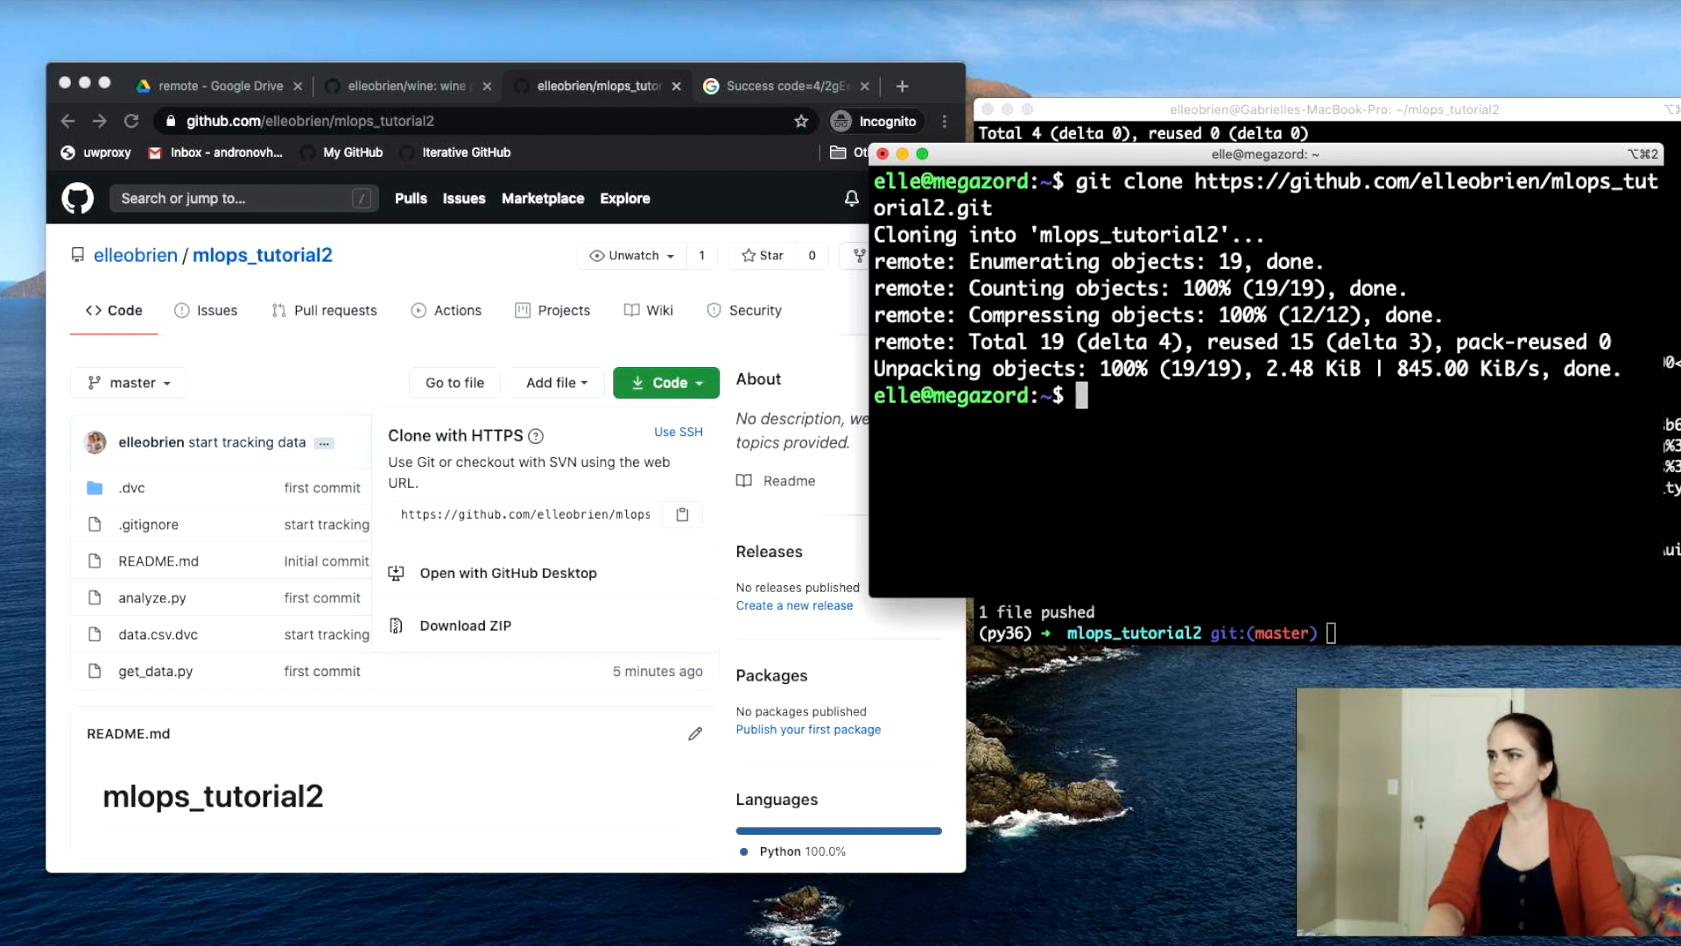
text(cd mlops_)
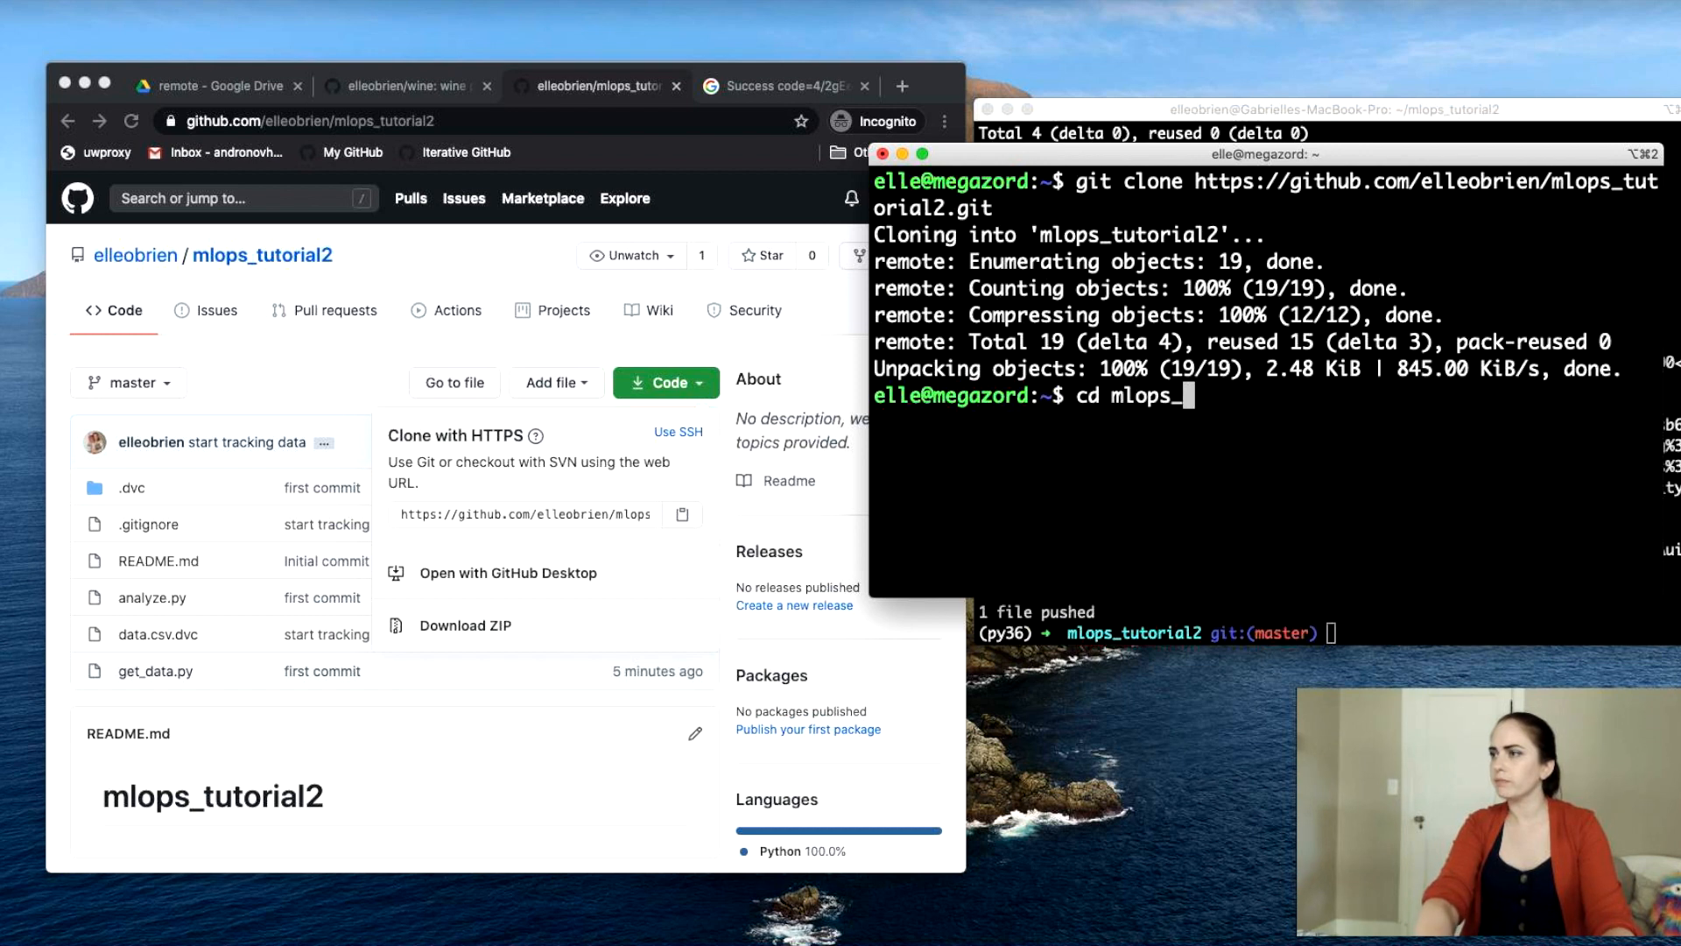
text(ls)
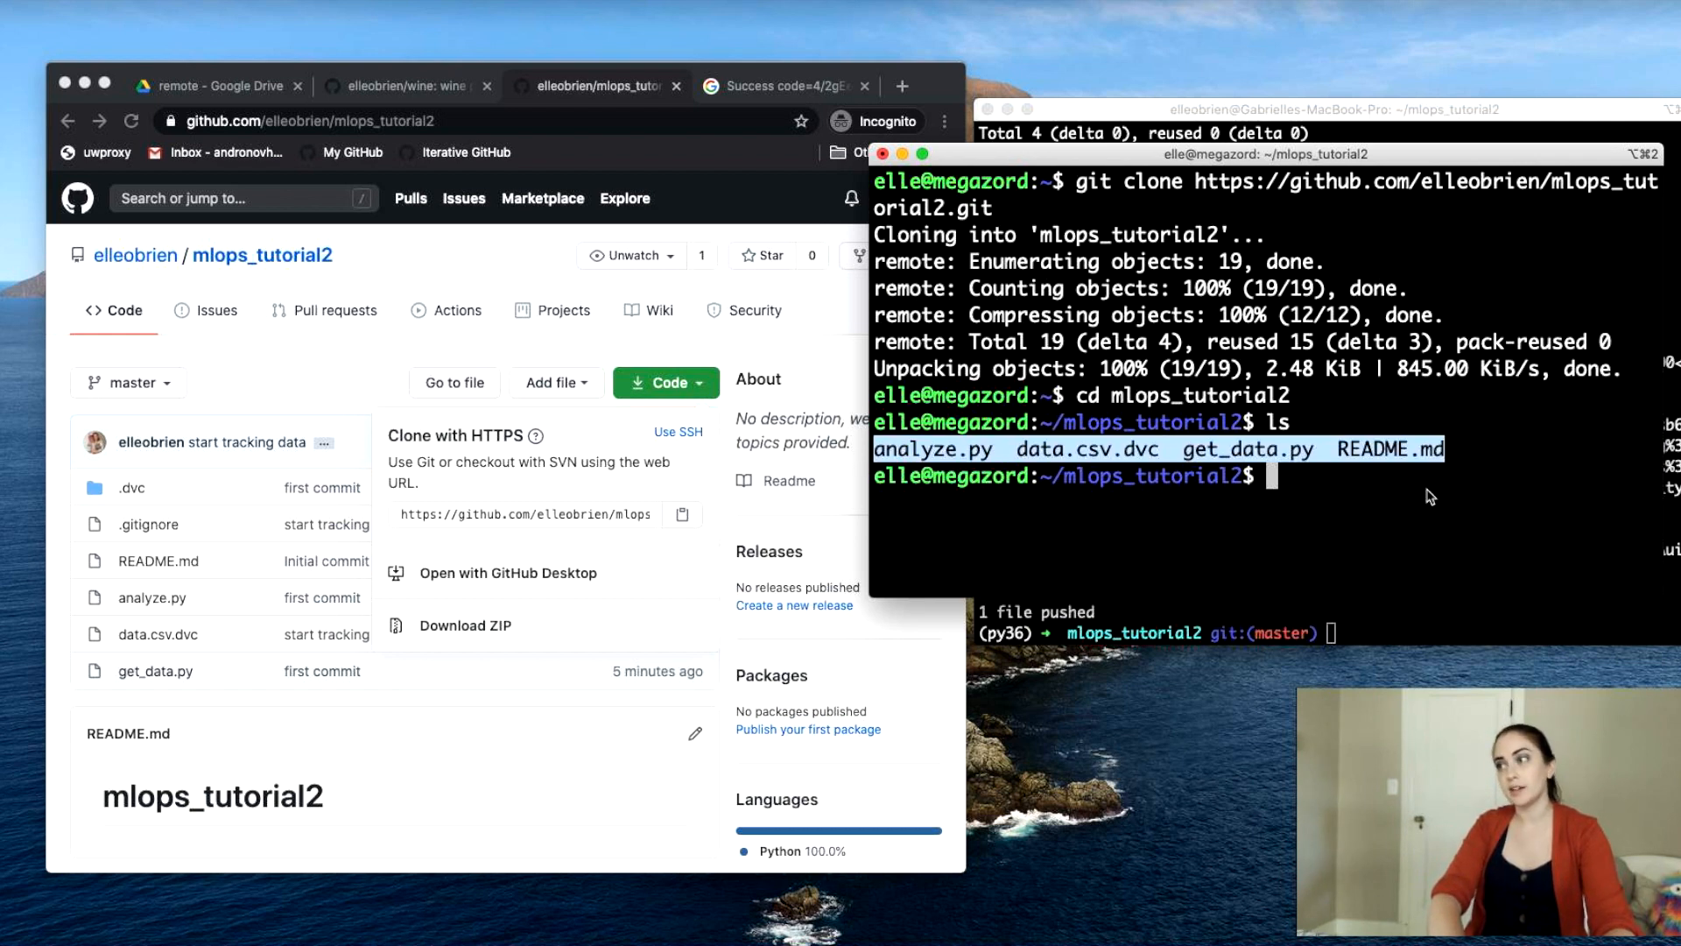
text(data.csv)
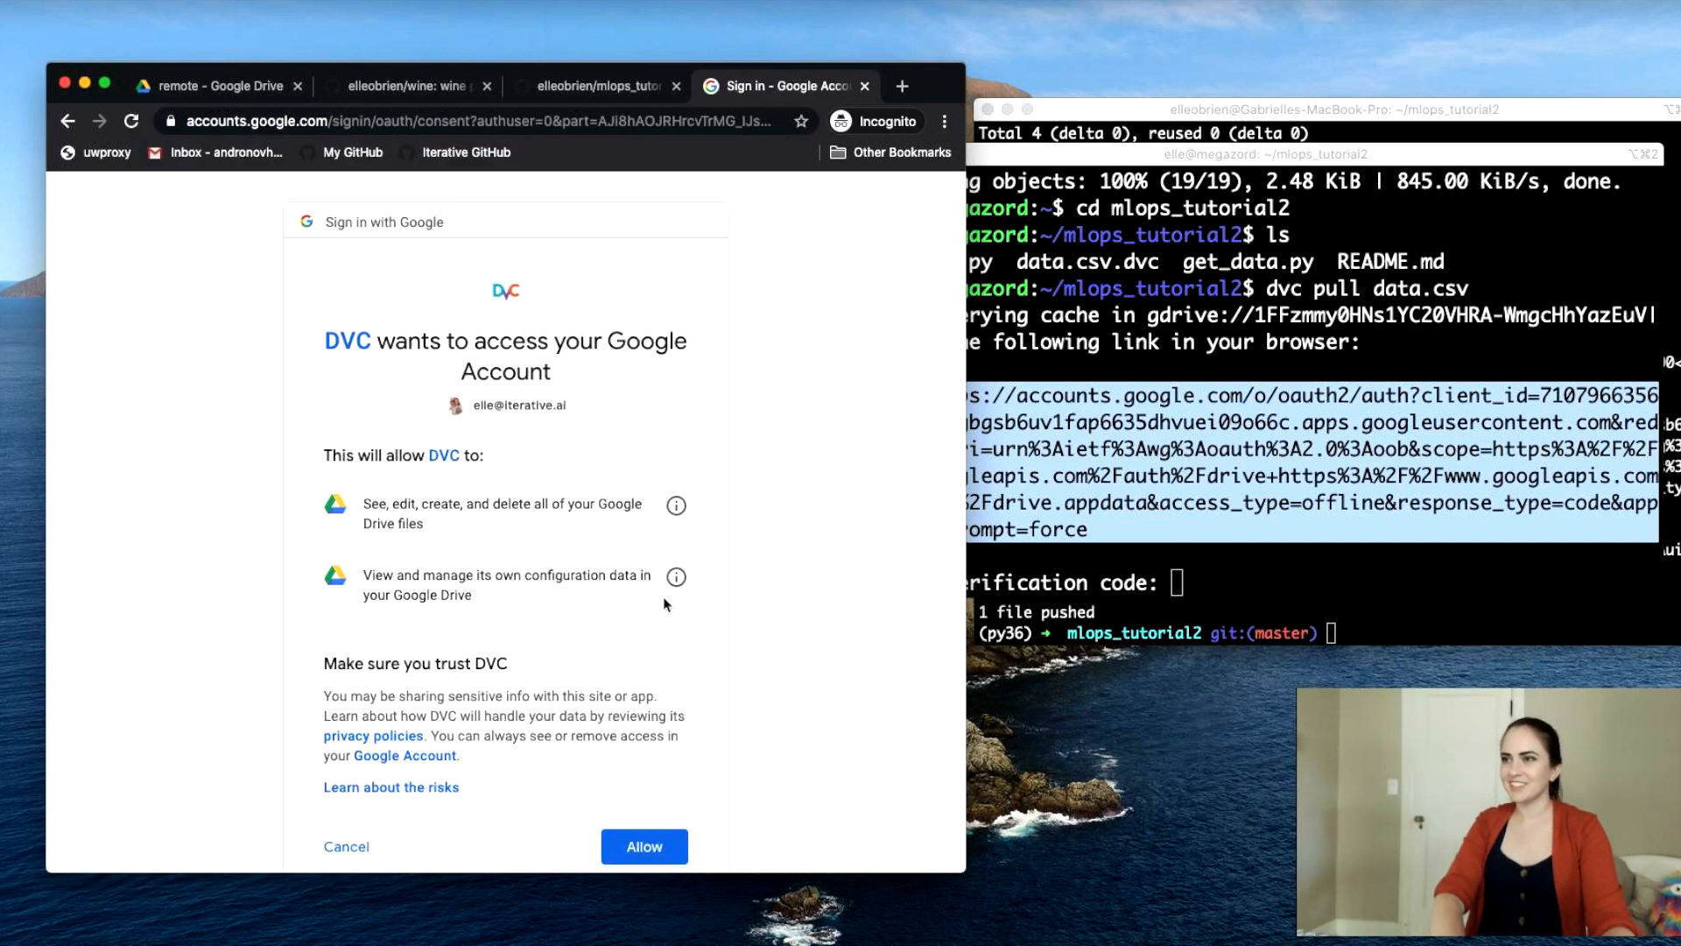
Step: Allow DVC's Google Drive access on the second machine, then return to the GitHub repository page
click(644, 846)
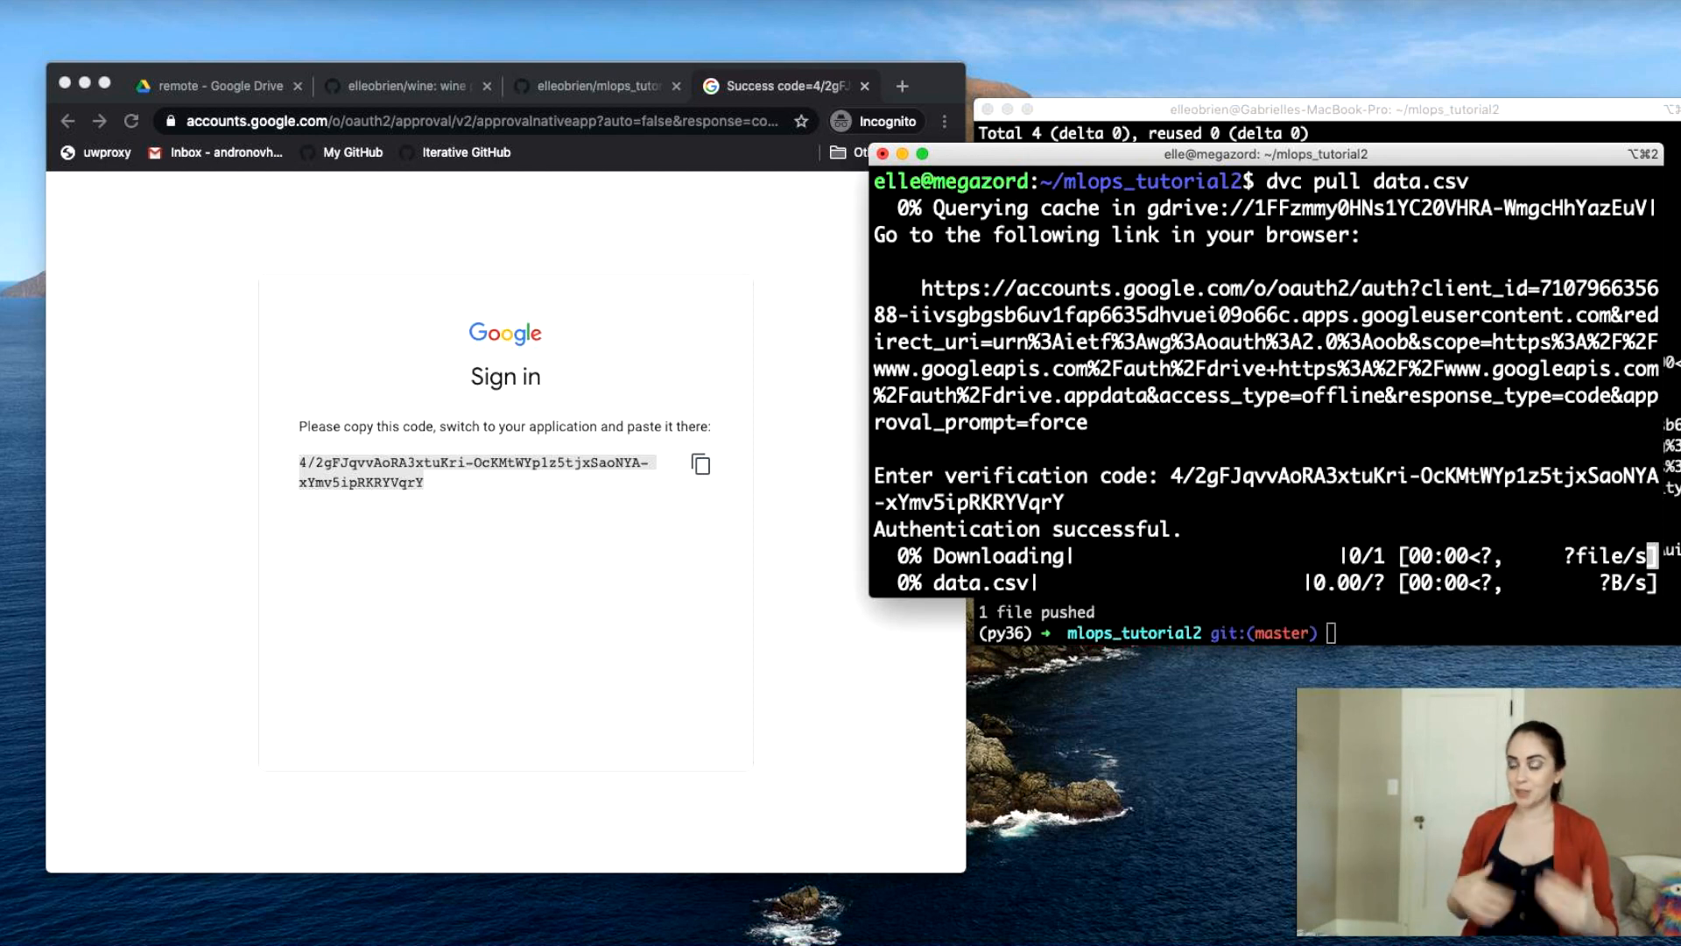
click(595, 86)
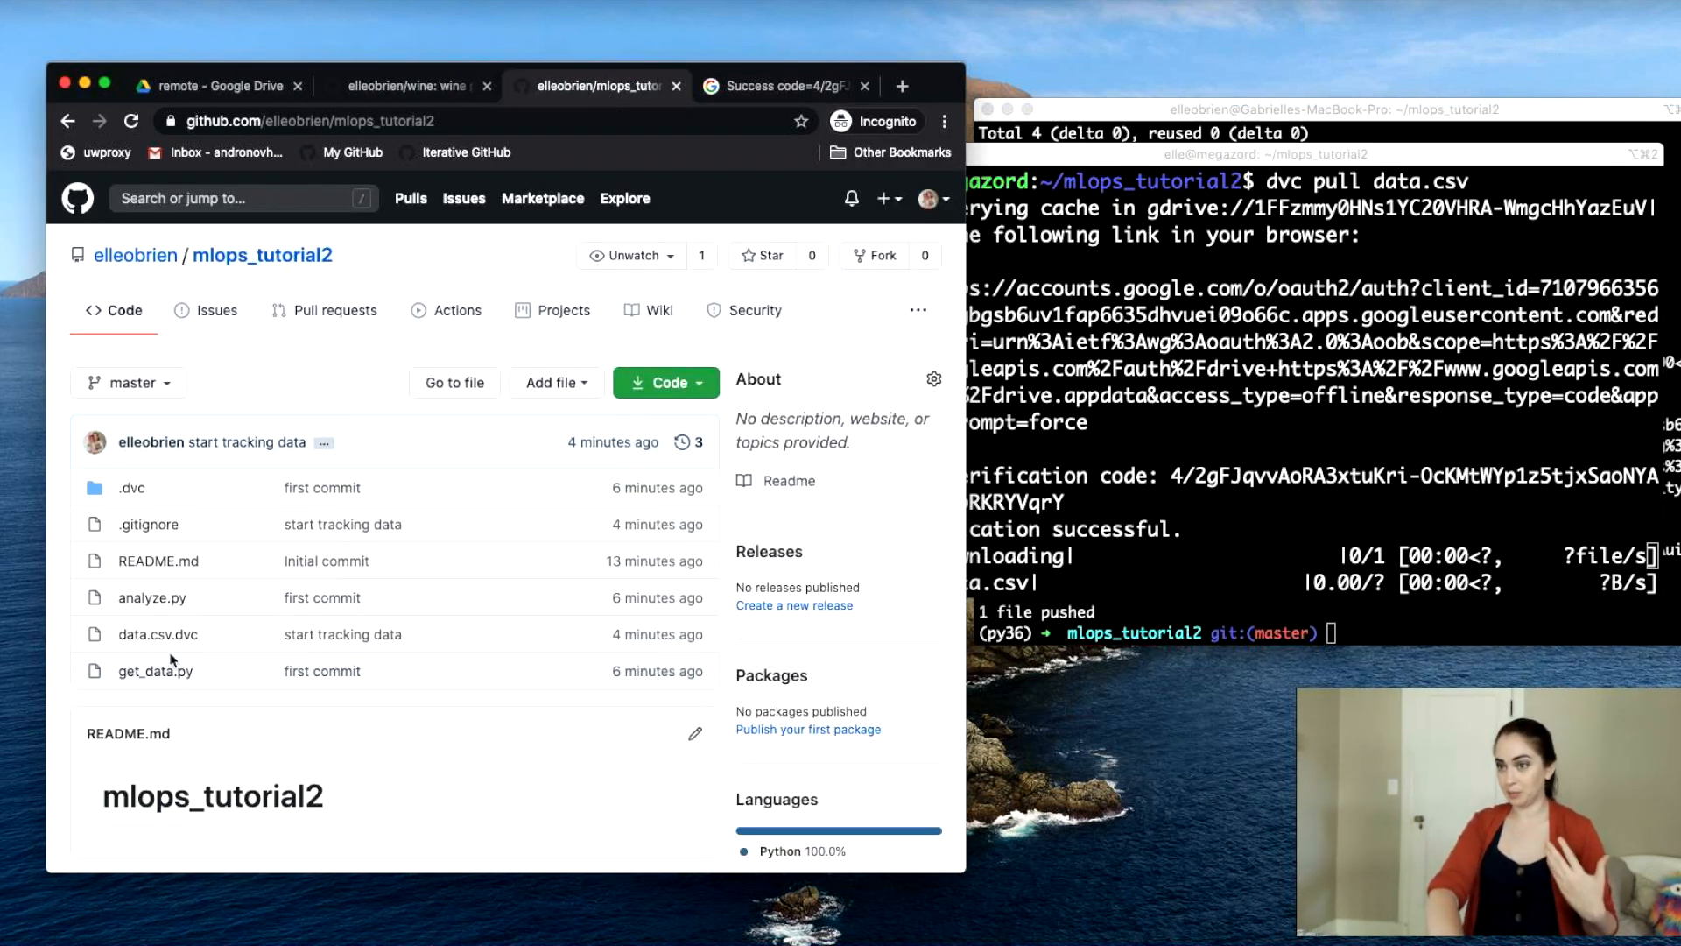
mouse_move(206, 646)
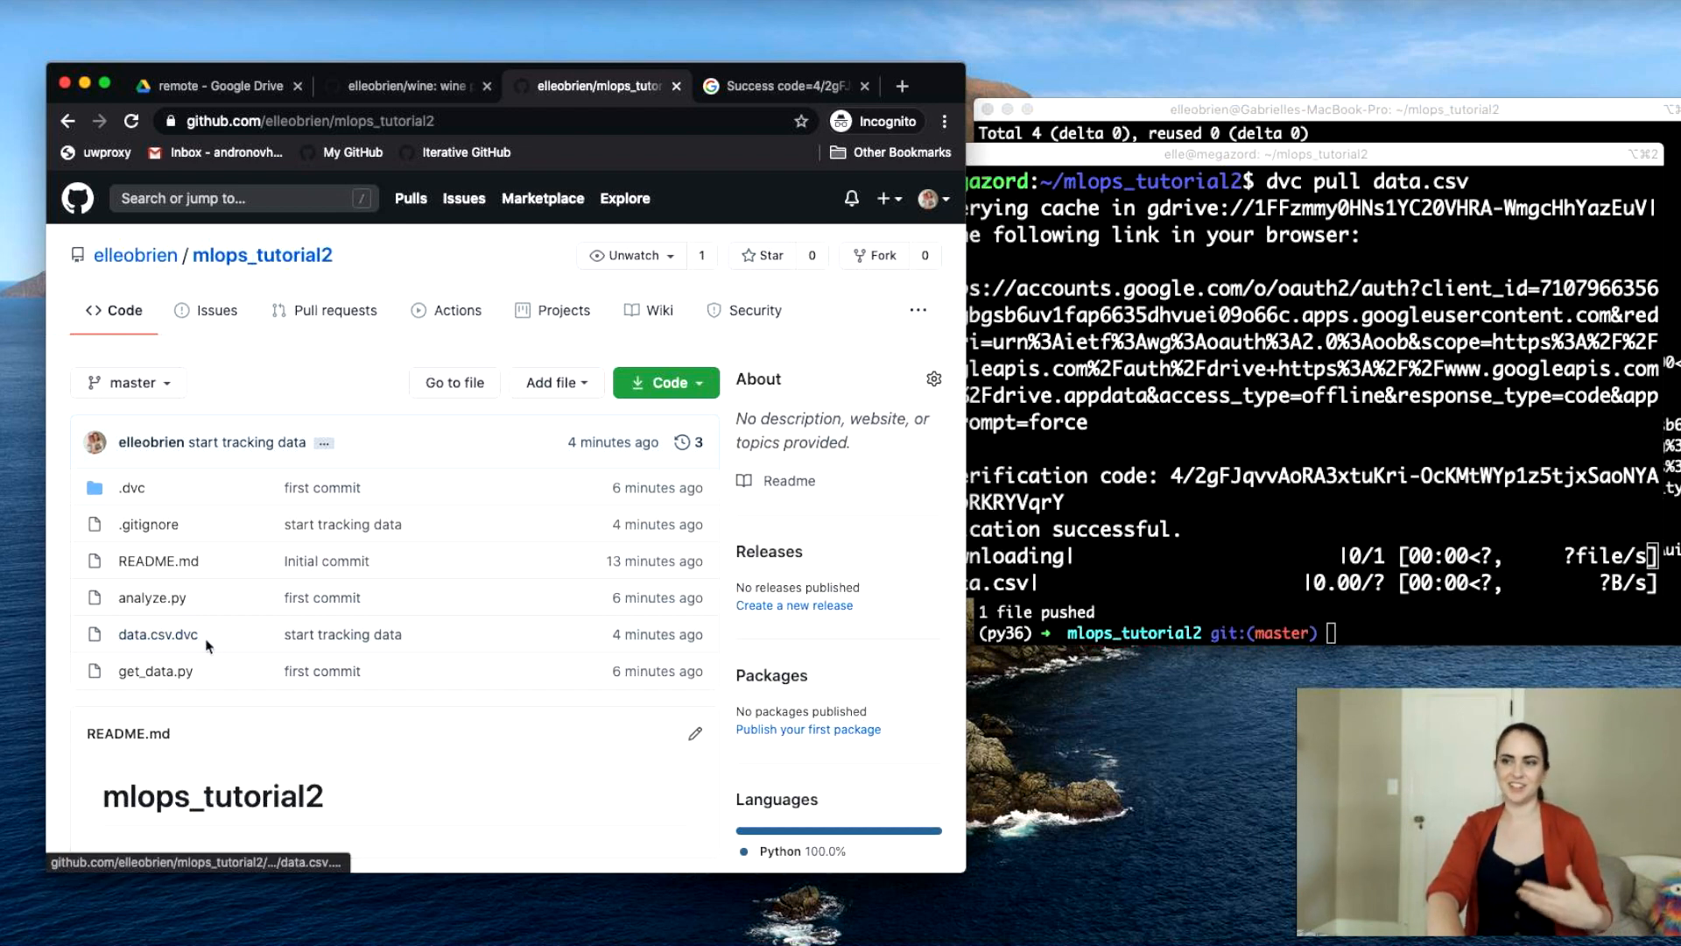
mouse_move(131, 489)
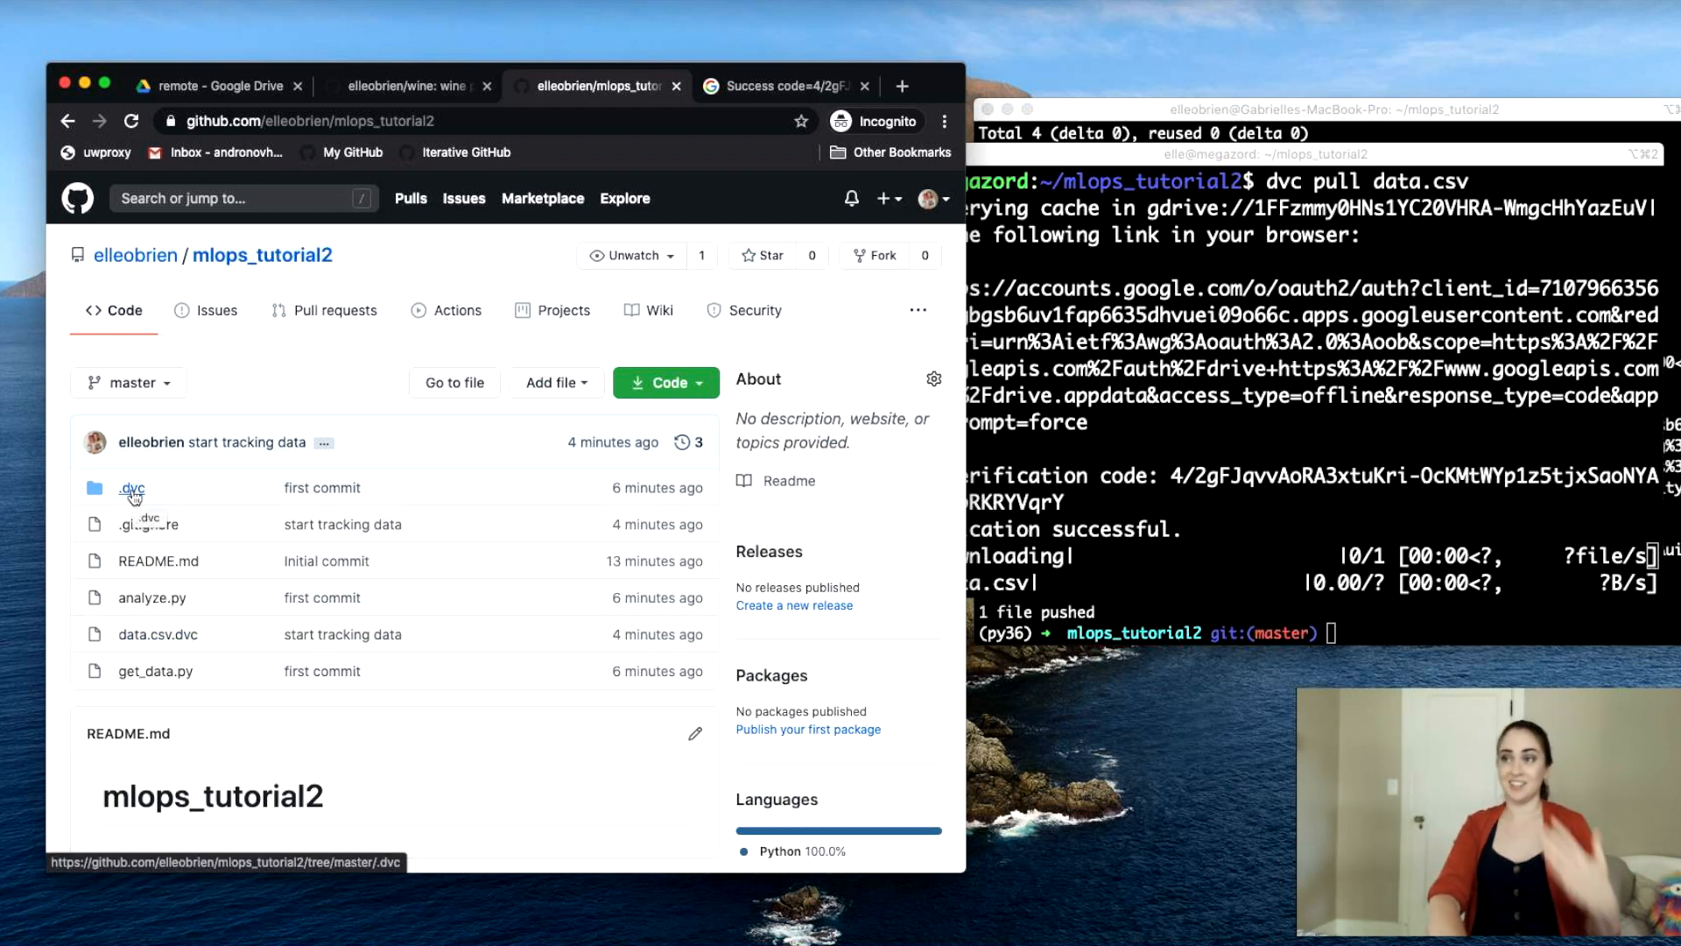
click(219, 84)
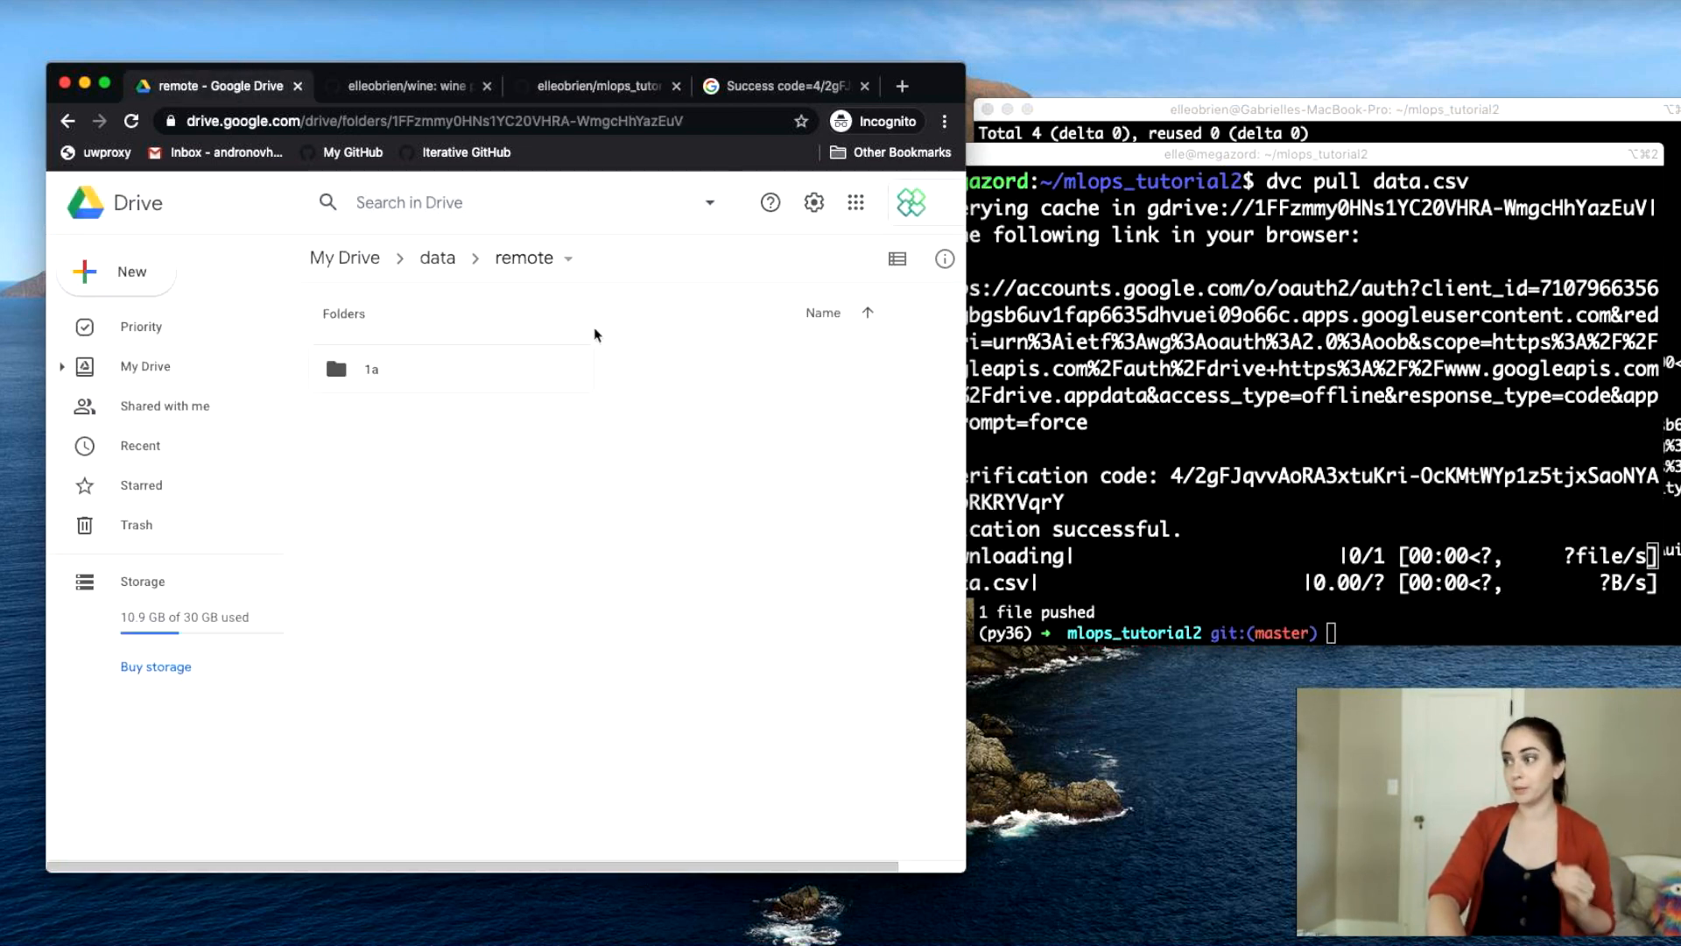
click(599, 84)
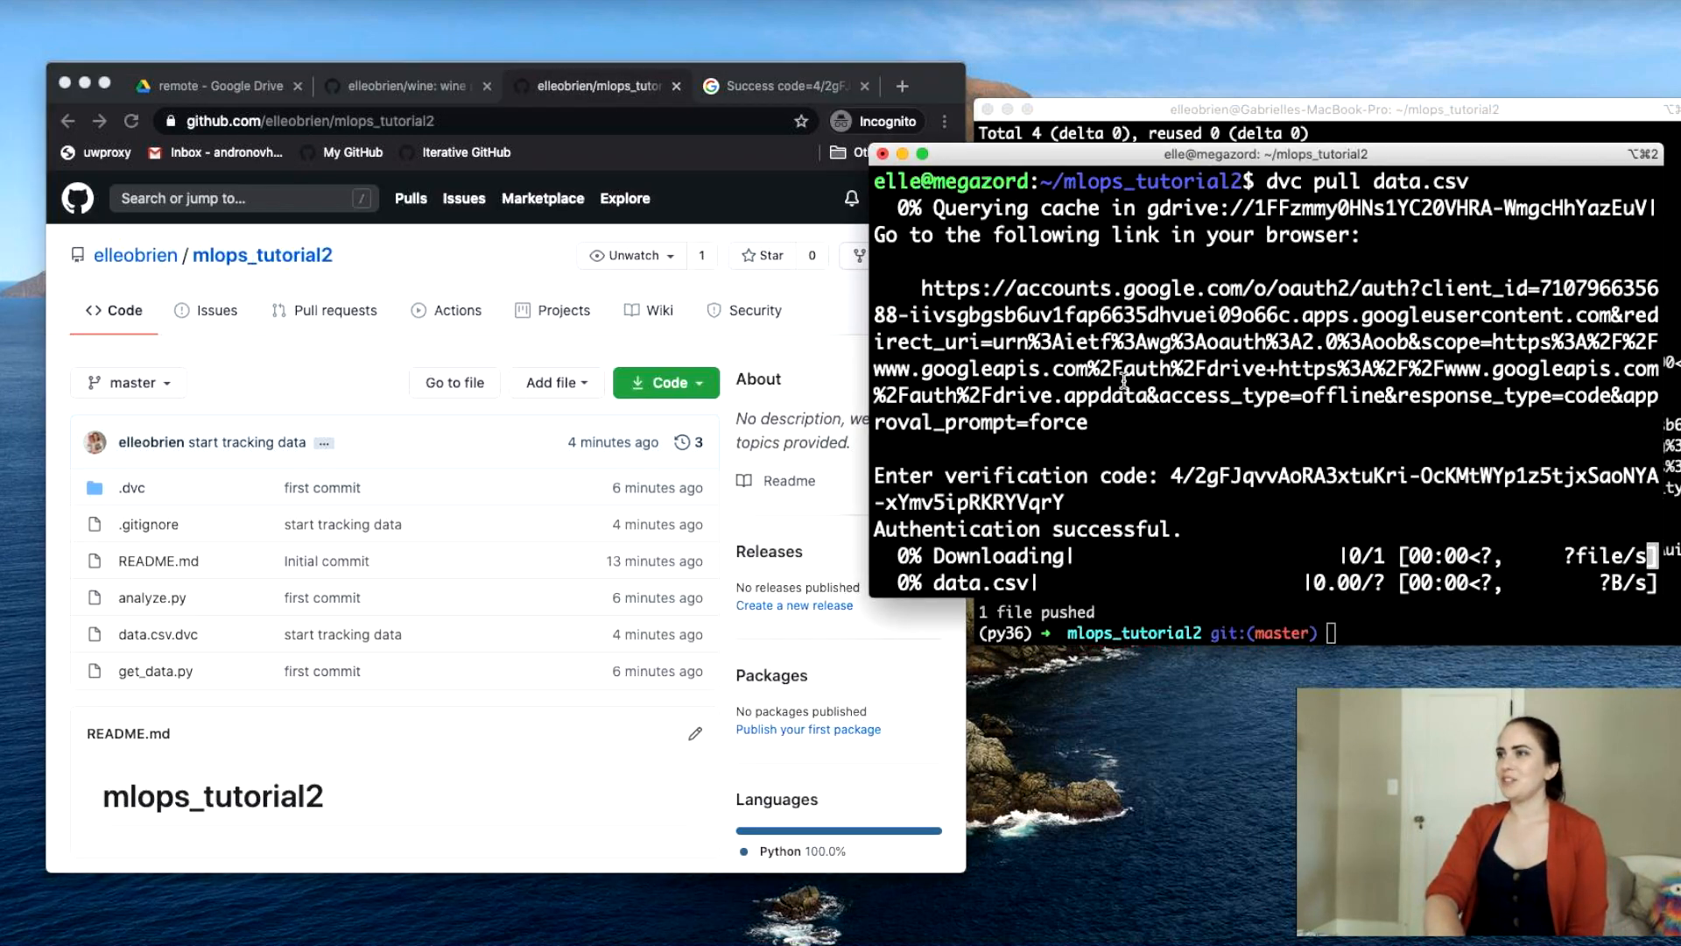
mouse_move(1207, 412)
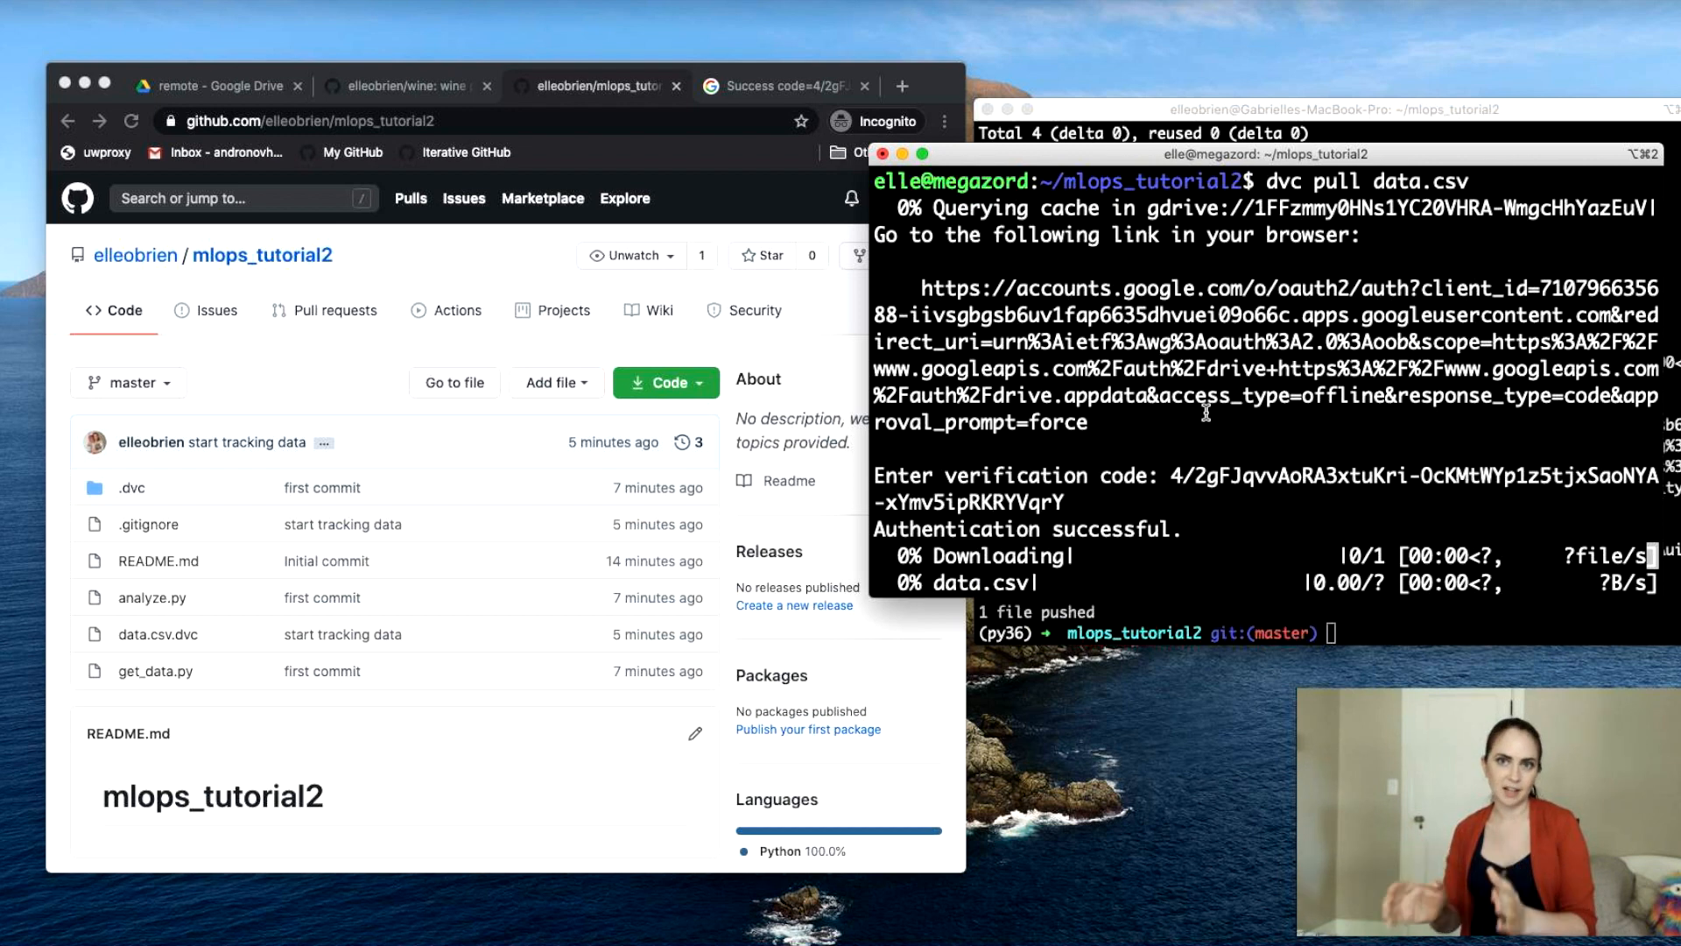
mouse_move(1195, 408)
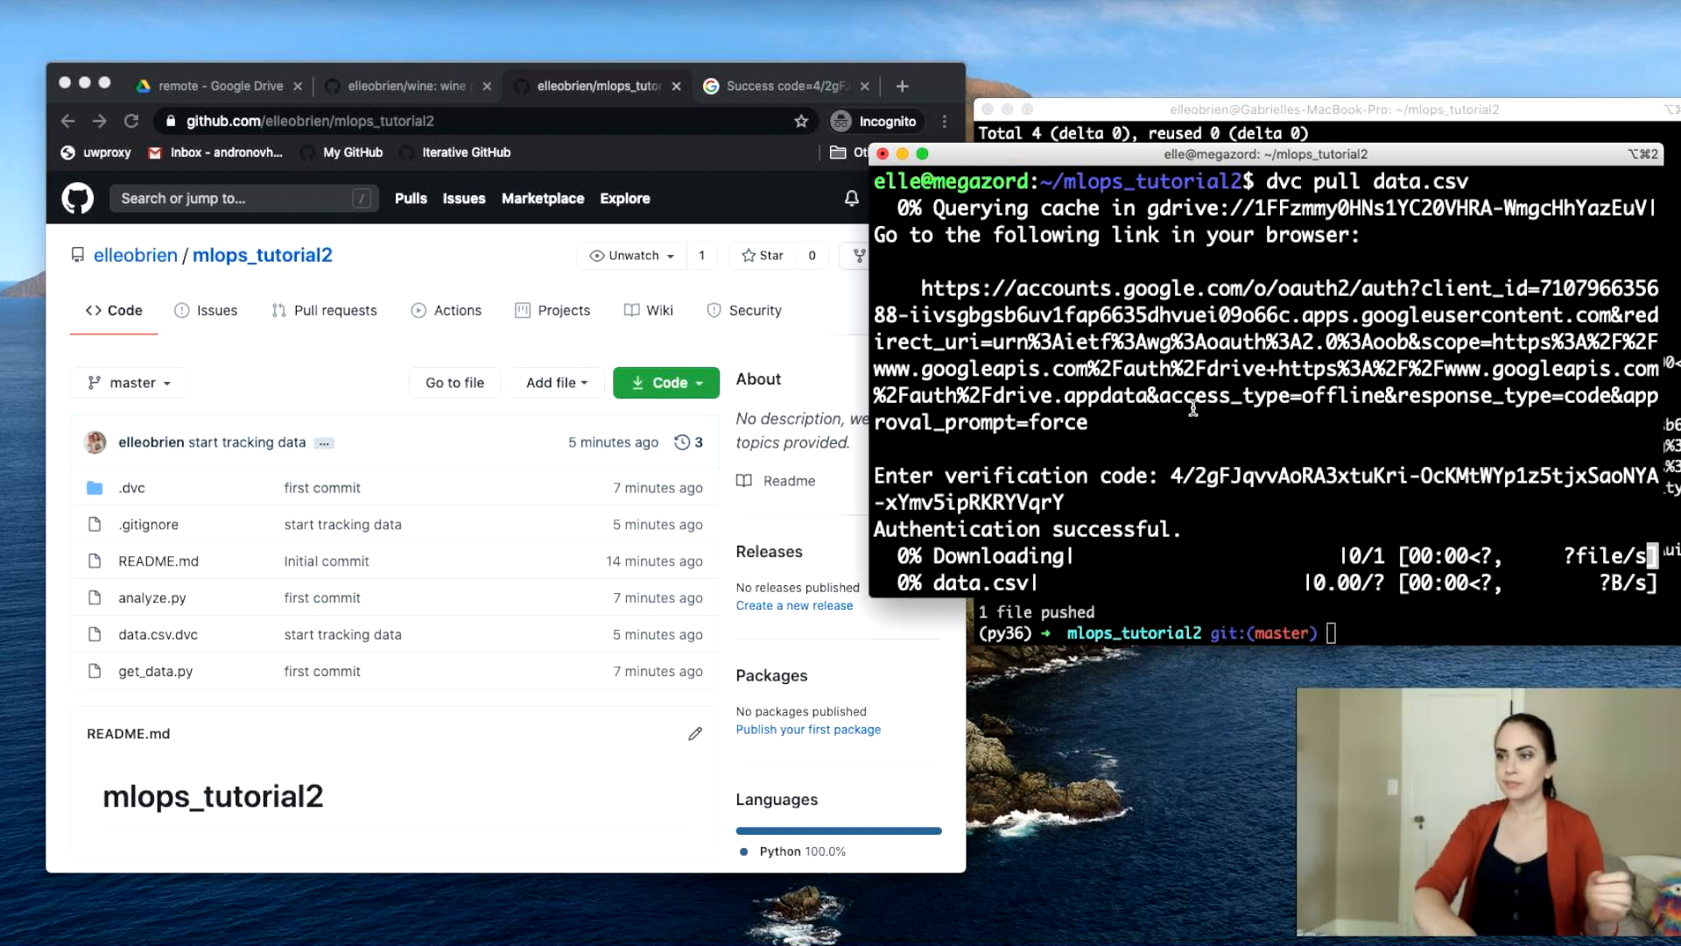
mouse_move(1217, 380)
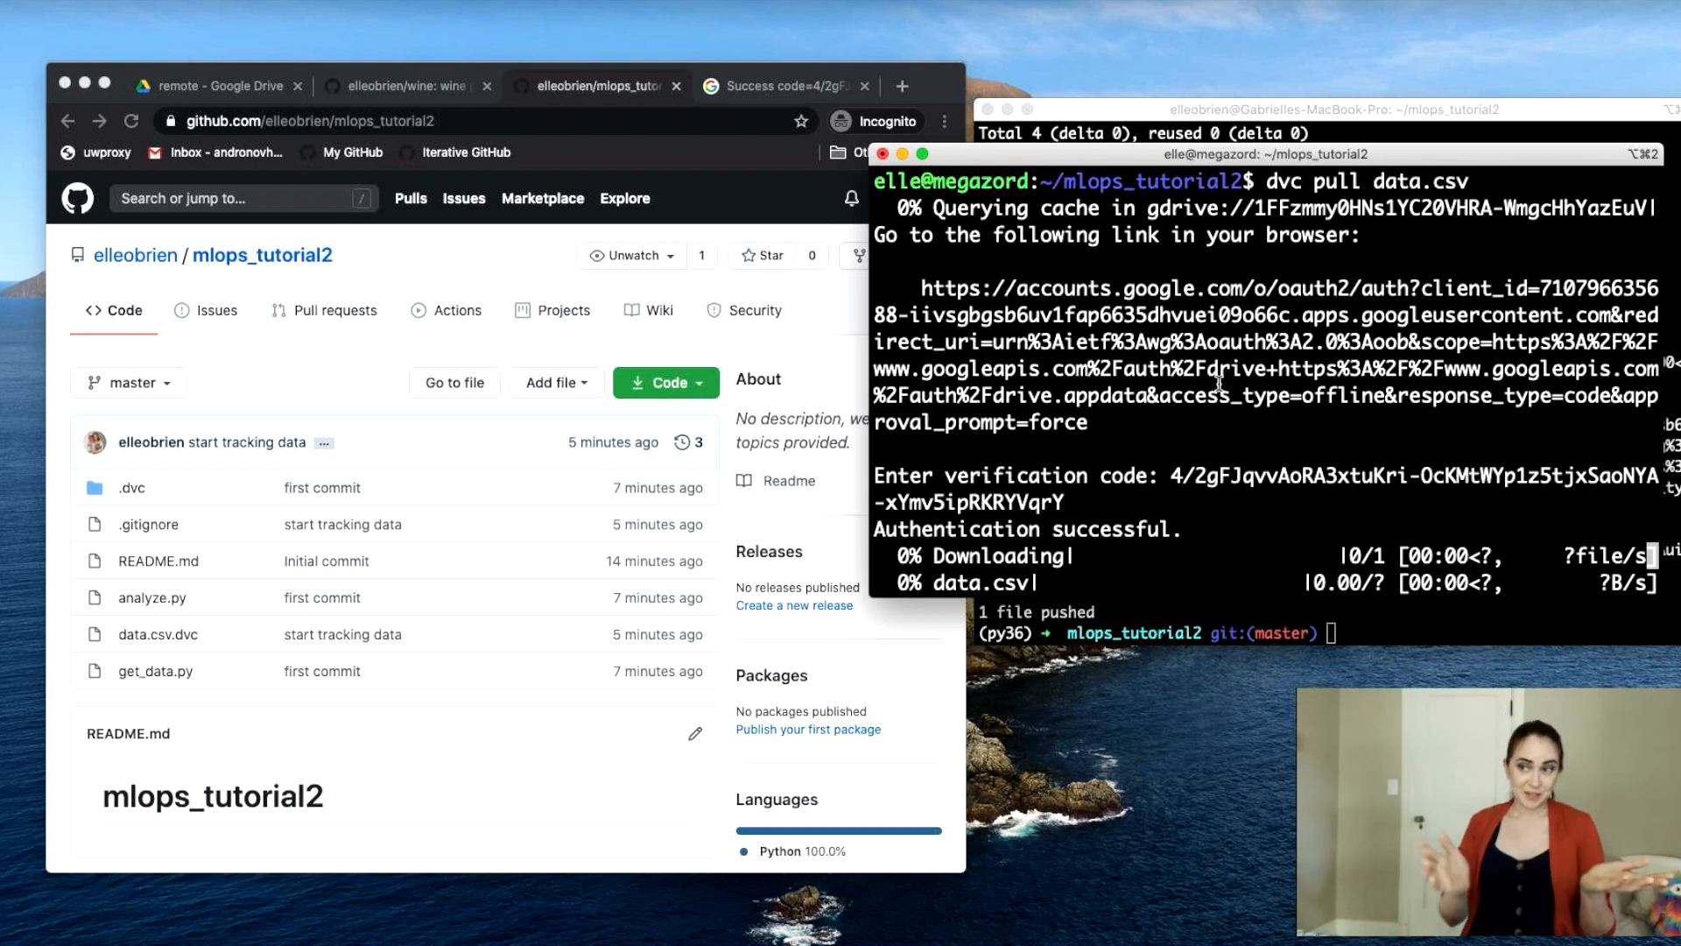
mouse_move(523, 550)
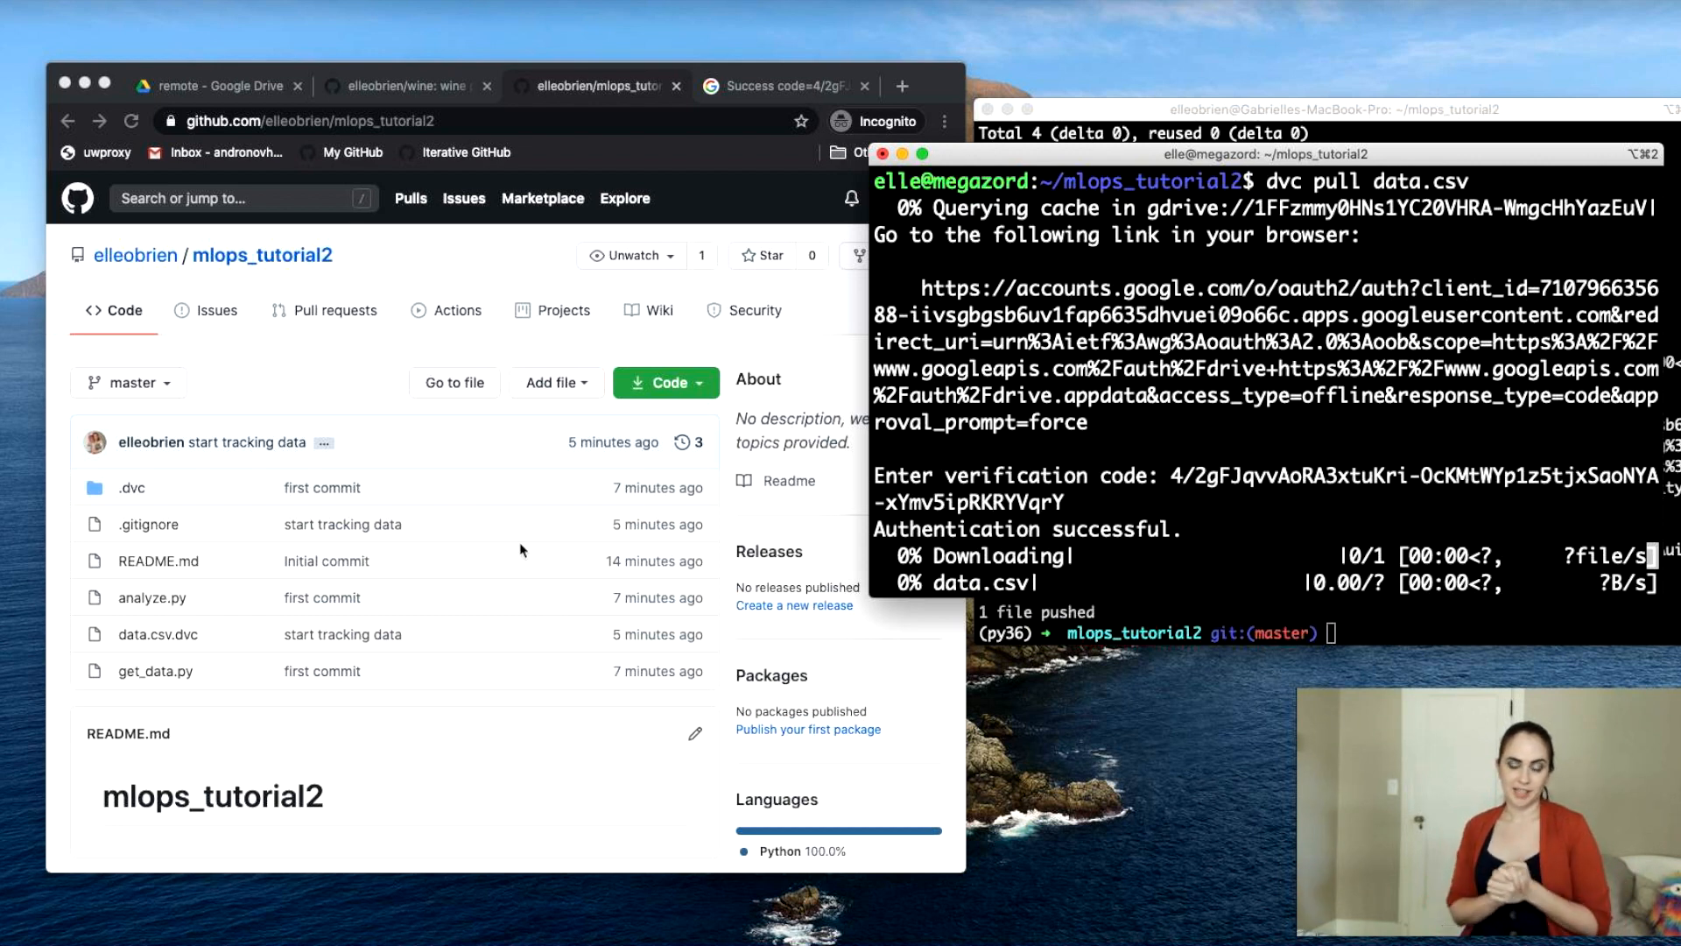